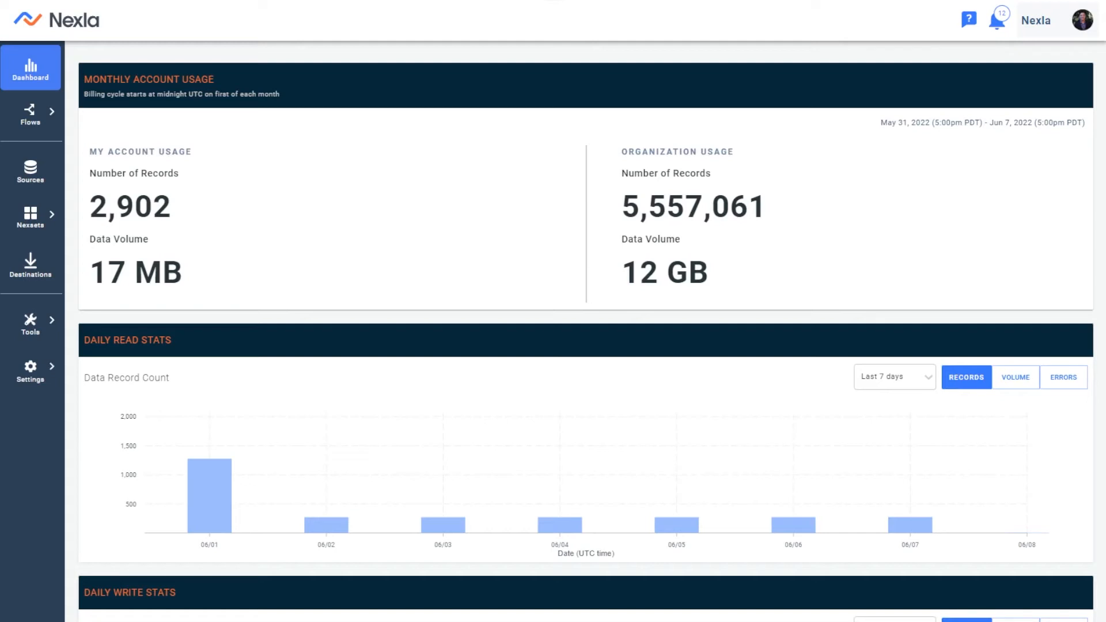
mouse_move(325, 340)
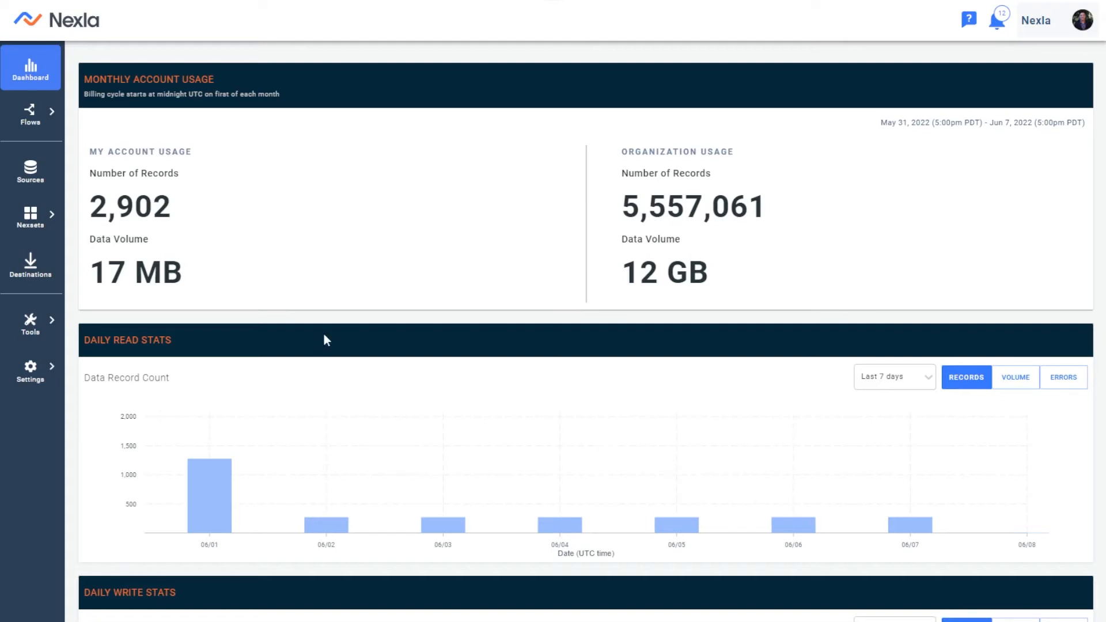
mouse_move(315, 318)
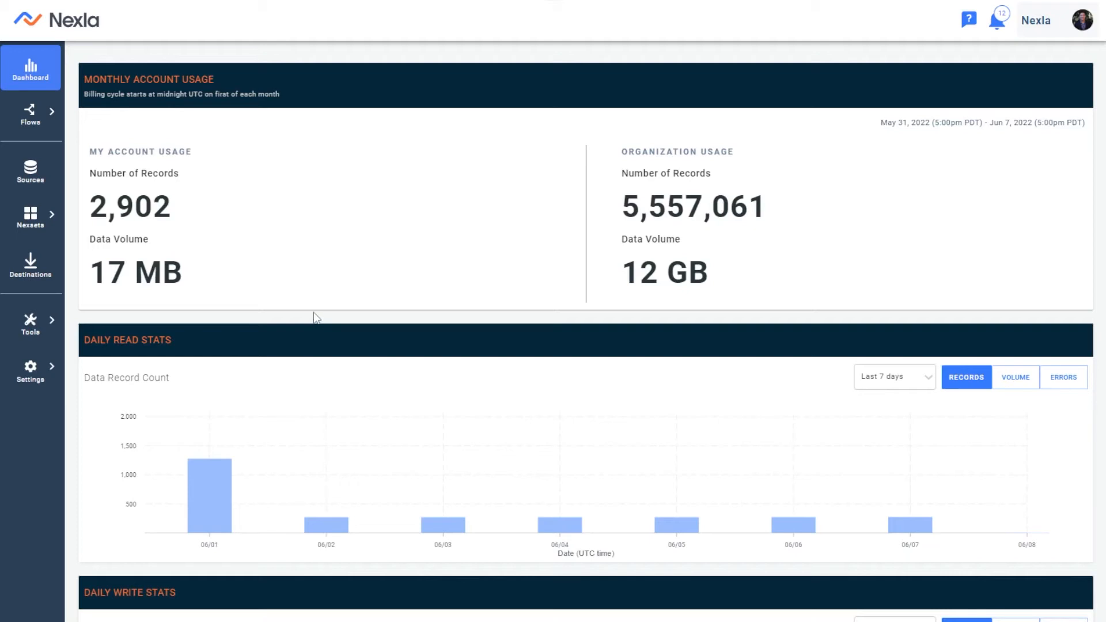
mouse_move(296, 313)
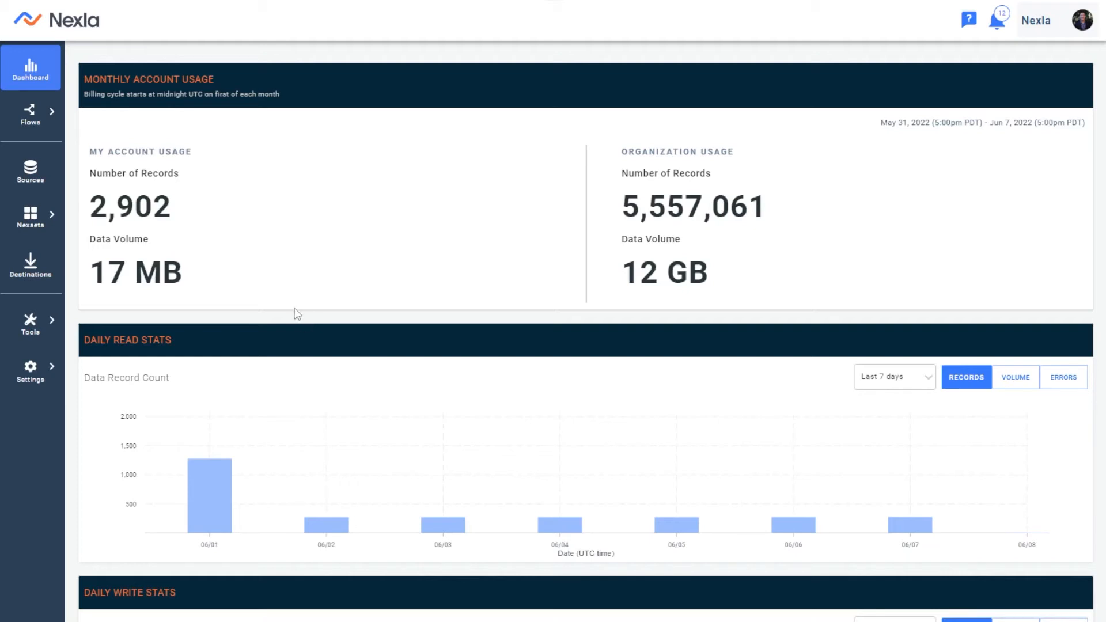
mouse_move(256, 276)
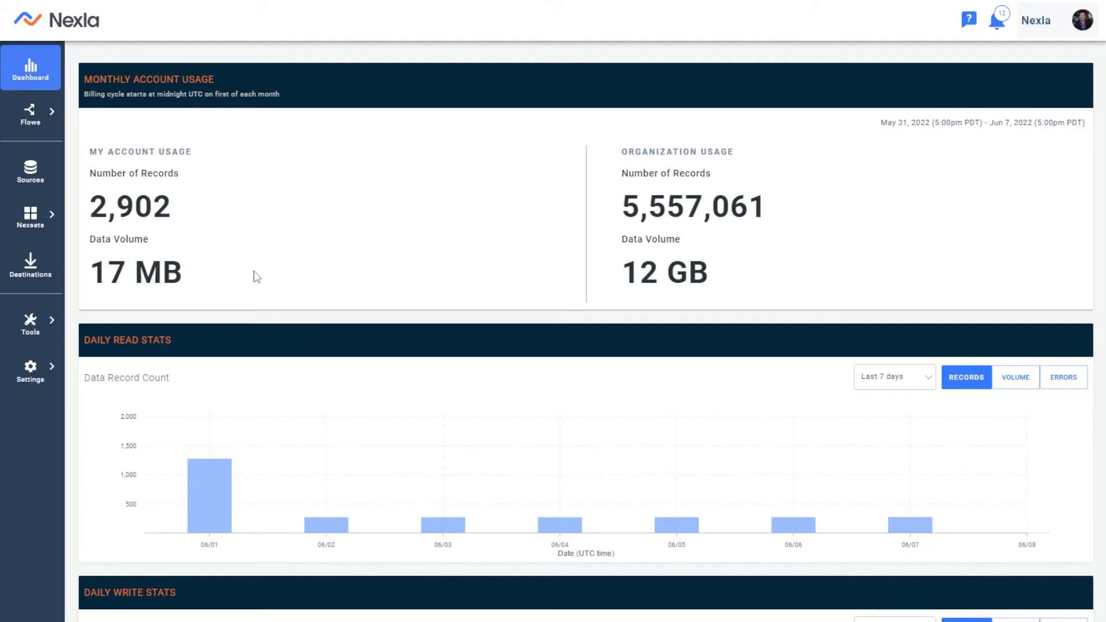
mouse_move(312, 247)
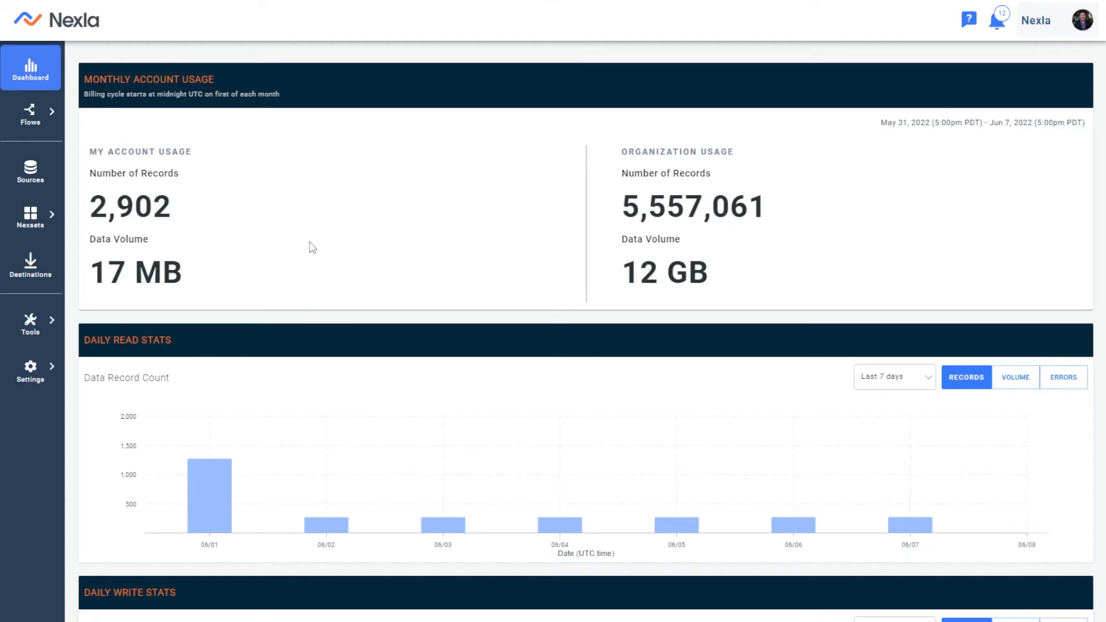
mouse_move(296, 223)
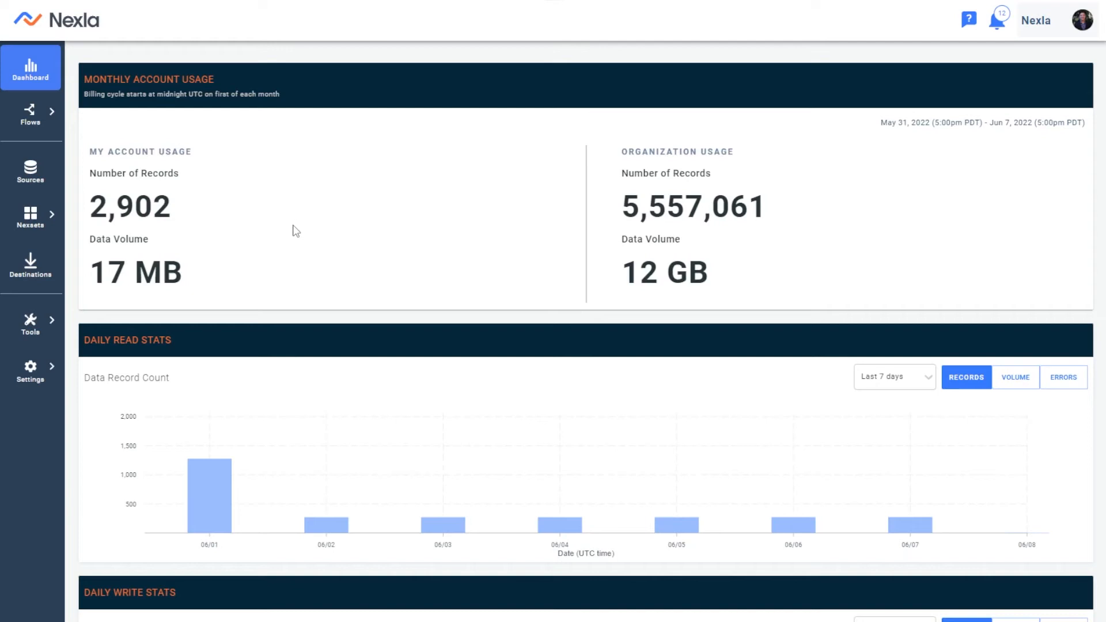
mouse_move(266, 245)
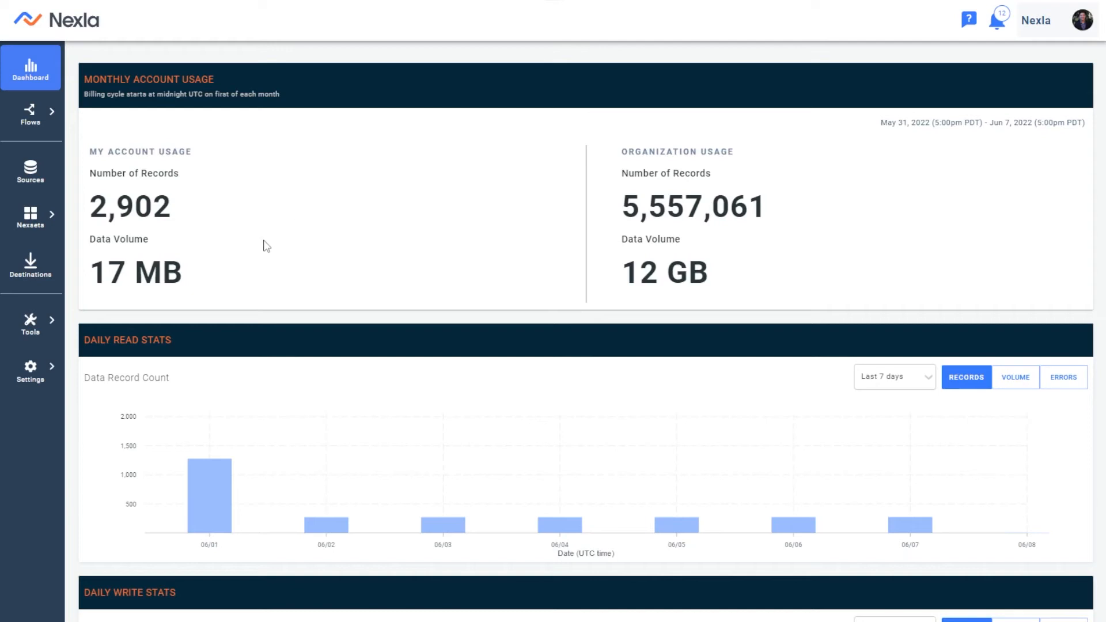
mouse_move(285, 240)
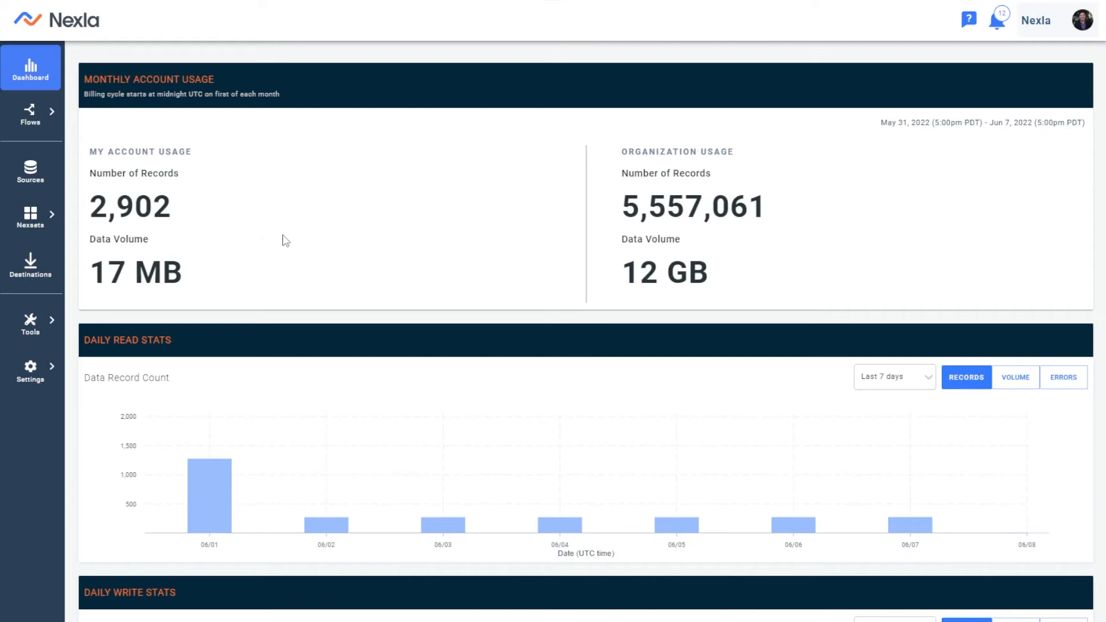
mouse_move(303, 248)
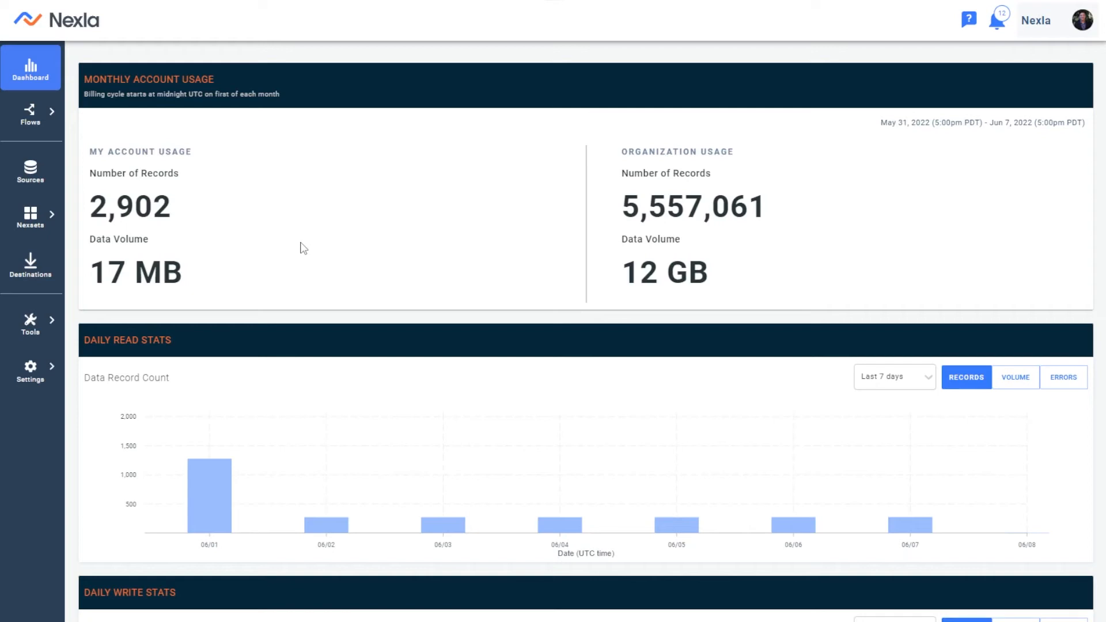
mouse_move(309, 237)
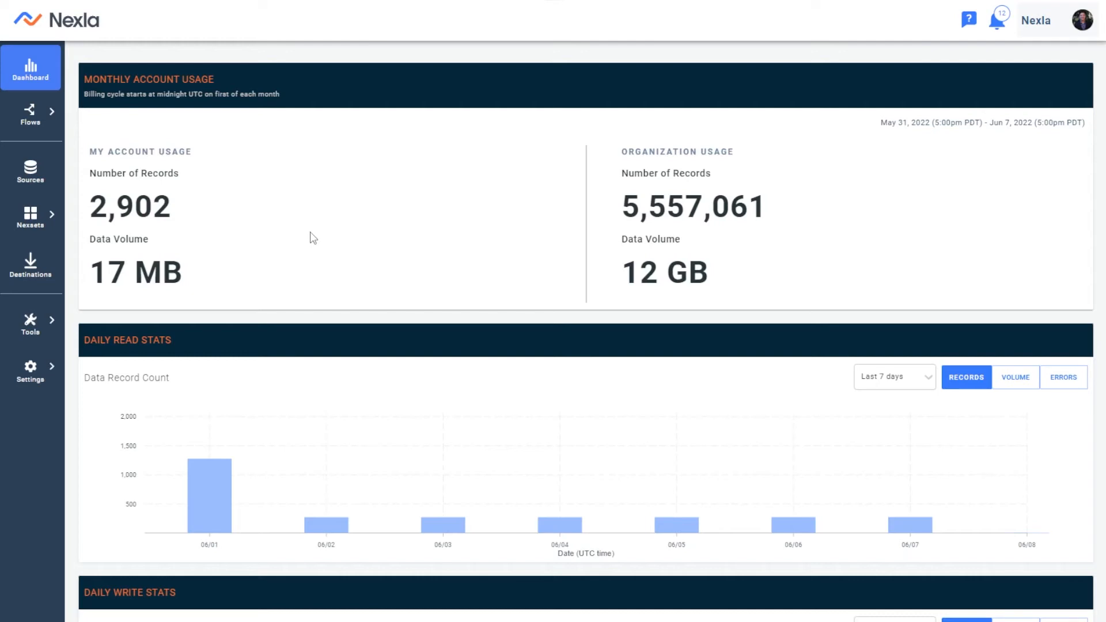
mouse_move(381, 232)
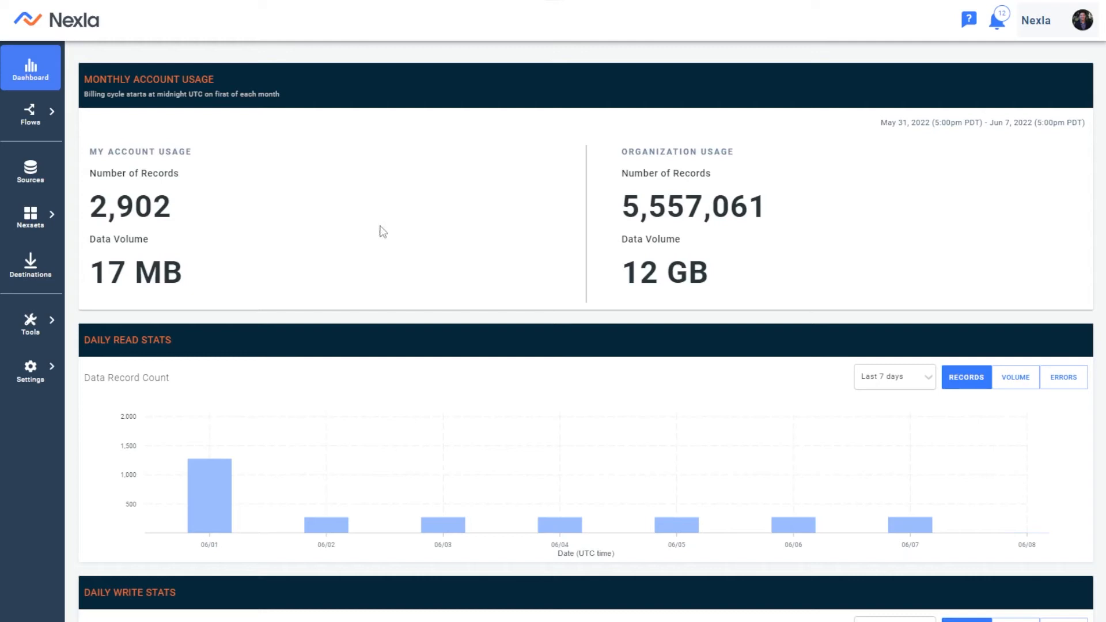
mouse_move(362, 260)
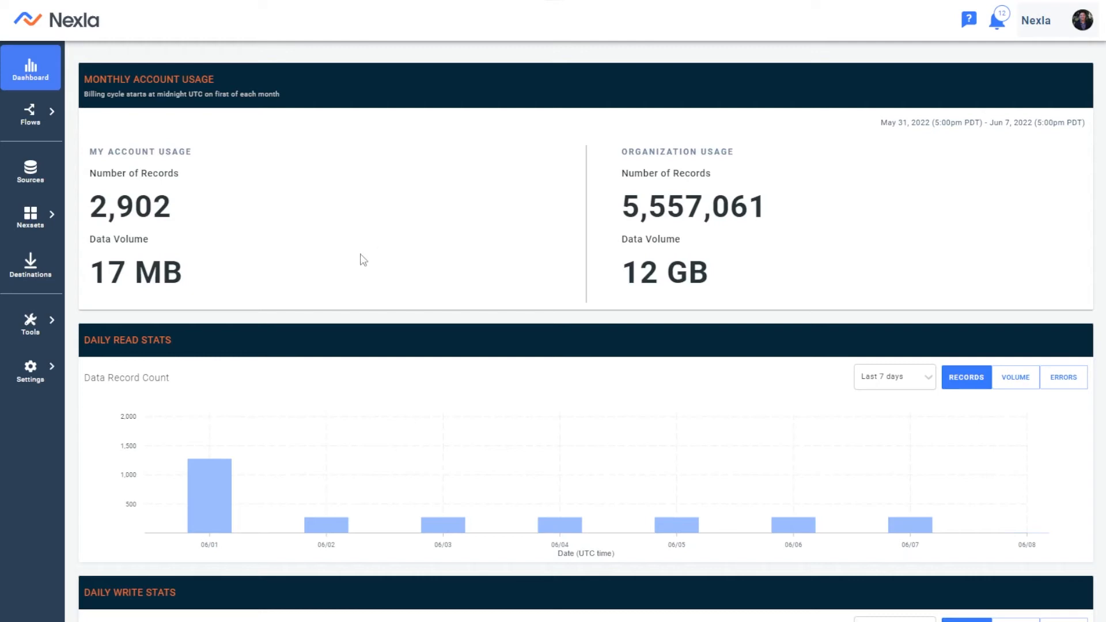
mouse_move(346, 232)
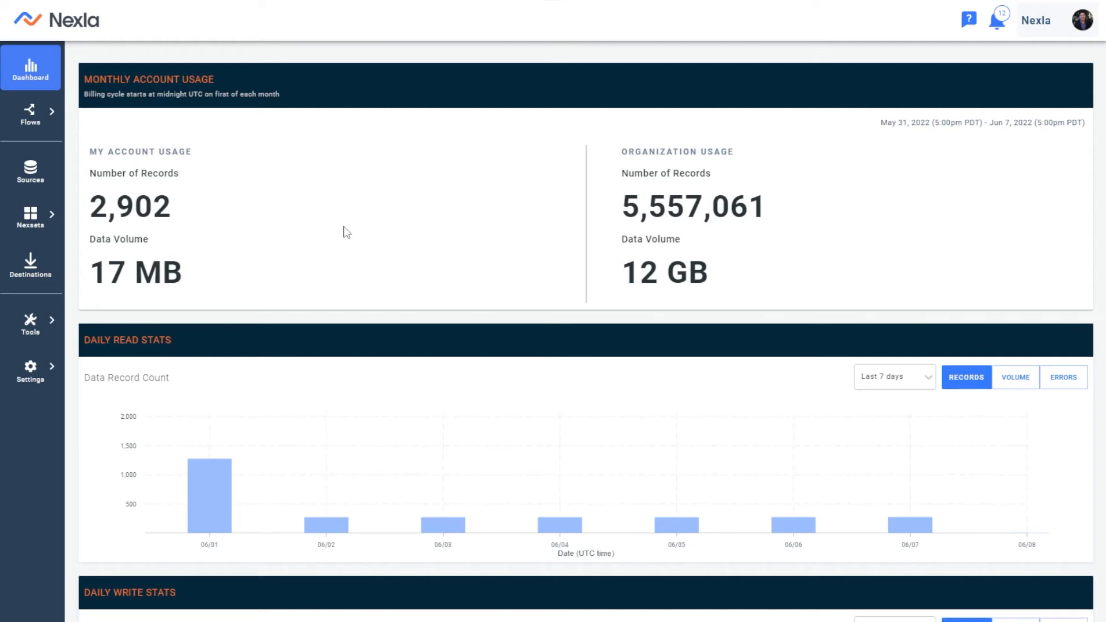
mouse_move(419, 161)
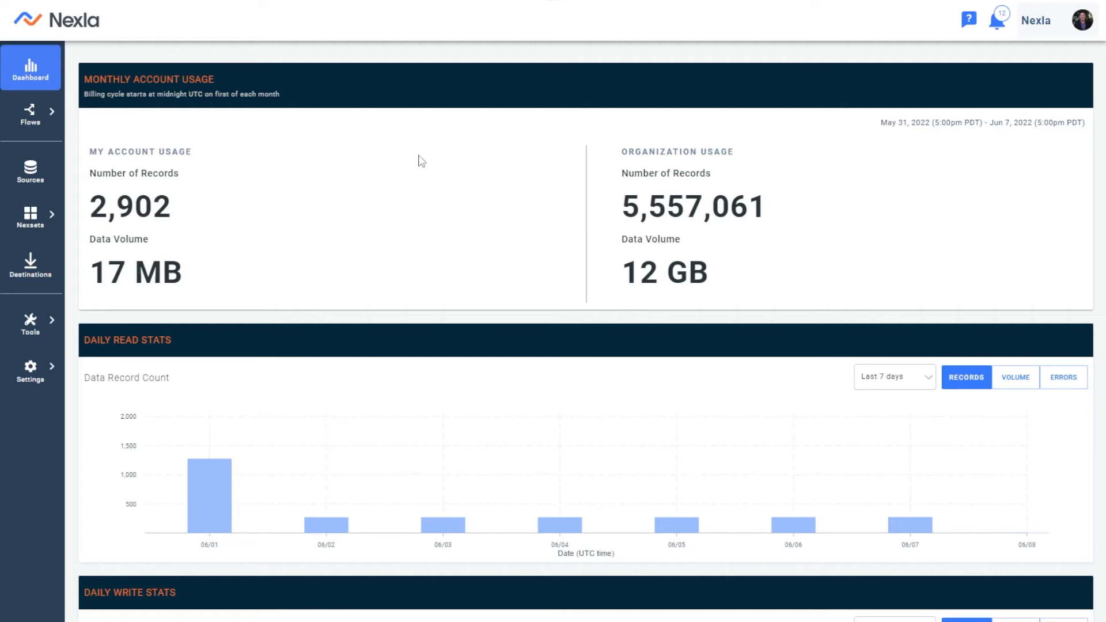
mouse_move(312, 156)
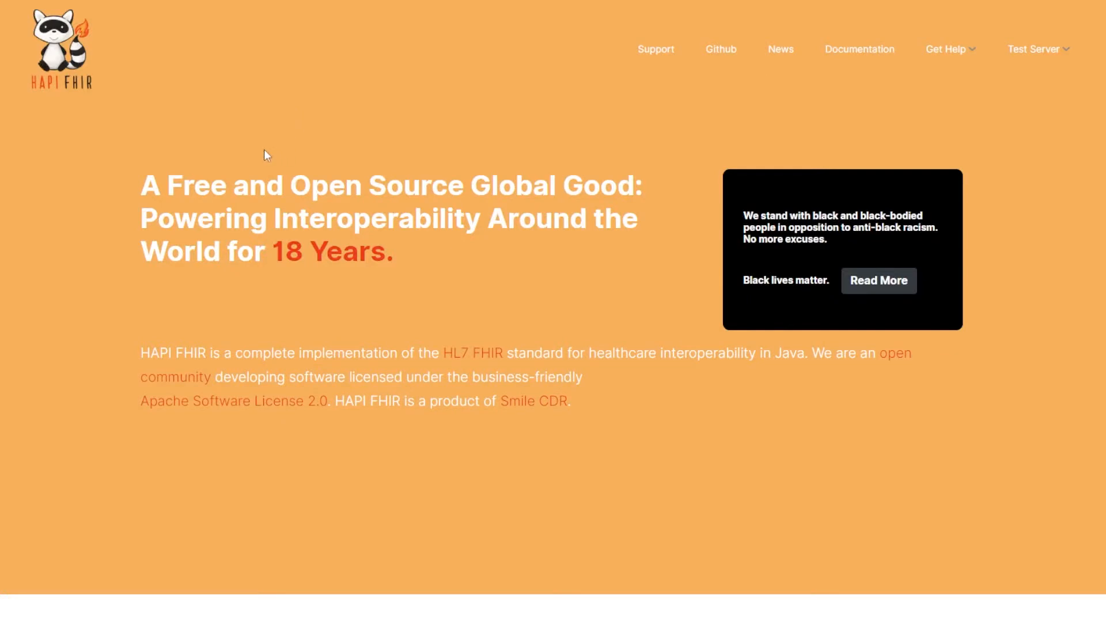
mouse_move(230, 177)
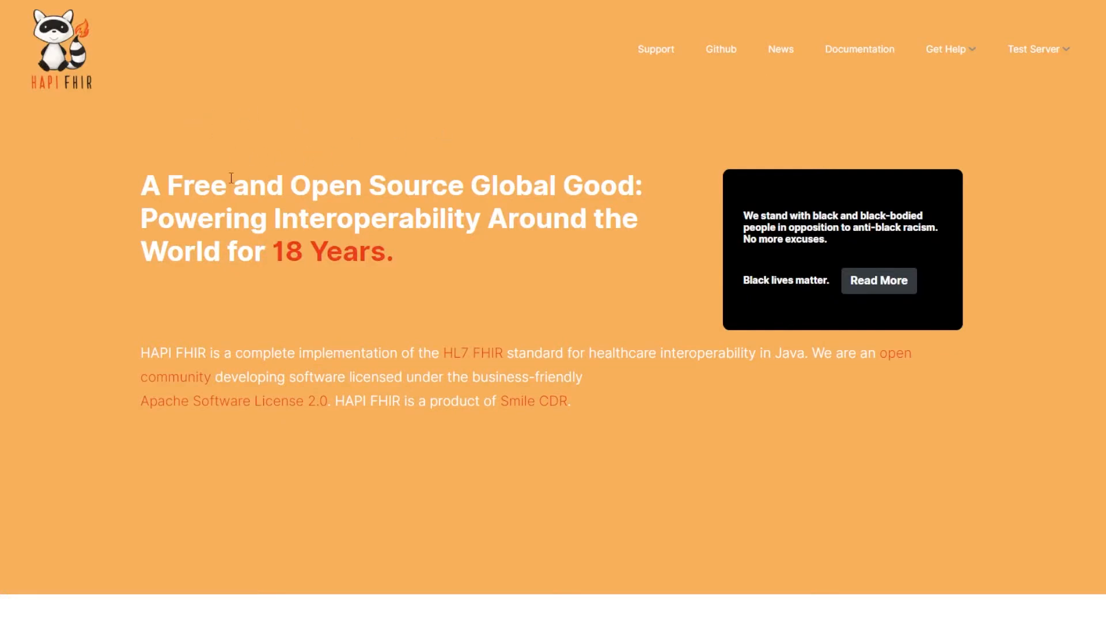
mouse_move(665, 353)
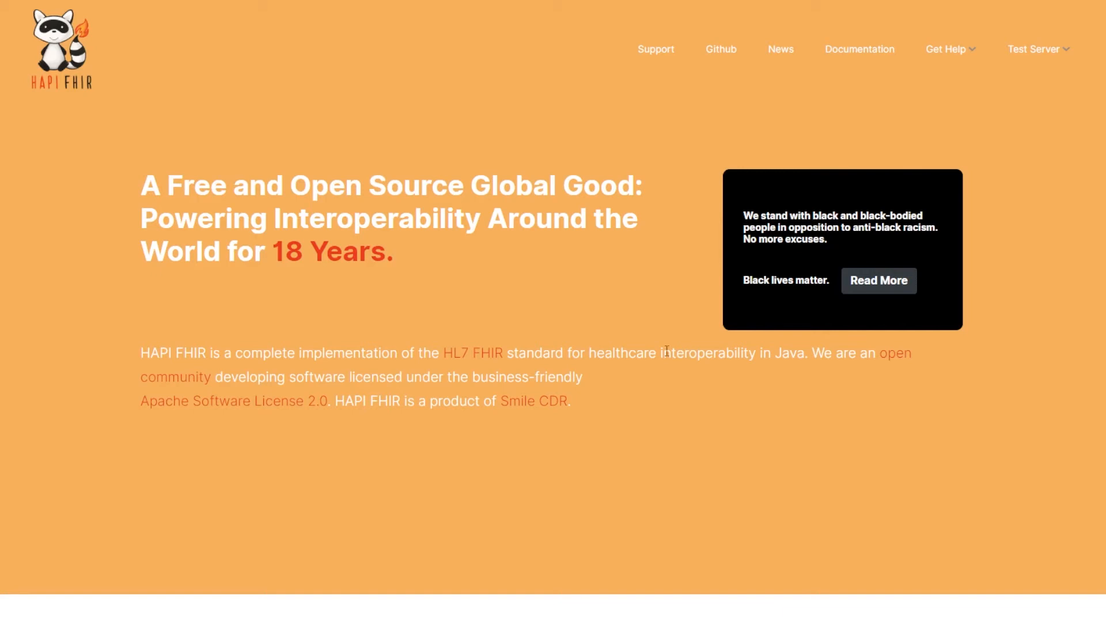
mouse_move(430, 382)
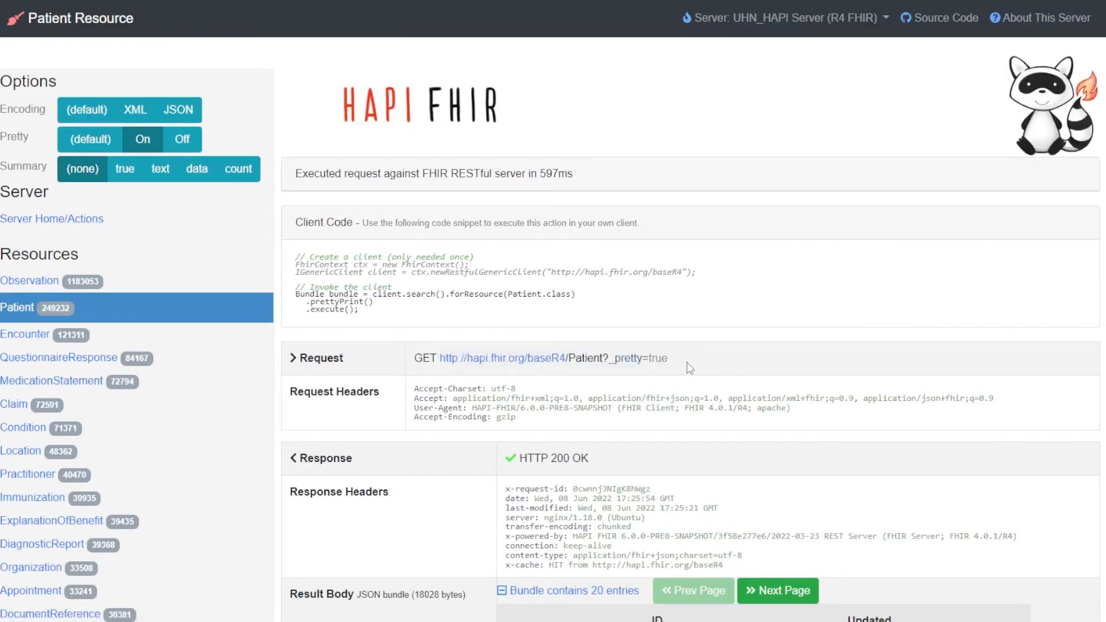
Step: Select the Patient search GET request URL on the HAPI FHIR R4 test server
double_click(552, 358)
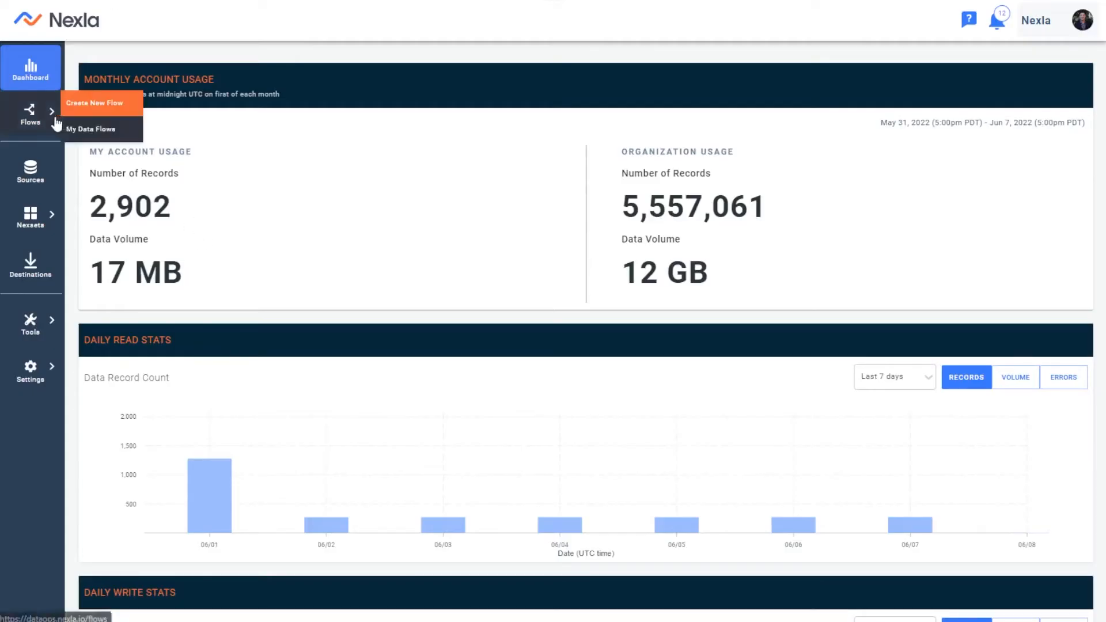
Step: Start a new flow with a new source of type REST API and continue to credentials
left_click(99, 102)
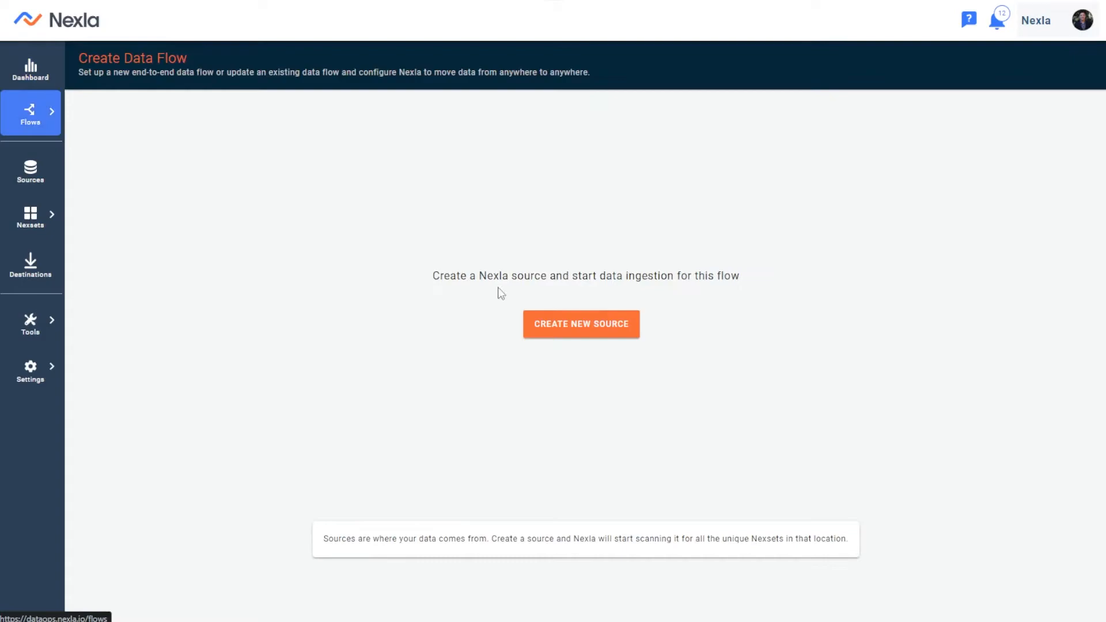
left_click(581, 324)
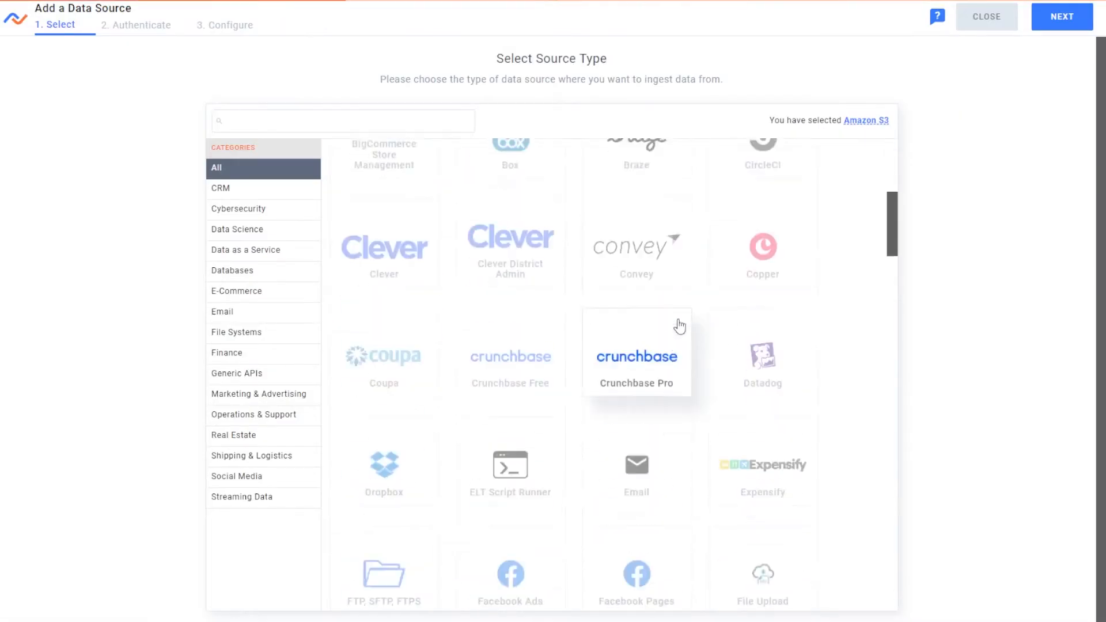
scroll("down", 3)
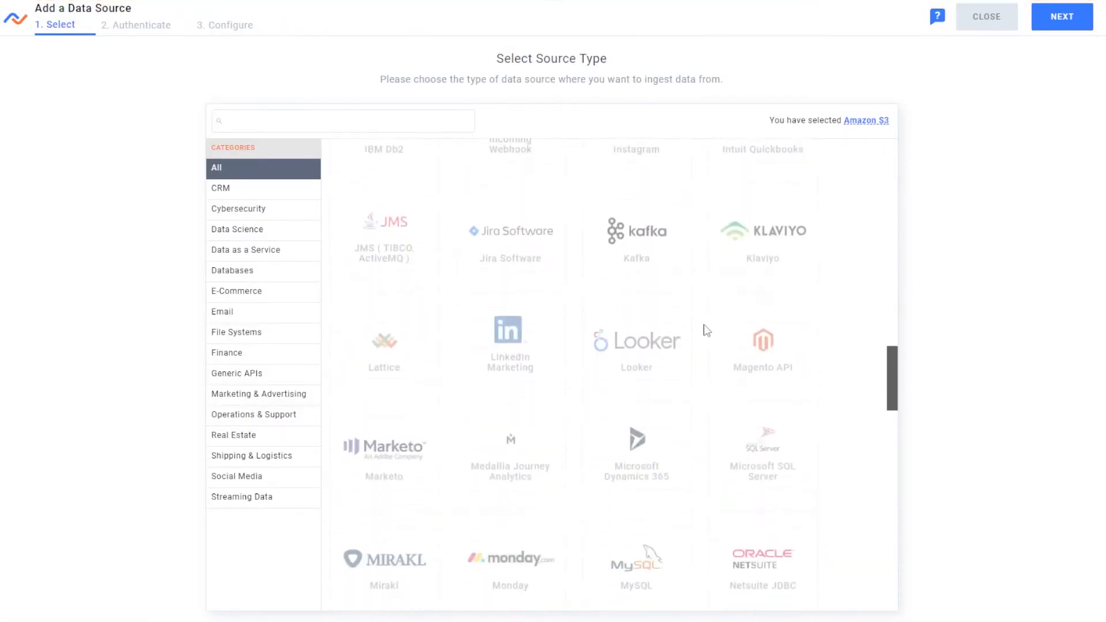
left_click(763, 398)
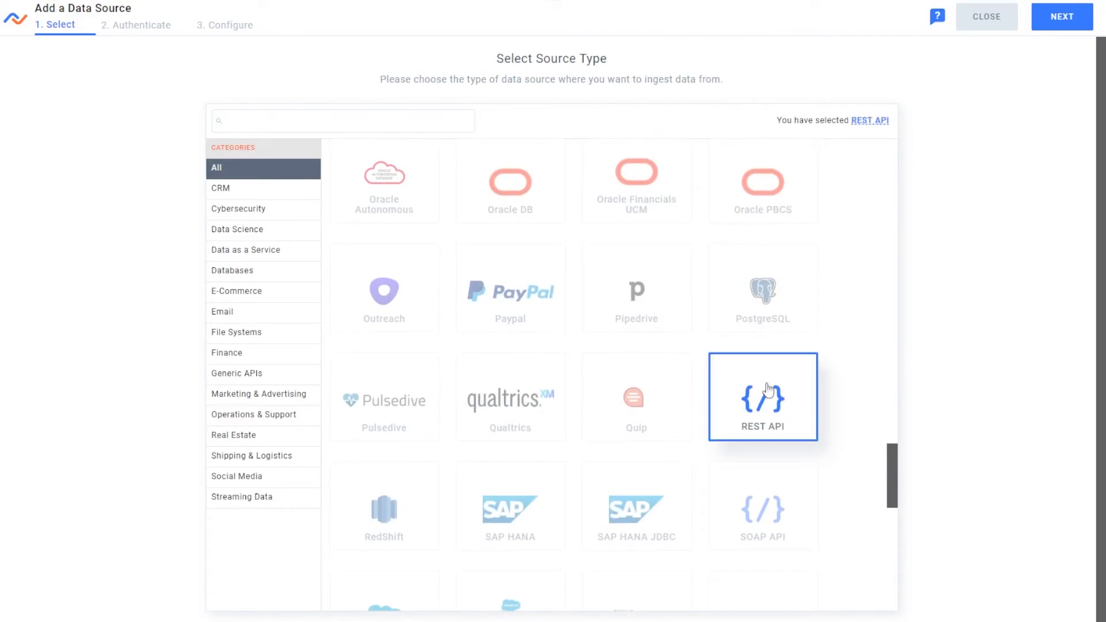
mouse_move(1062, 17)
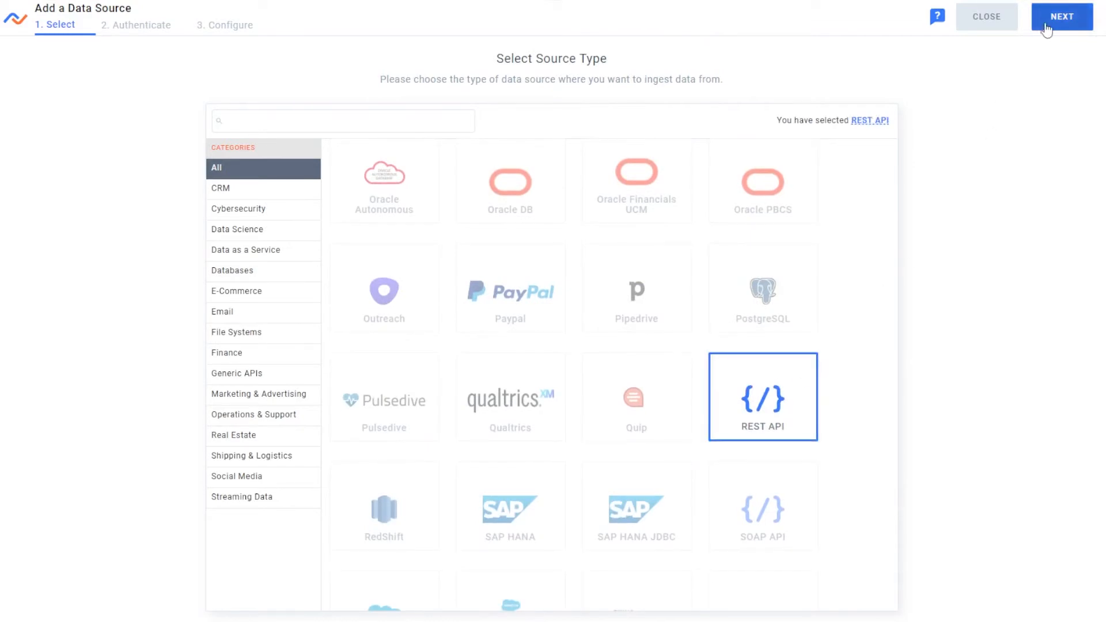
left_click(1061, 16)
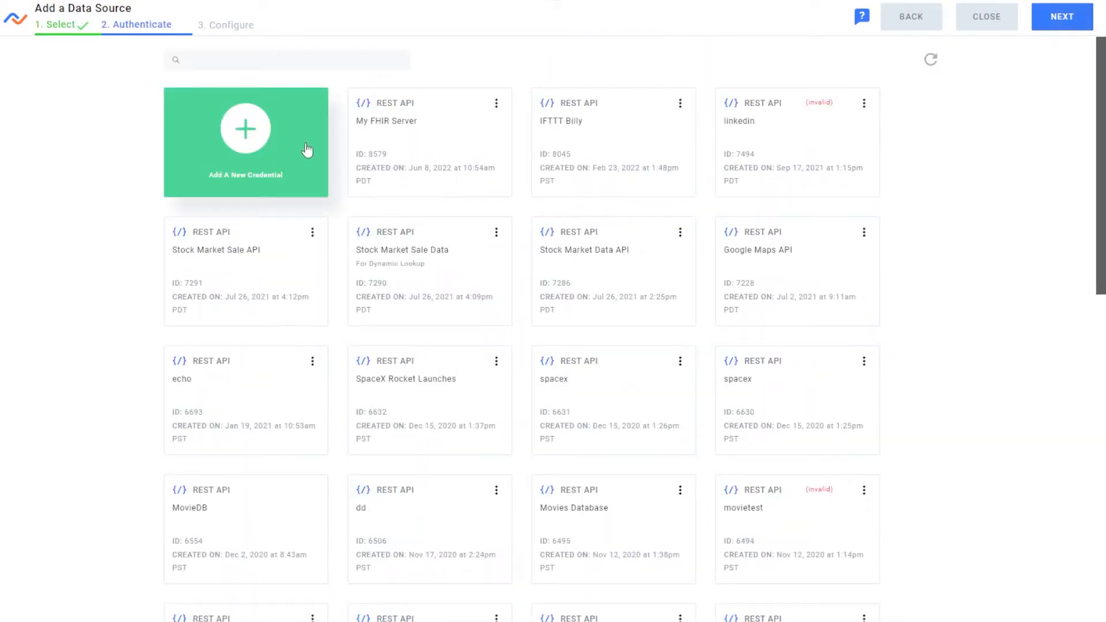
left_click(246, 140)
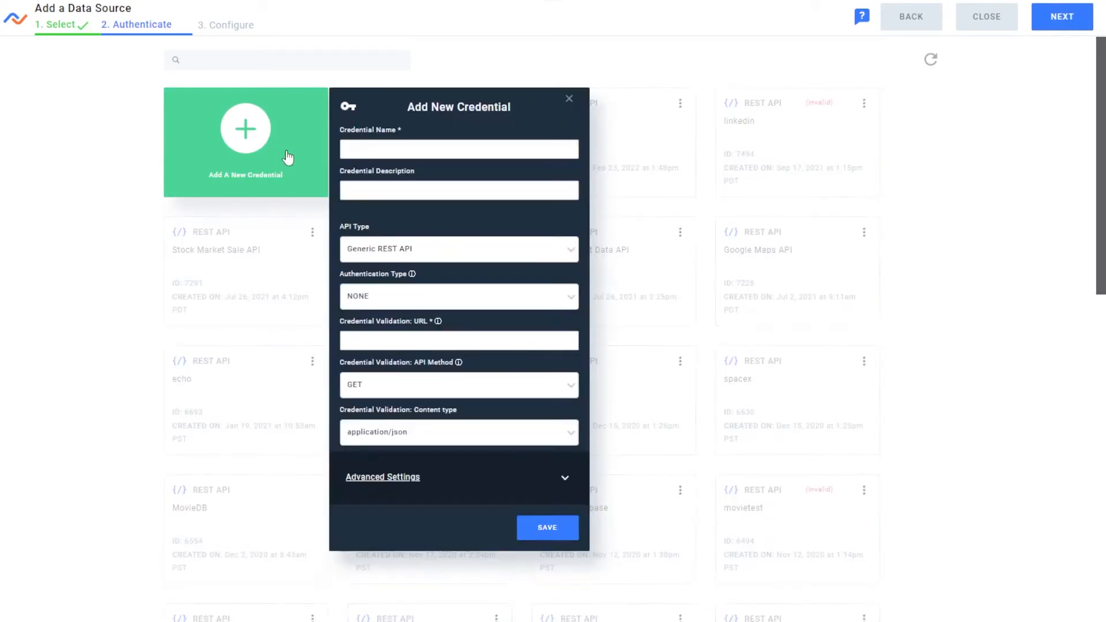
mouse_move(454, 340)
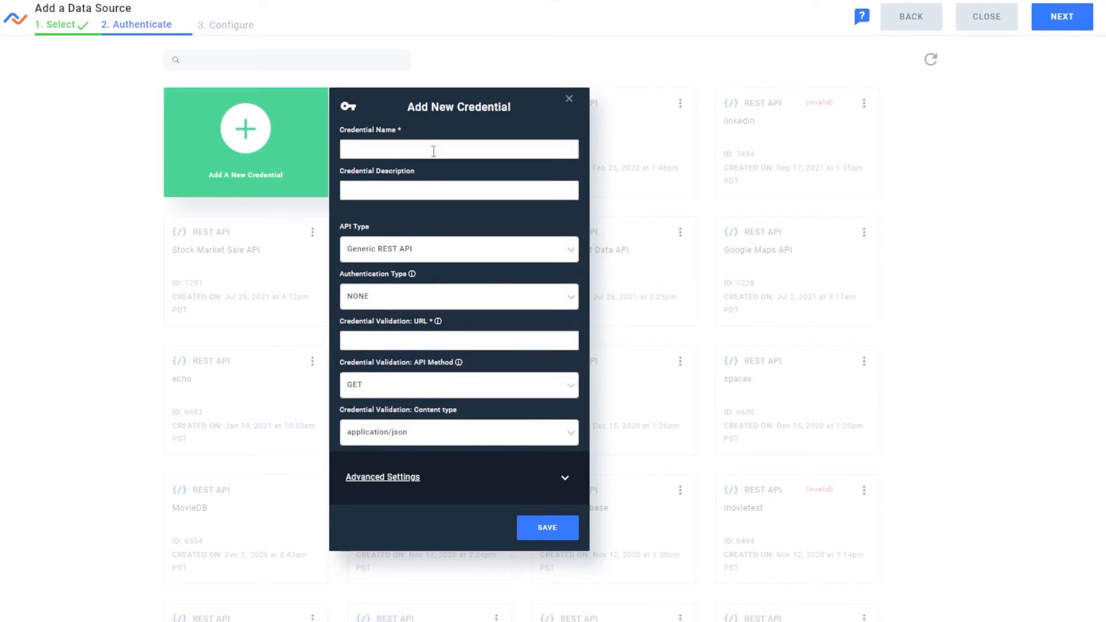
left_click(459, 149)
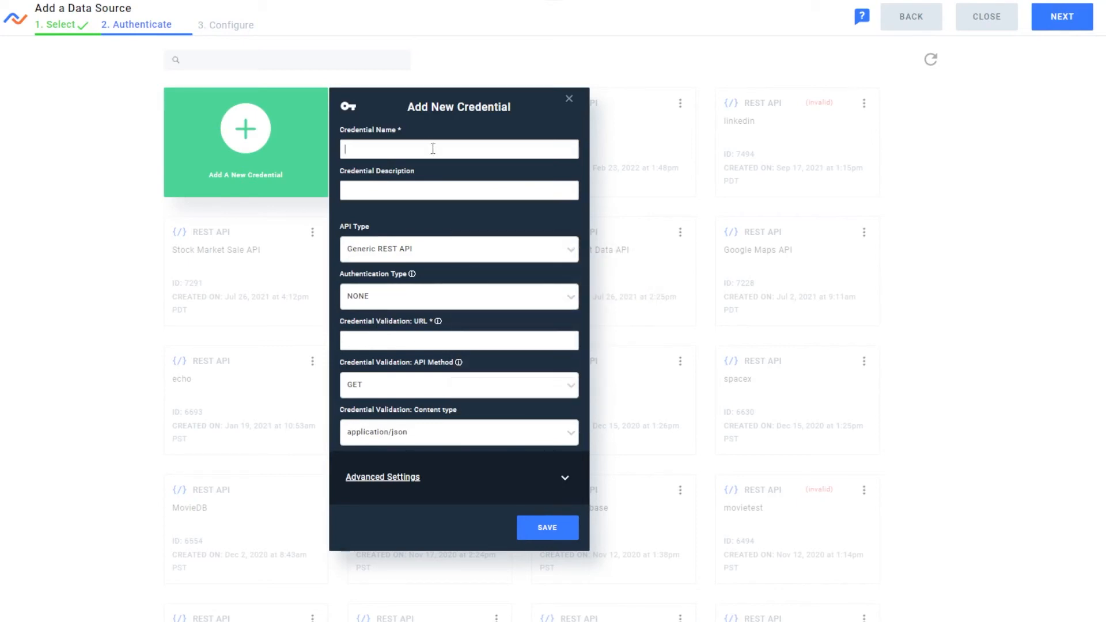
type("My Fhir")
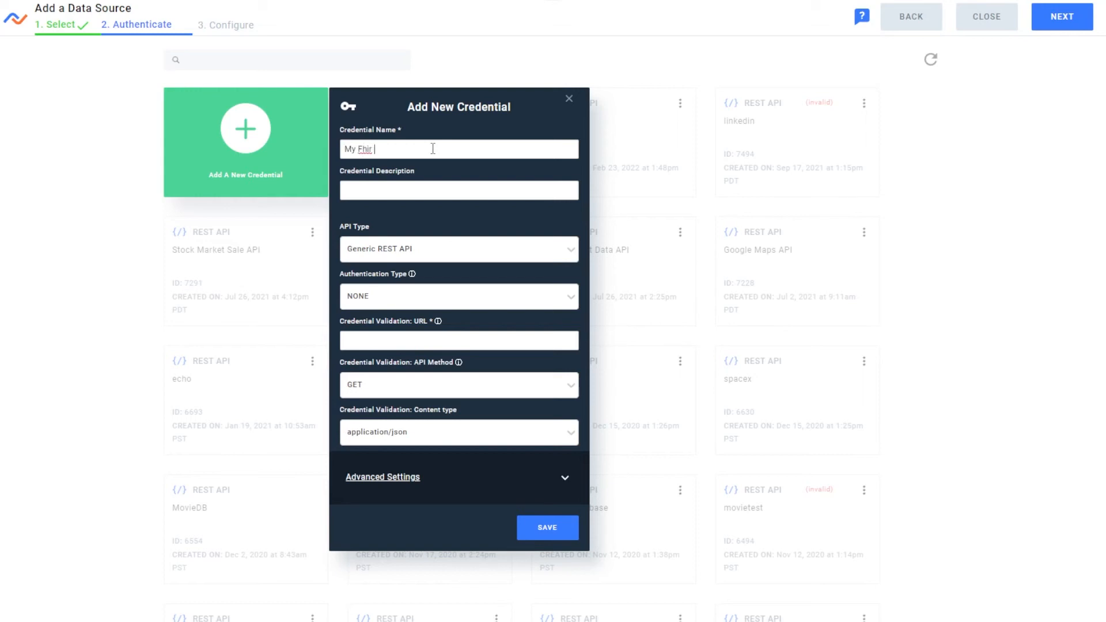
type("FHIR Ser")
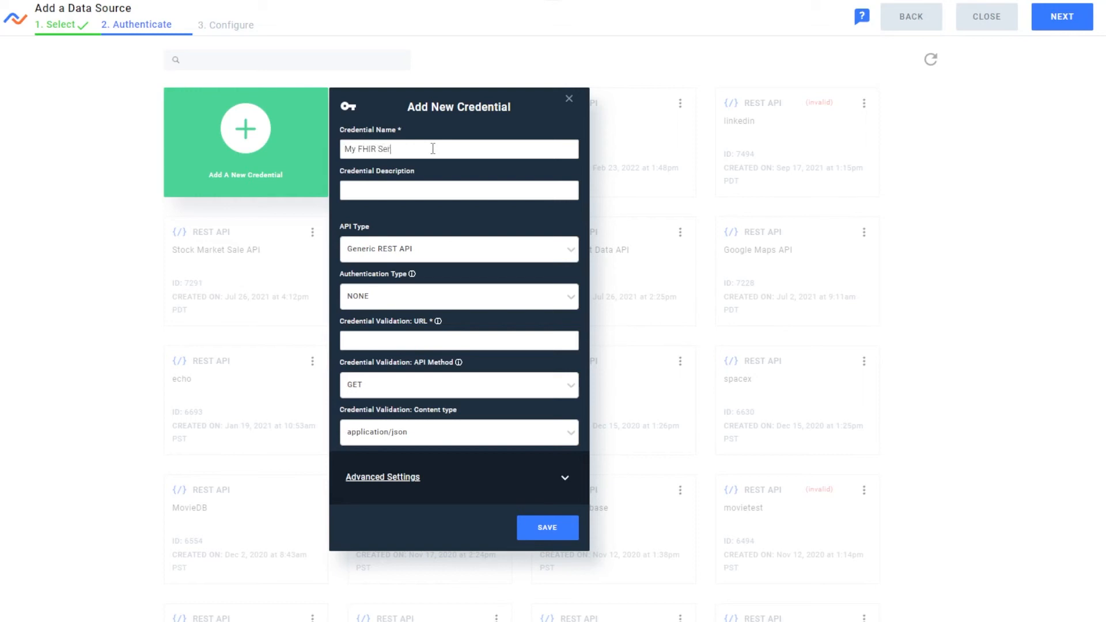
type("ver Test")
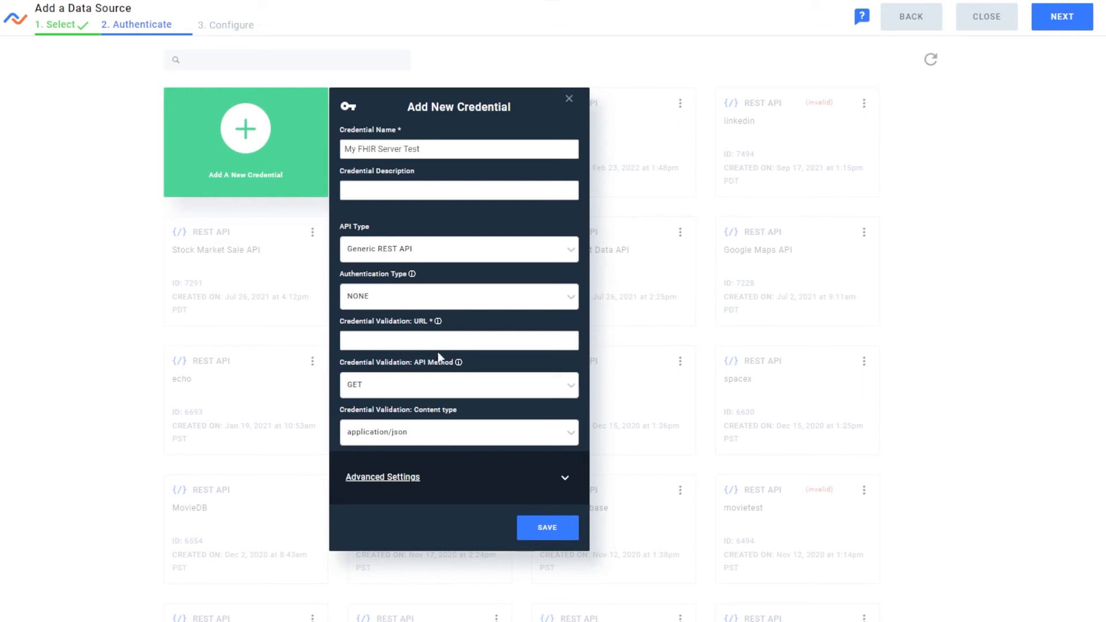
left_click(459, 340)
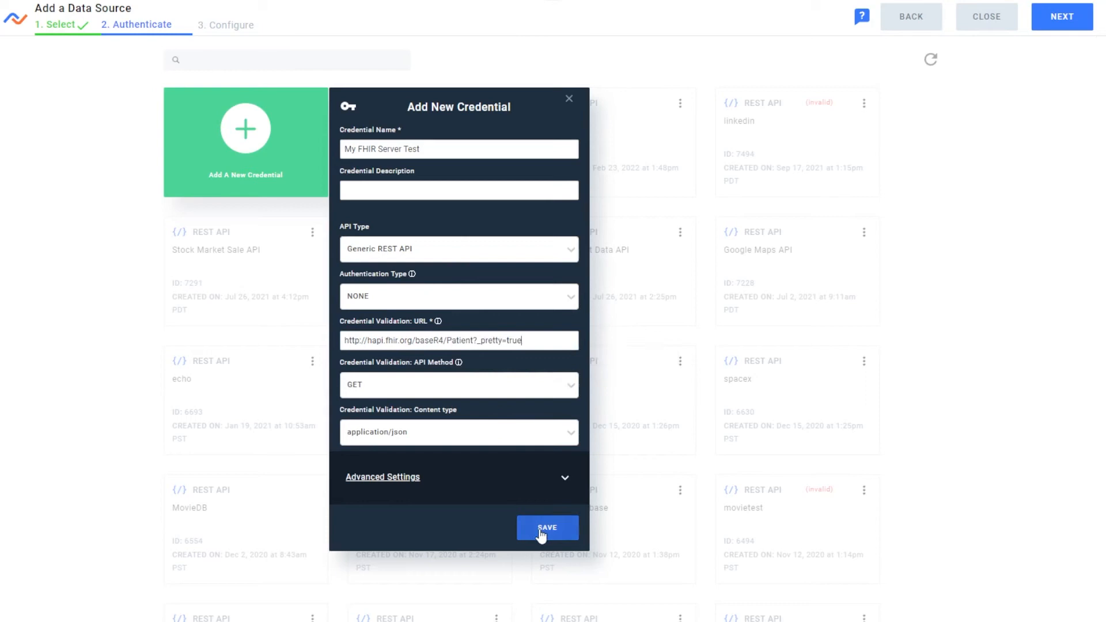
left_click(546, 528)
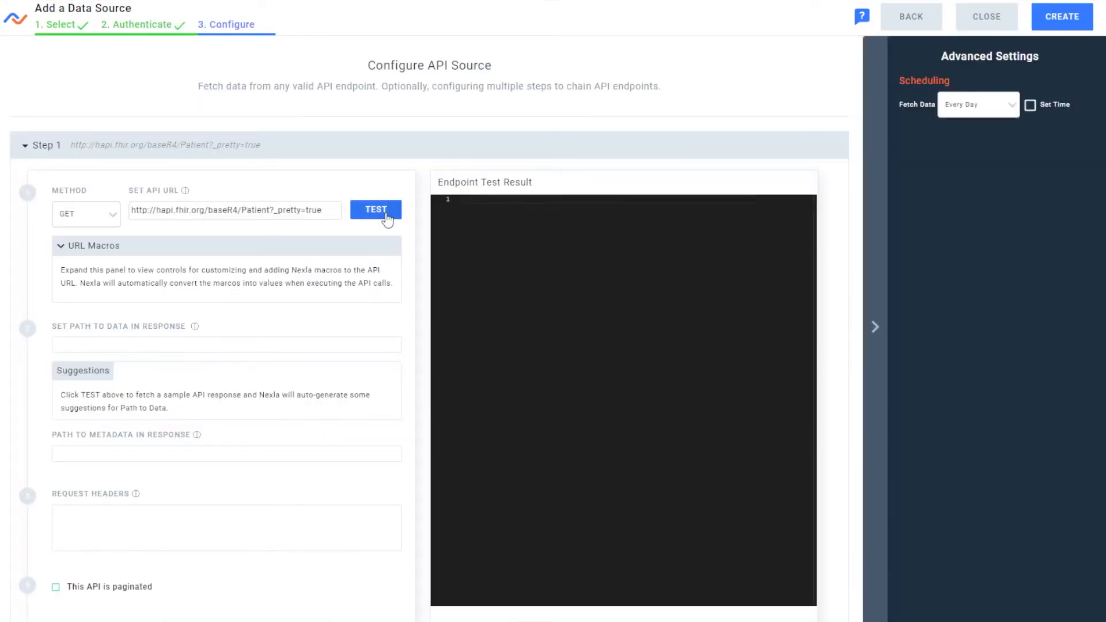
Step: Test the Patient endpoint and review the returned Bundle sample and $.entry[*] path suggestions
left_click(376, 209)
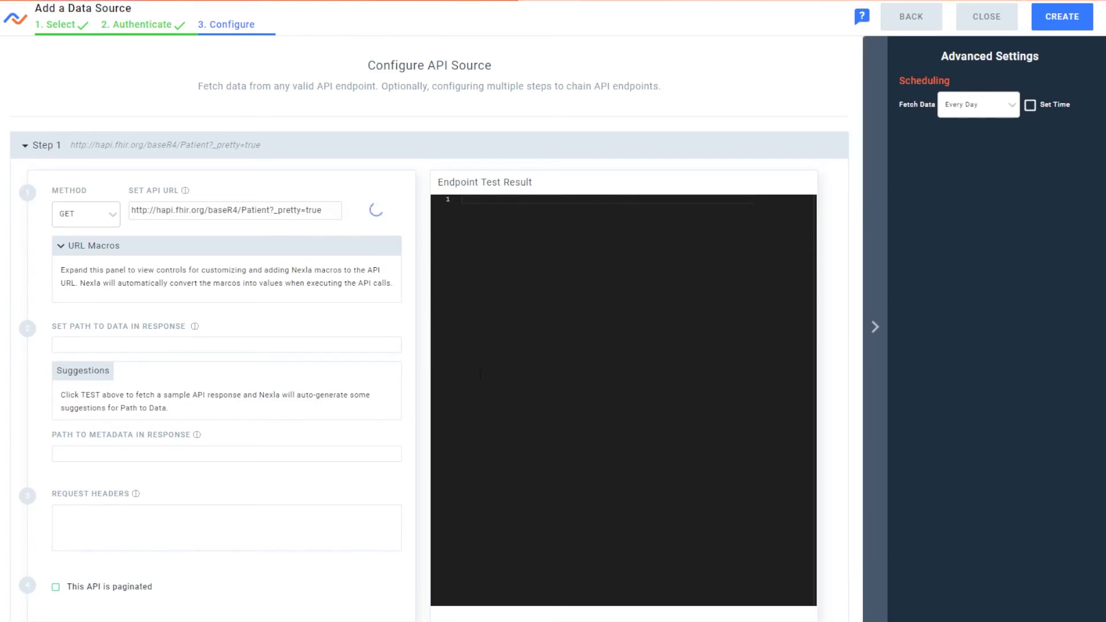
left_click(375, 209)
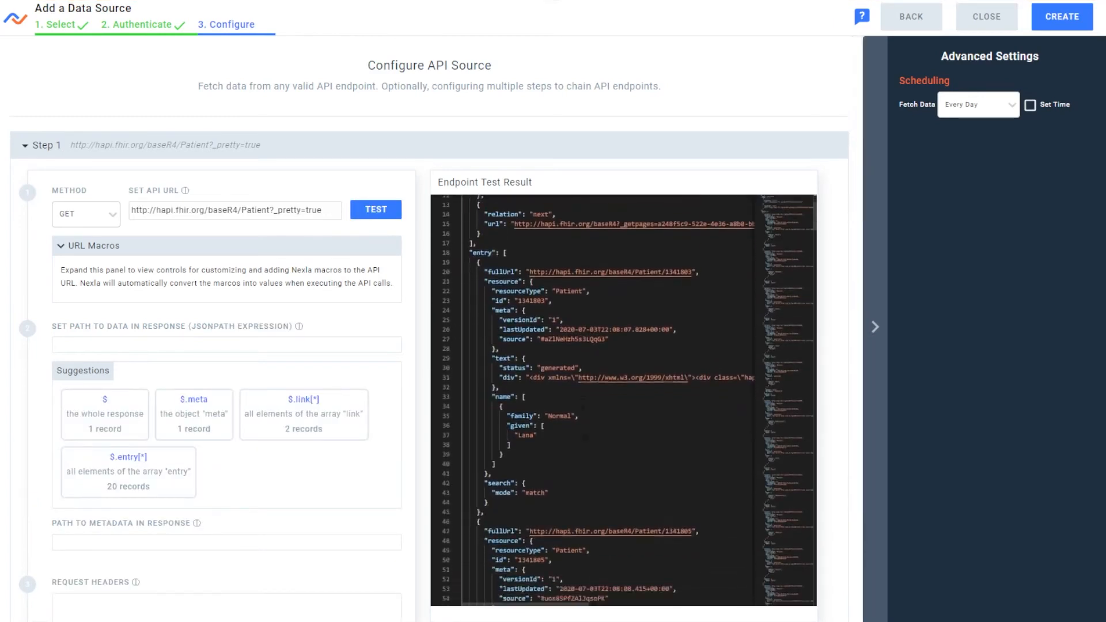
scroll("down", 3)
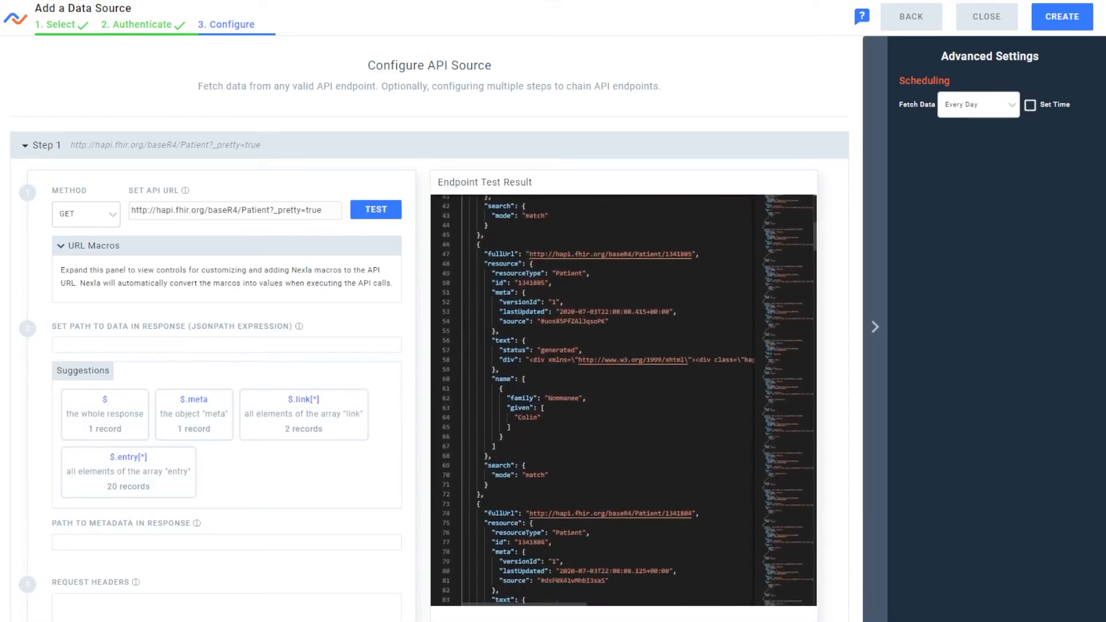
scroll("down", 3)
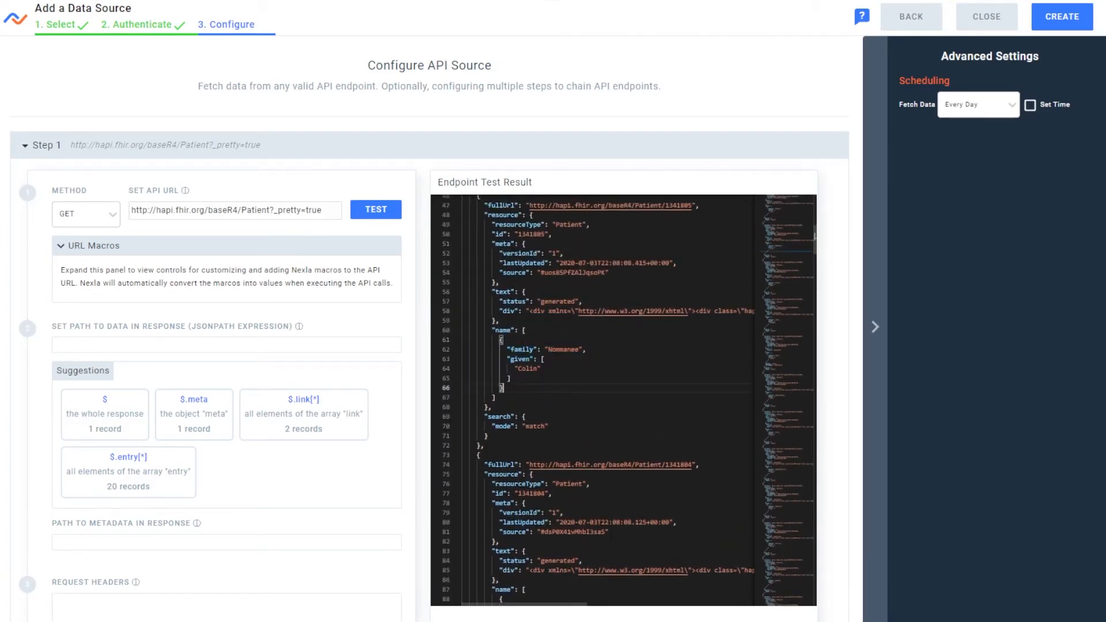
scroll("up", 3)
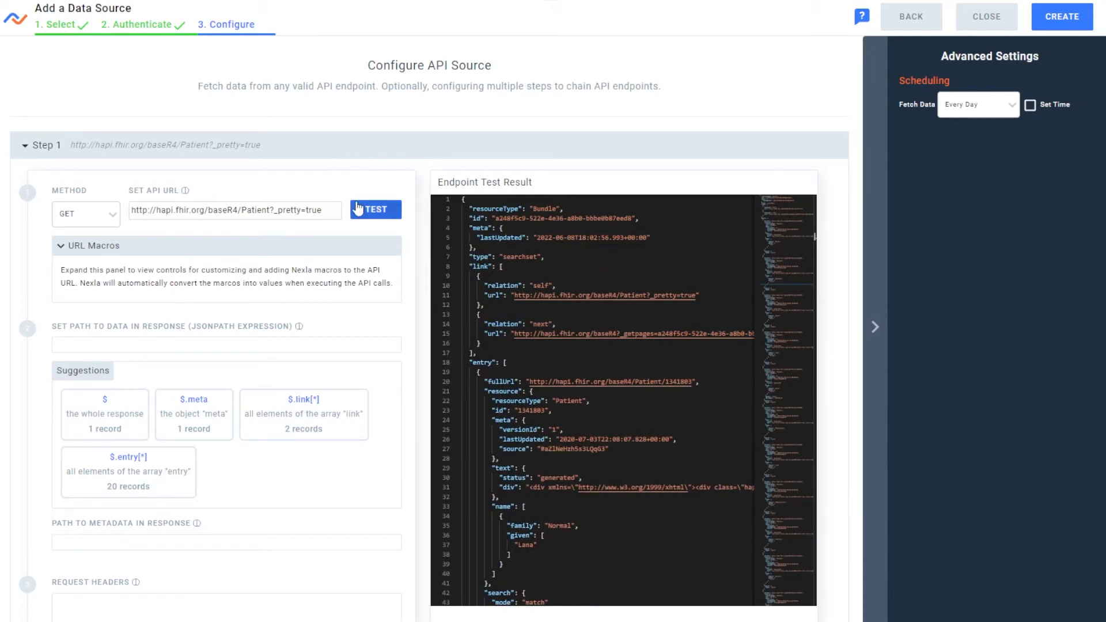
mouse_move(401, 311)
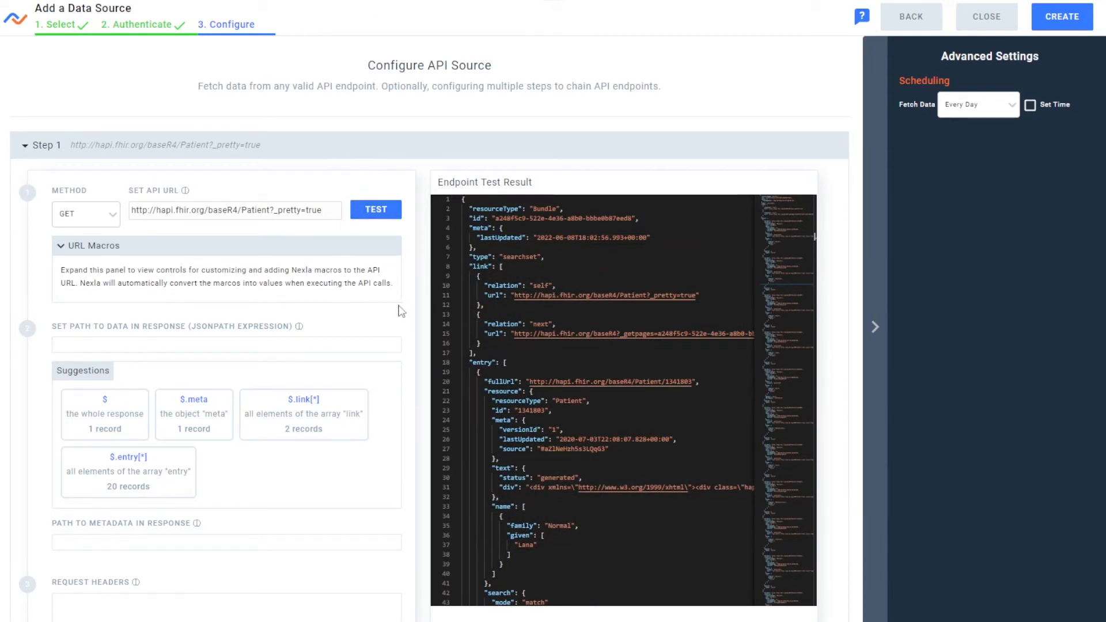
scroll("down", 3)
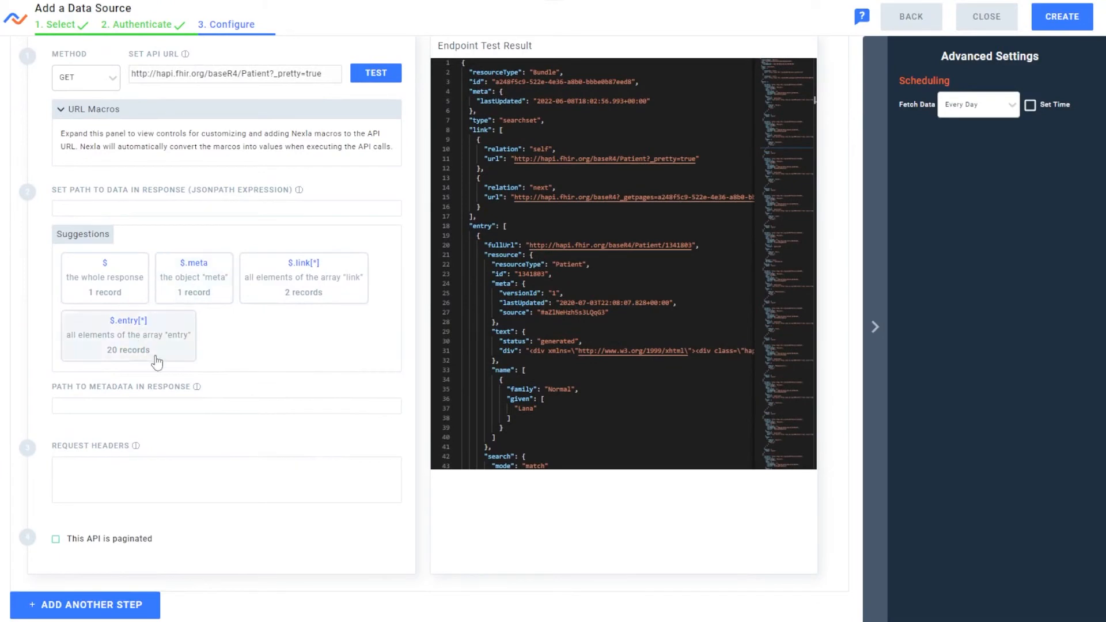
mouse_move(192, 368)
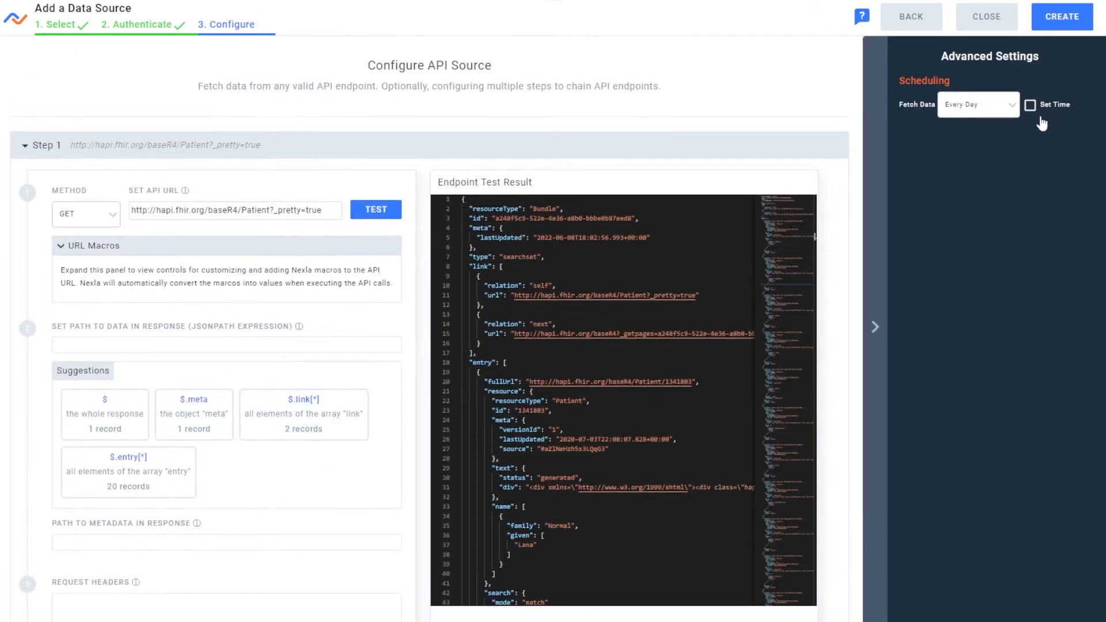
Step: Set Fetch Data to Once and create the Hapi.fhir.org - Patient source
left_click(978, 105)
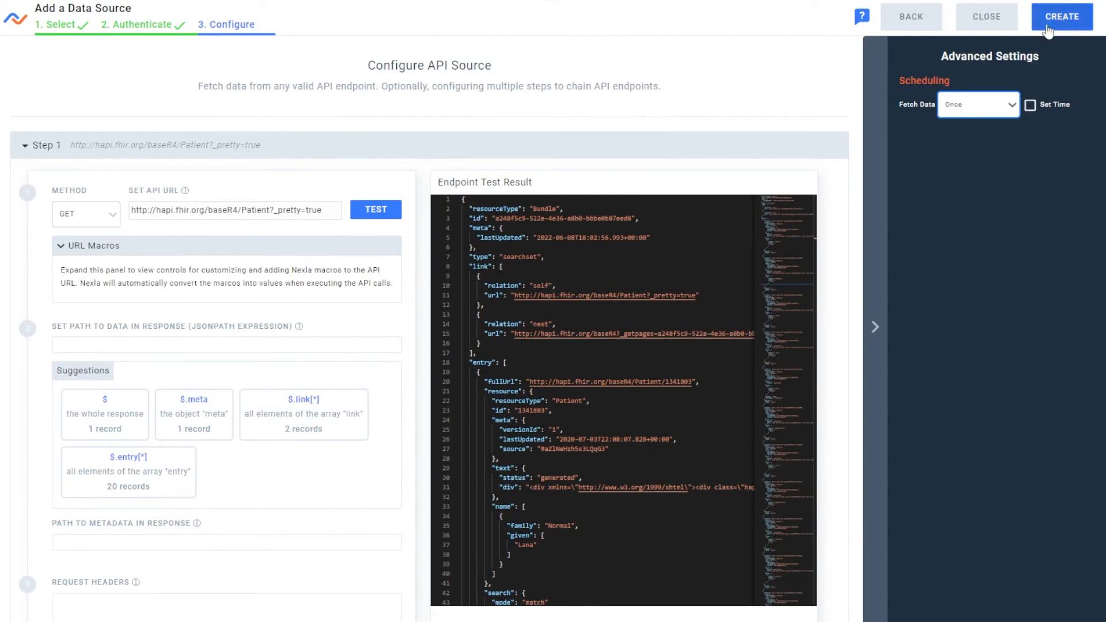
left_click(1062, 16)
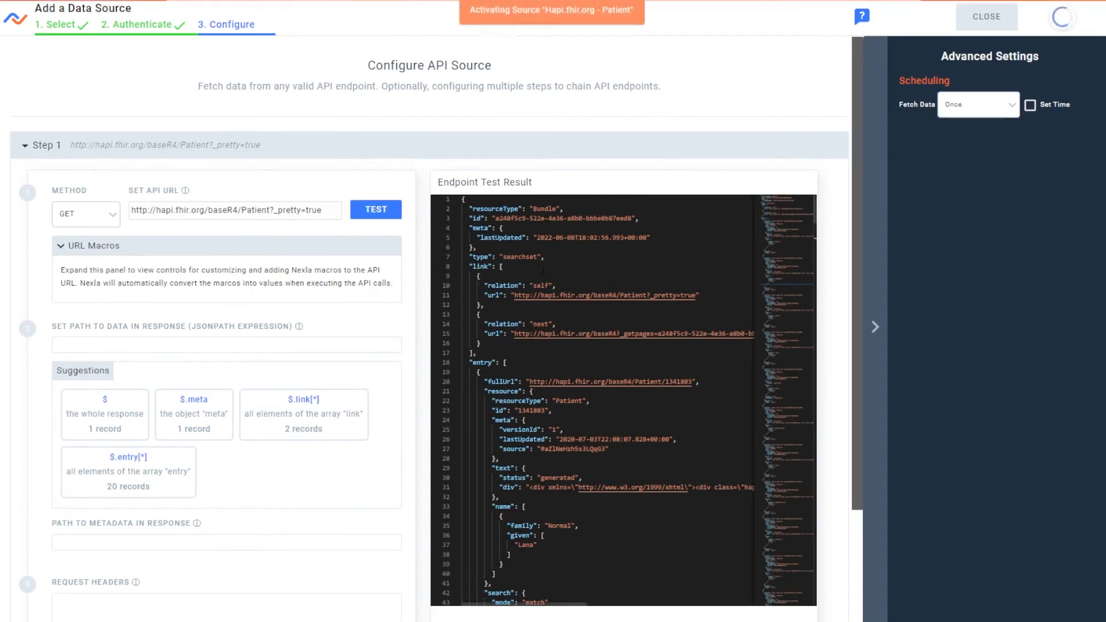
left_click(986, 16)
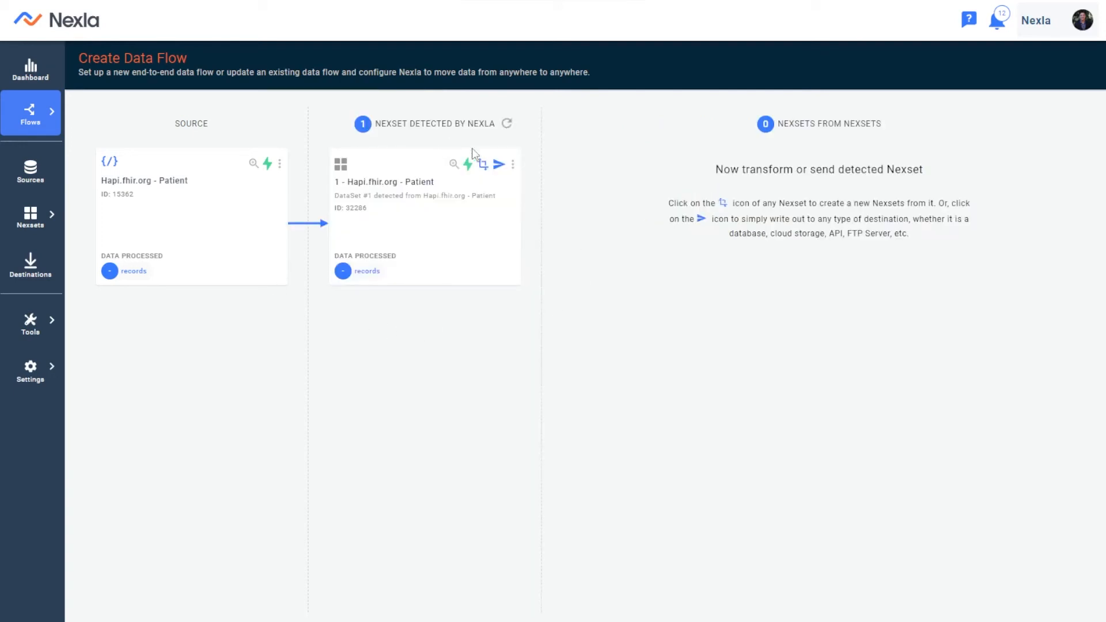
mouse_move(454, 165)
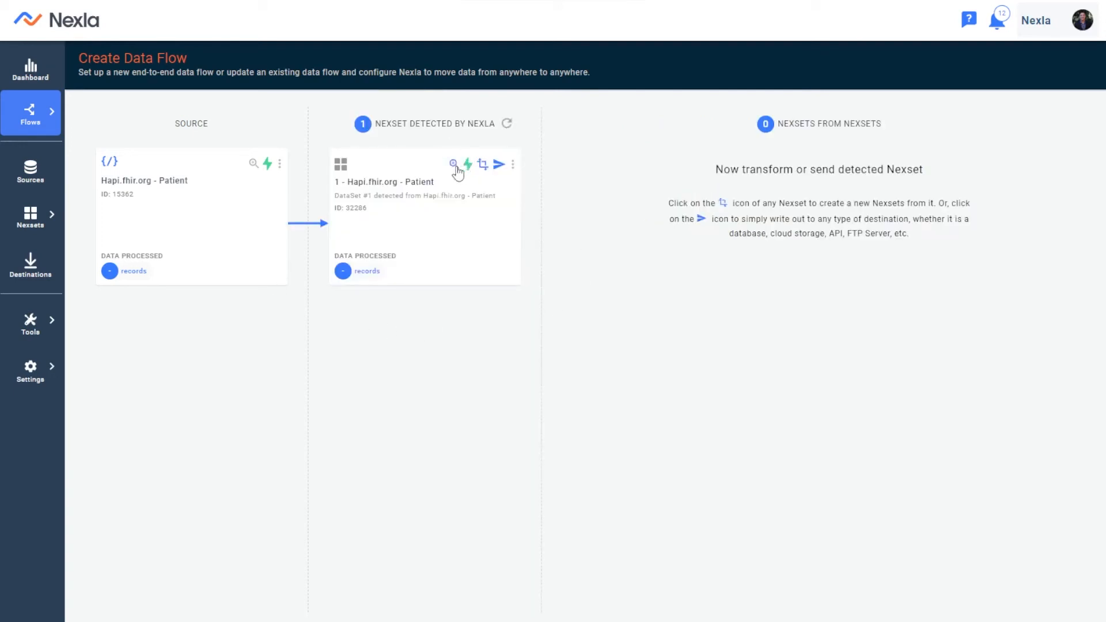
Step: Rename the detected Nexset to FHIR Server Data from its details panel
left_click(458, 165)
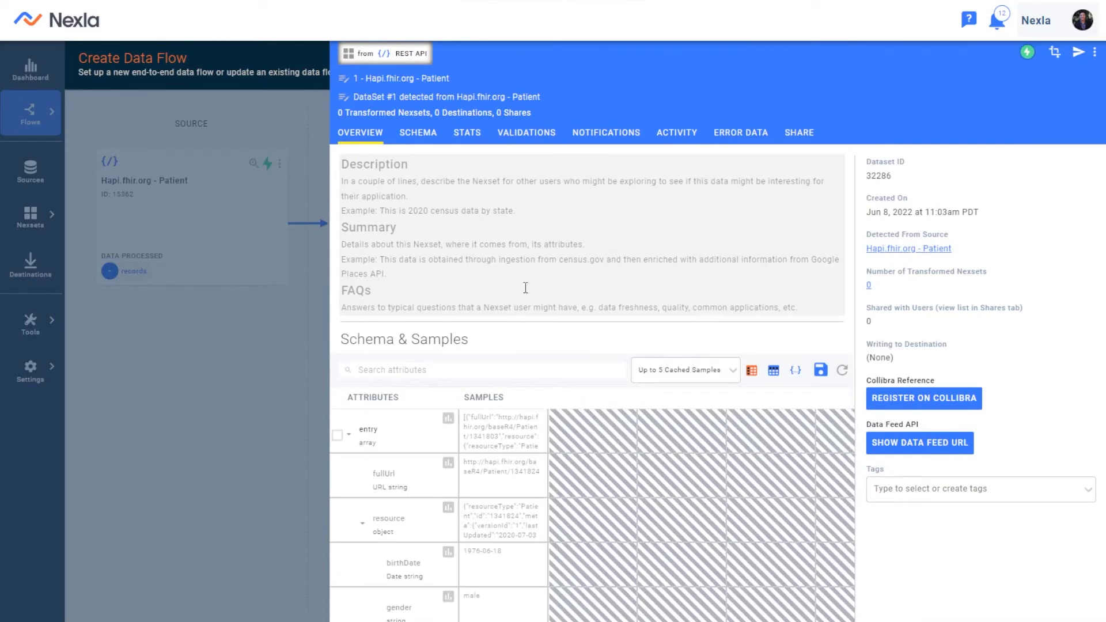
mouse_move(520, 253)
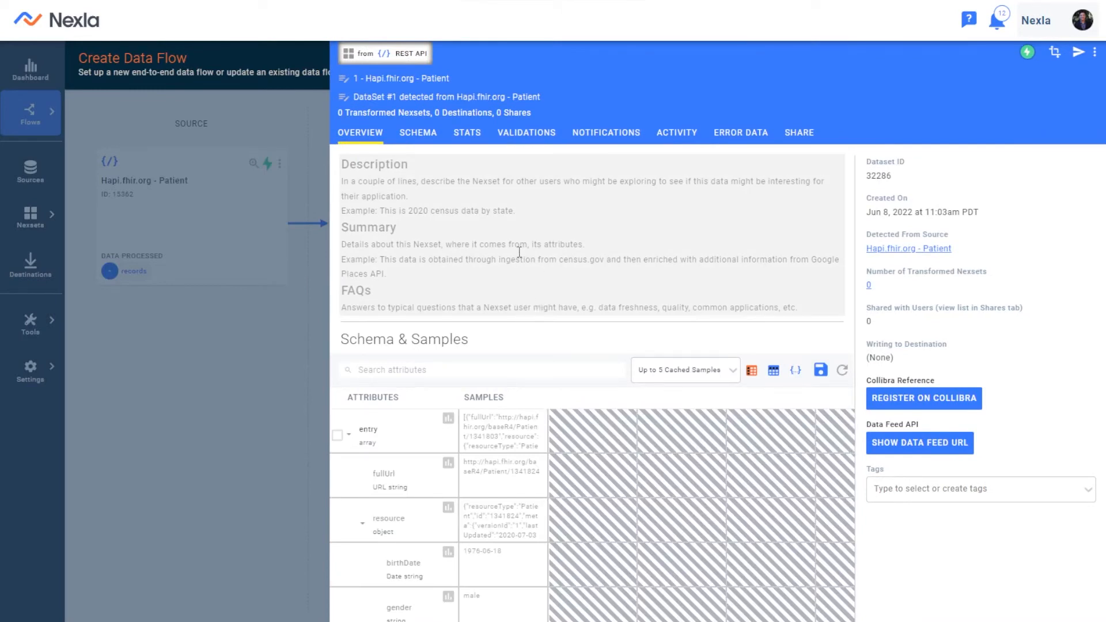
mouse_move(530, 223)
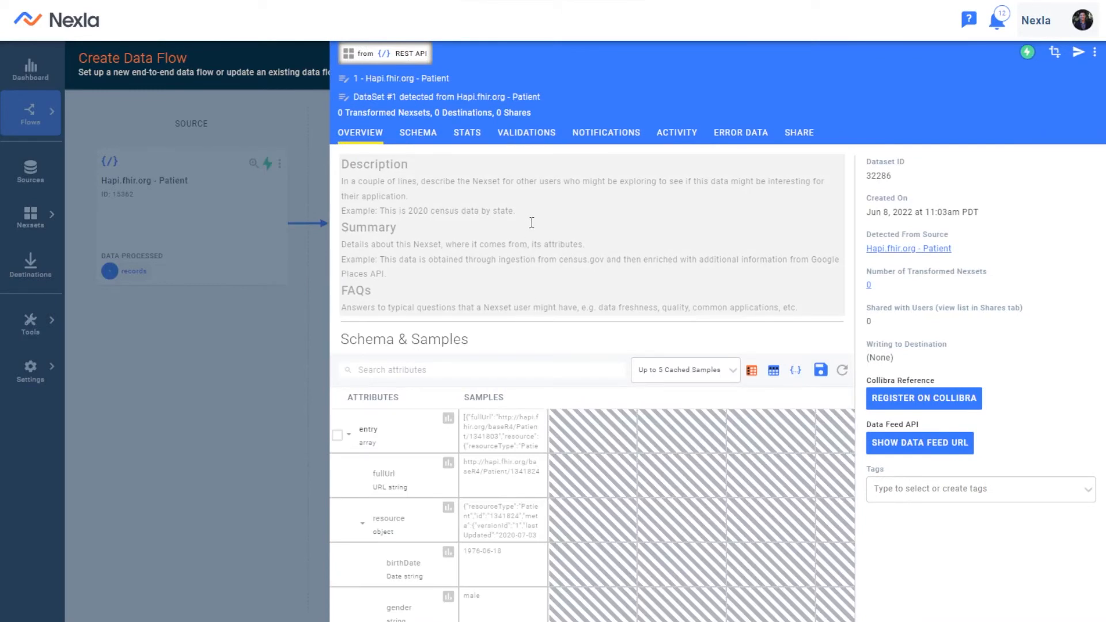
mouse_move(732, 254)
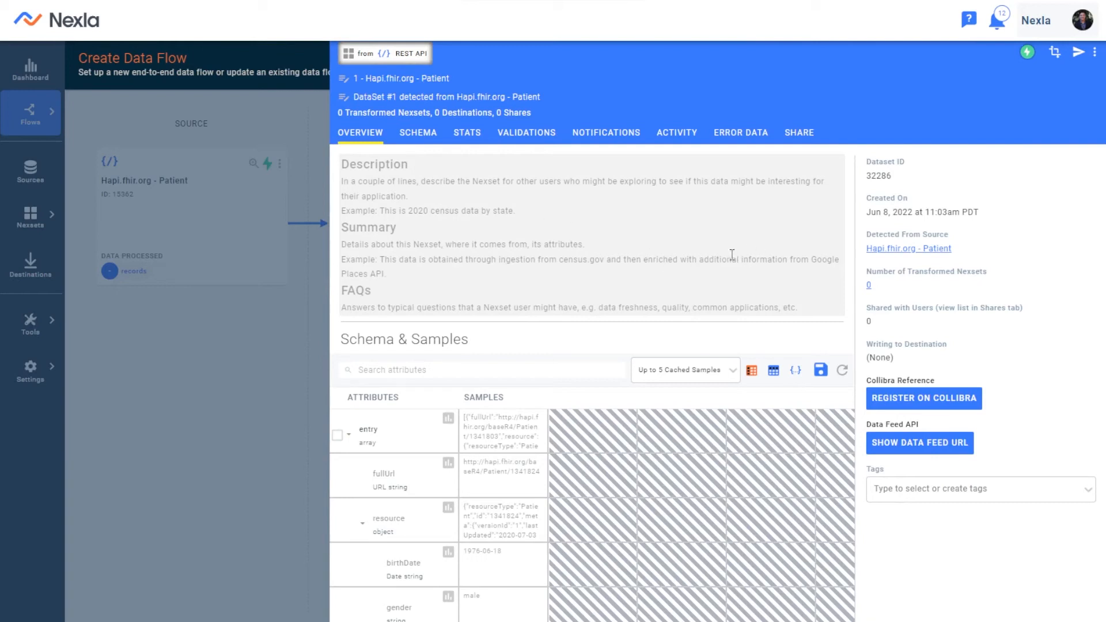
mouse_move(700, 238)
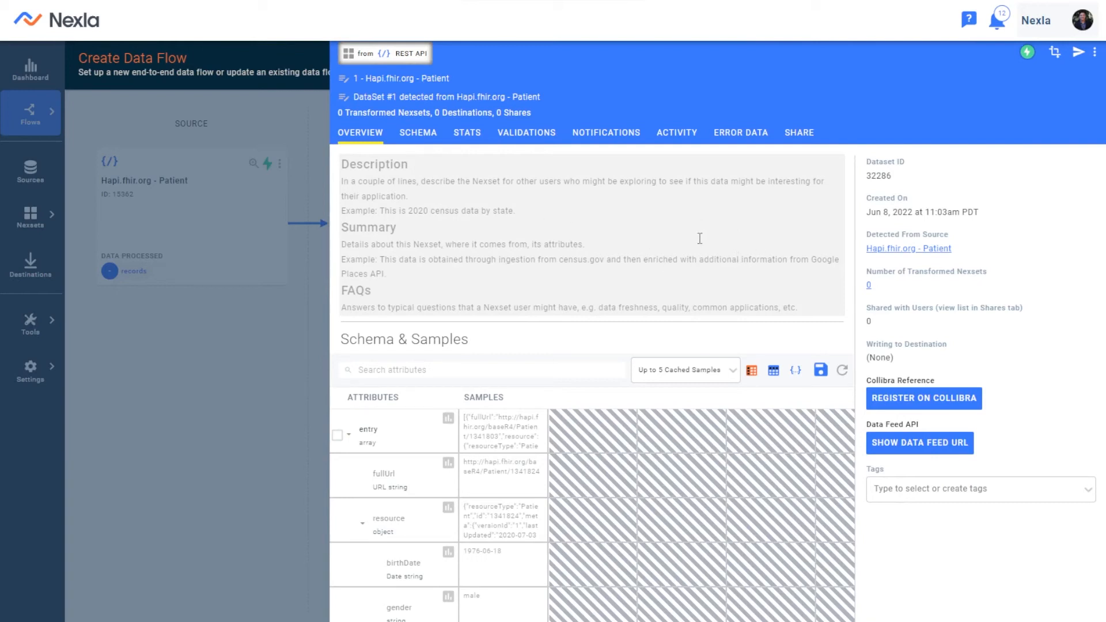
mouse_move(608, 234)
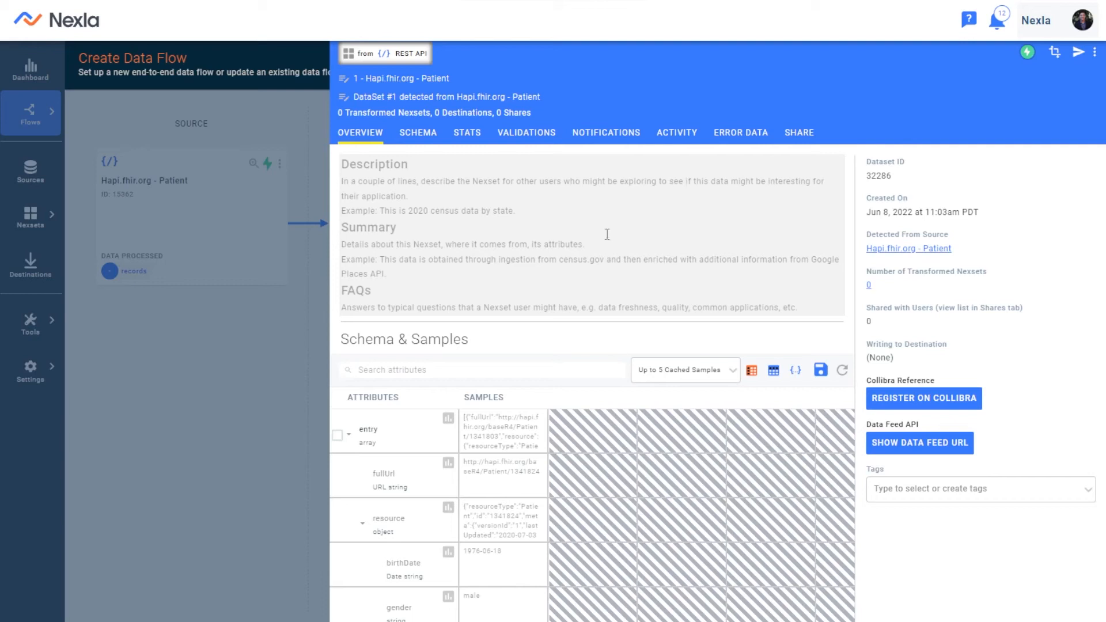
mouse_move(523, 210)
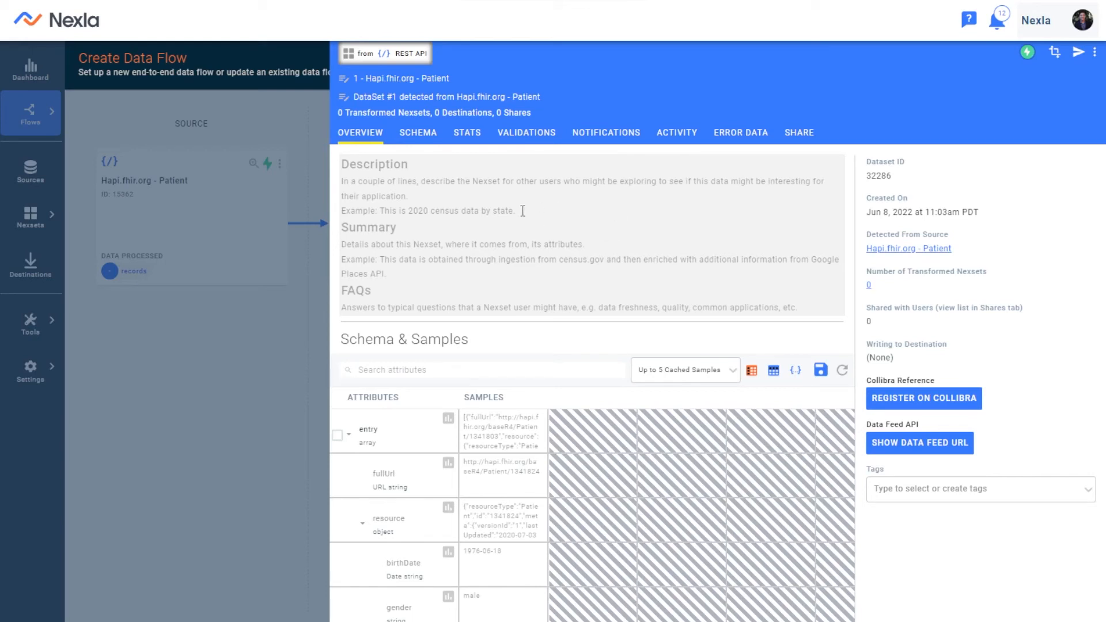
left_click(402, 79)
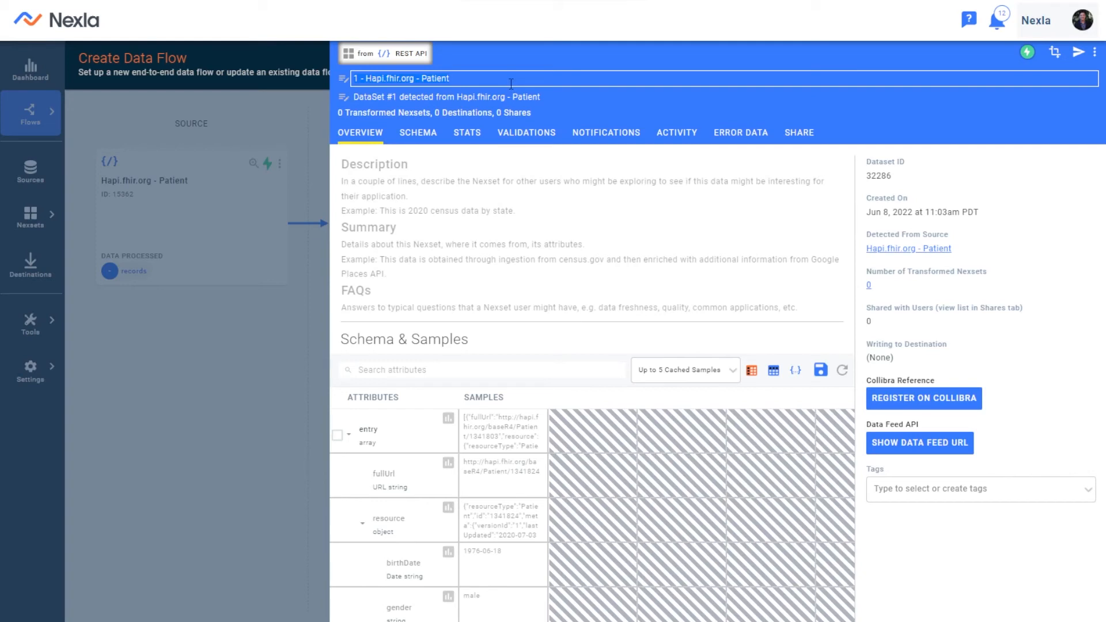
type("FHIR Server Data")
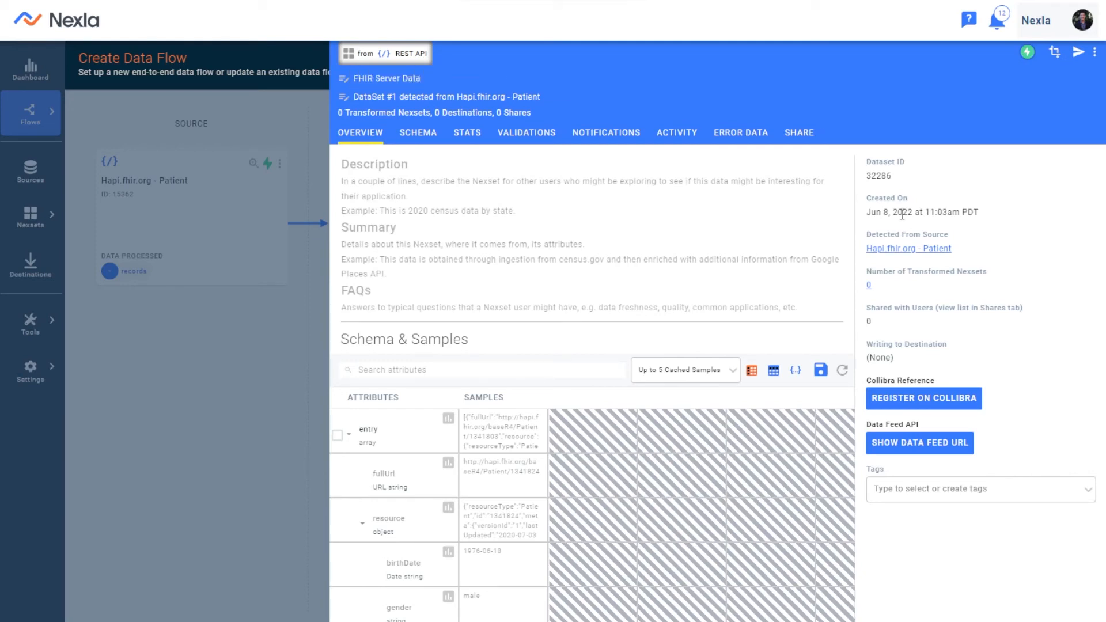
mouse_move(265, 304)
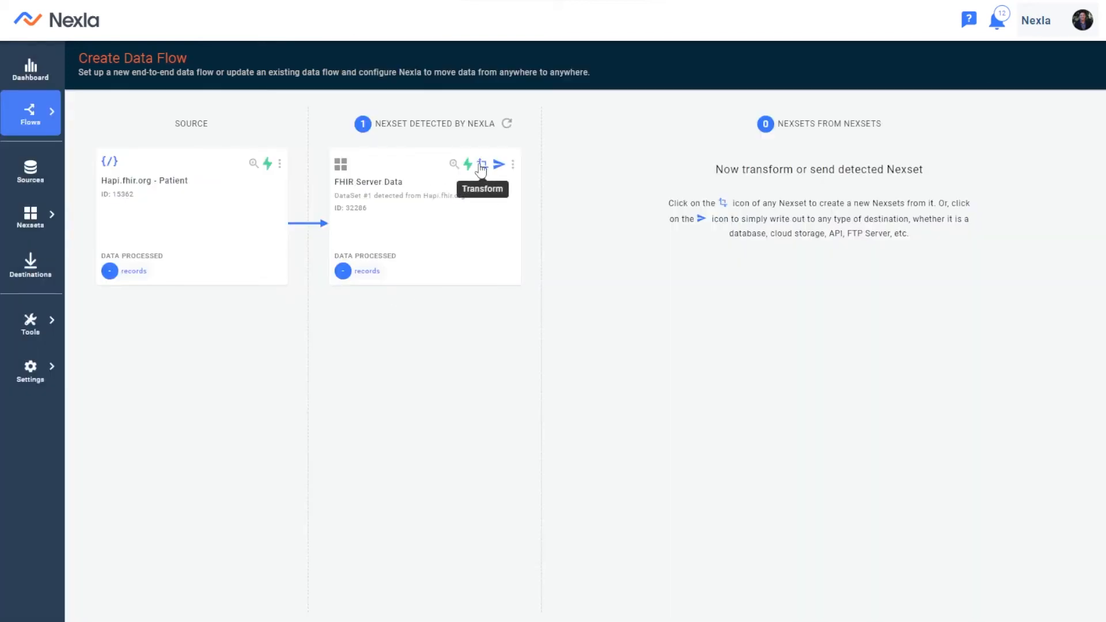
left_click(481, 165)
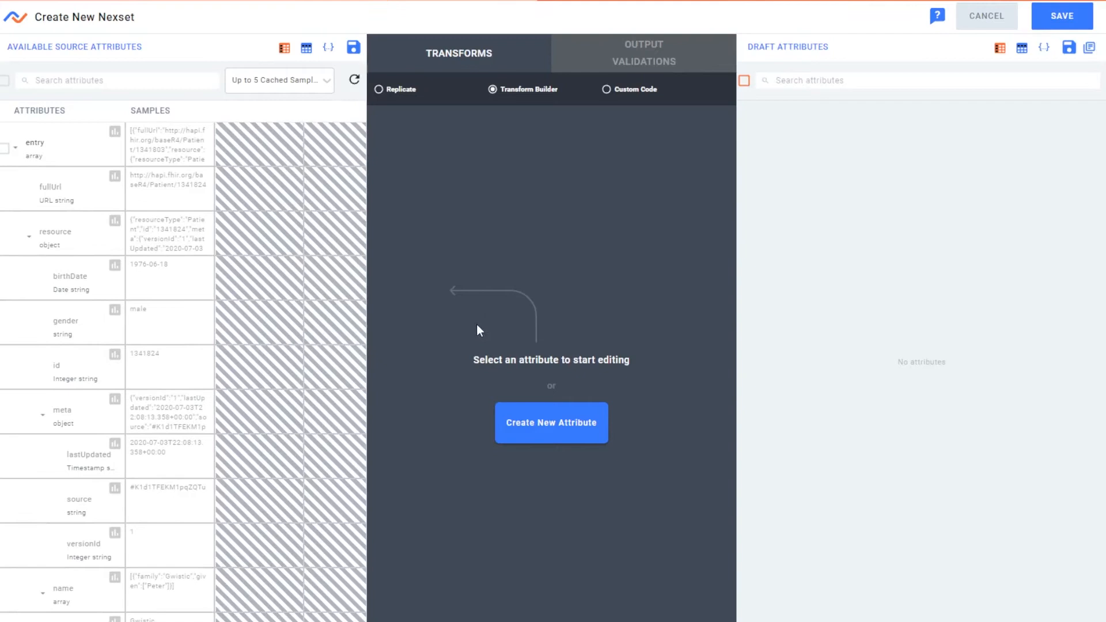
mouse_move(74, 149)
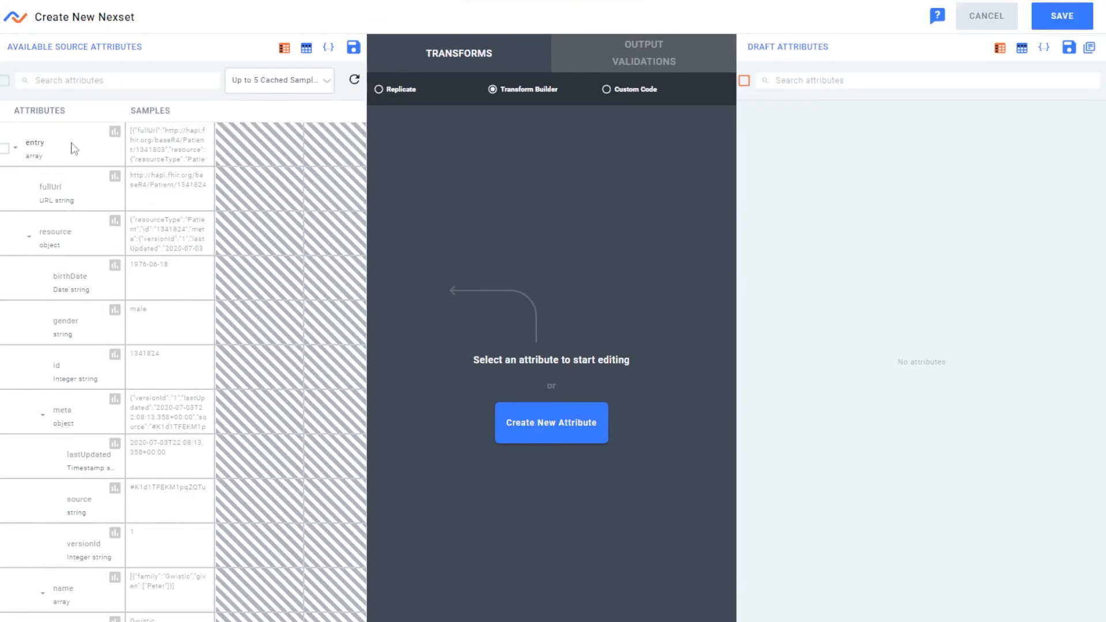
left_click(35, 143)
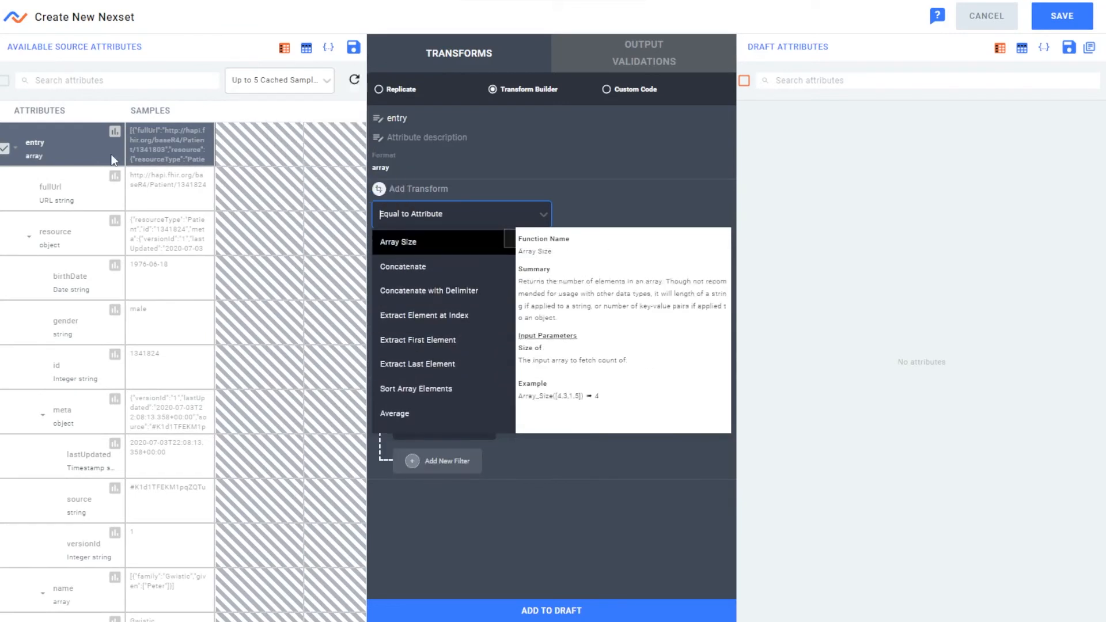
mouse_move(75, 202)
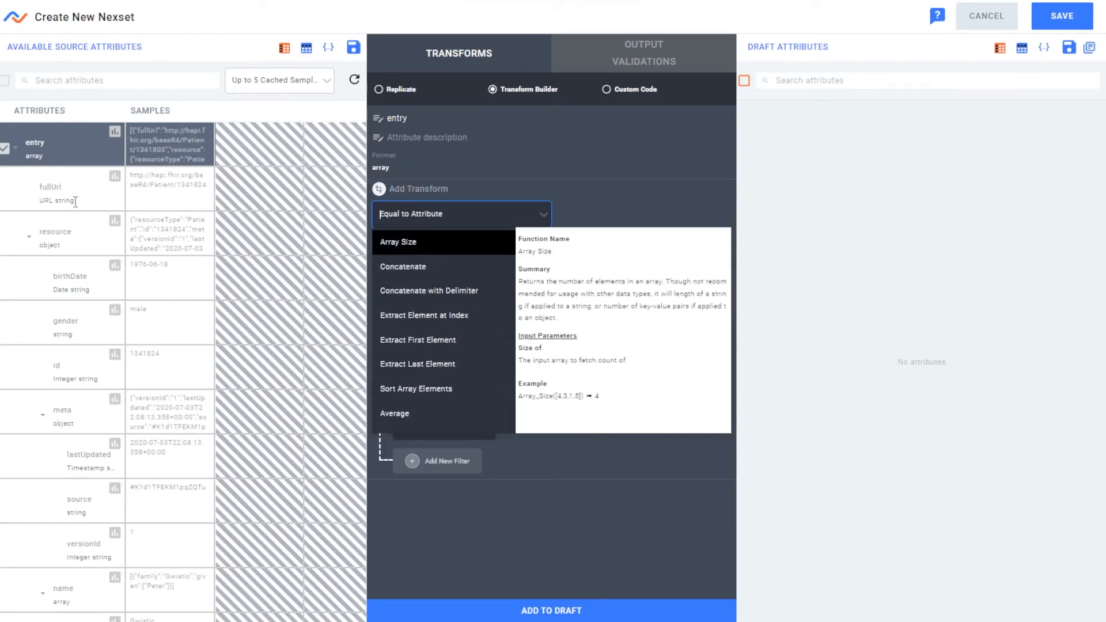
mouse_move(74, 227)
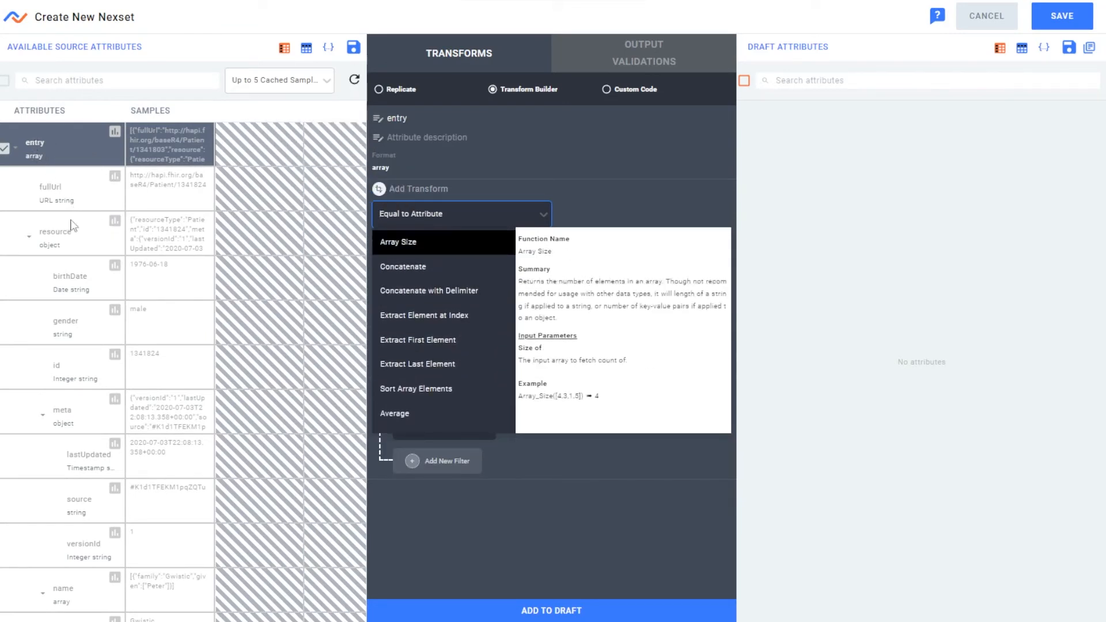
mouse_move(84, 581)
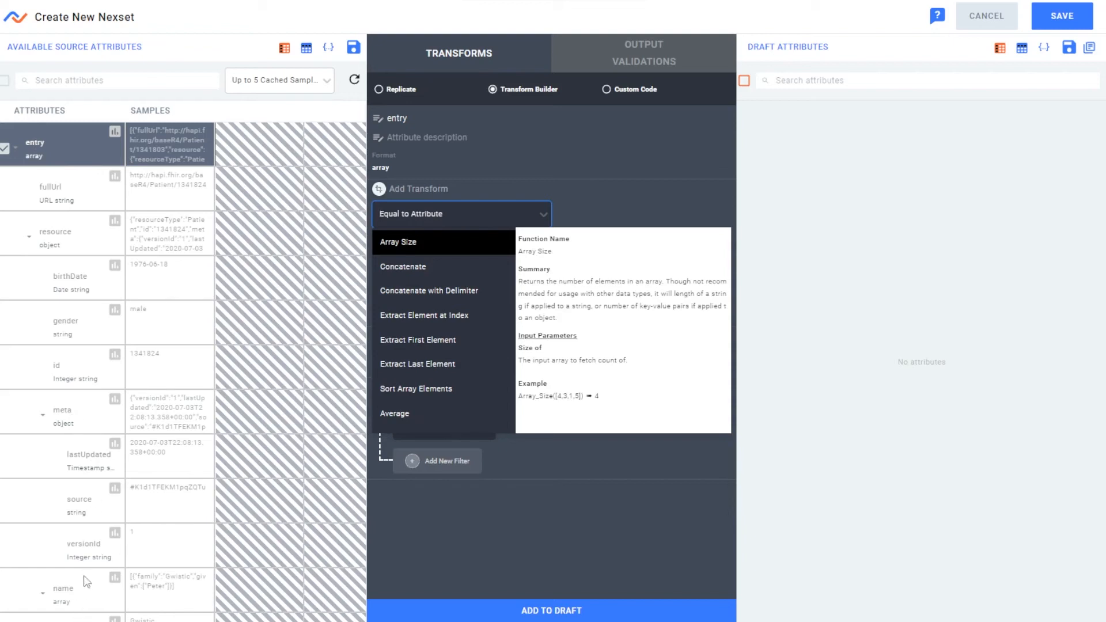
mouse_move(442, 332)
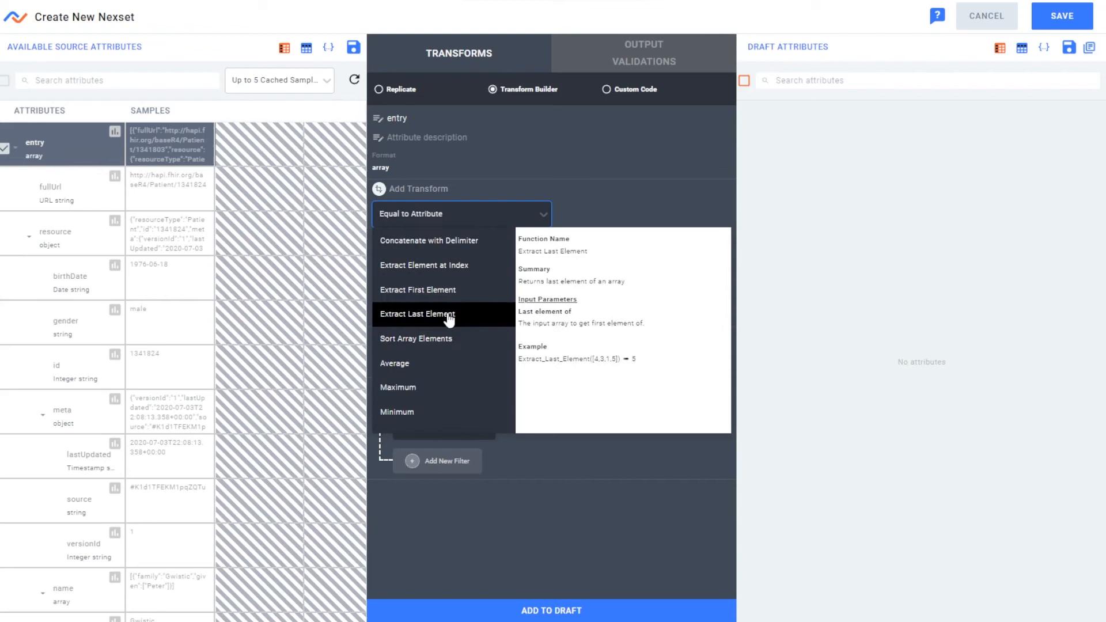
mouse_move(395, 363)
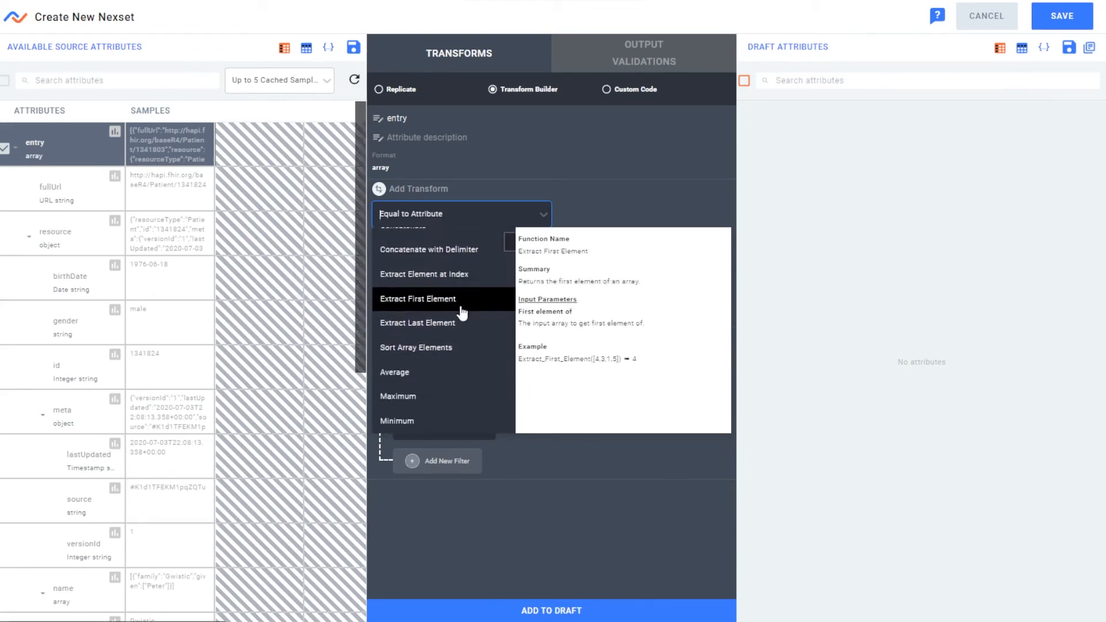
mouse_move(424, 265)
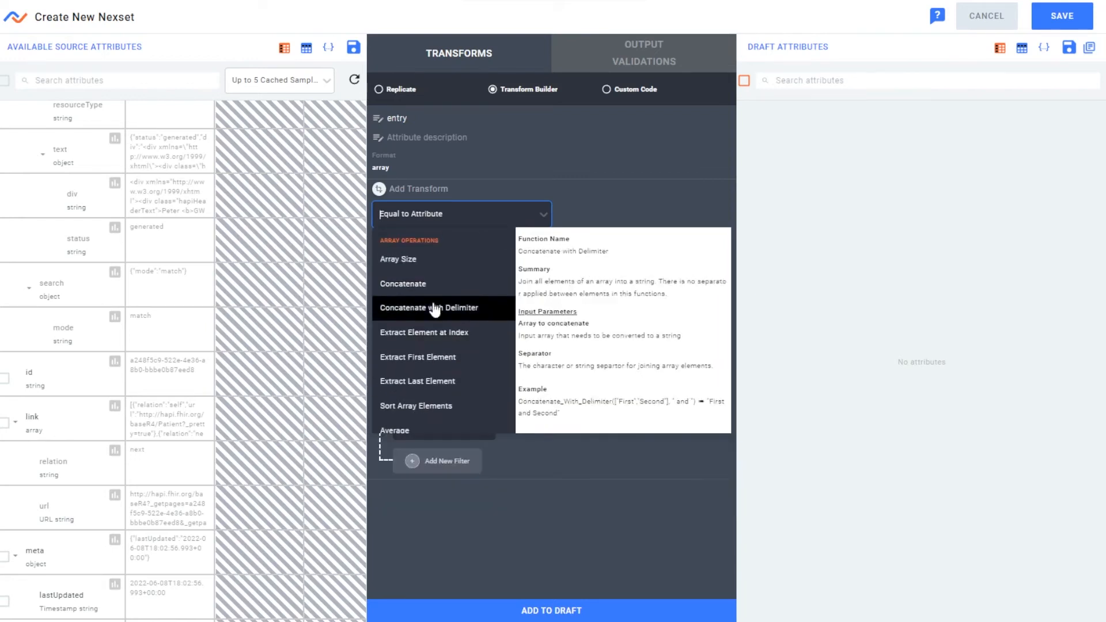
left_click(461, 215)
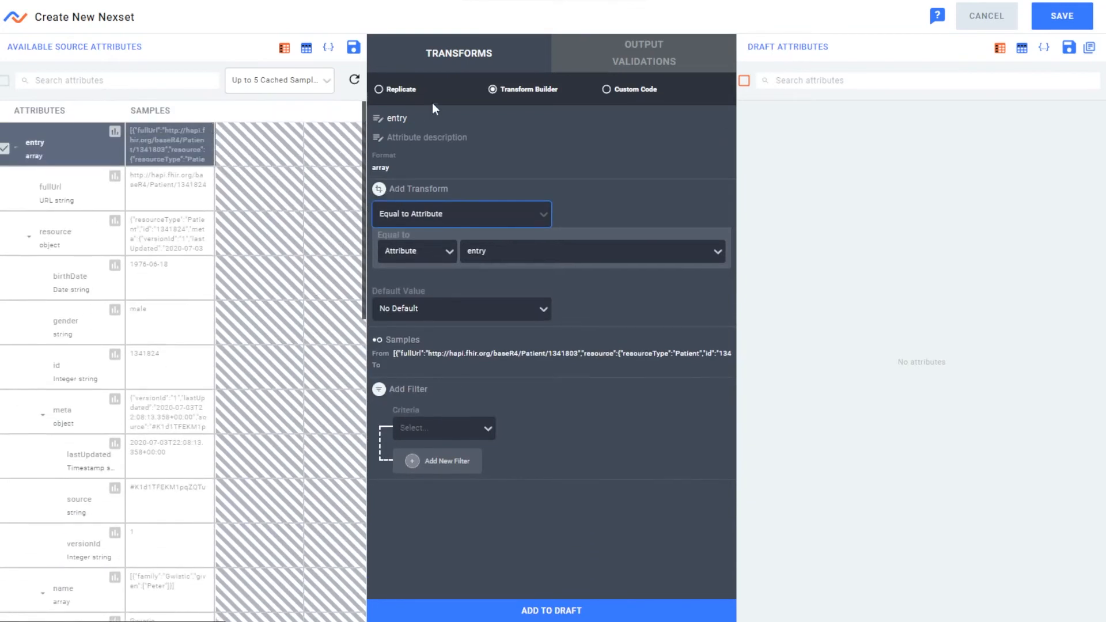
mouse_move(287, 240)
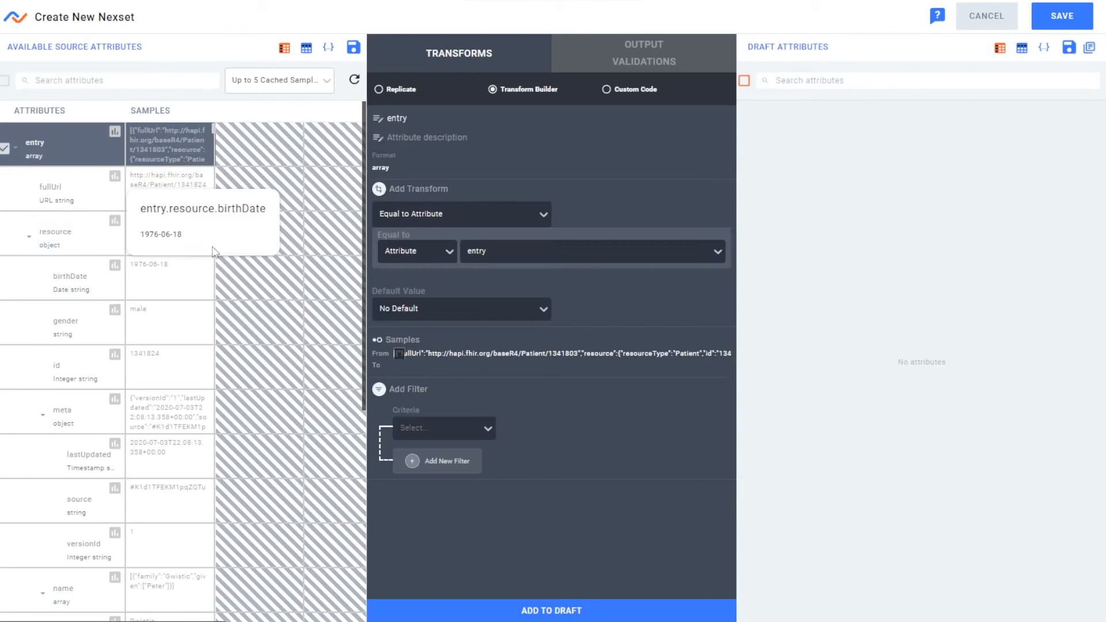
left_click(461, 214)
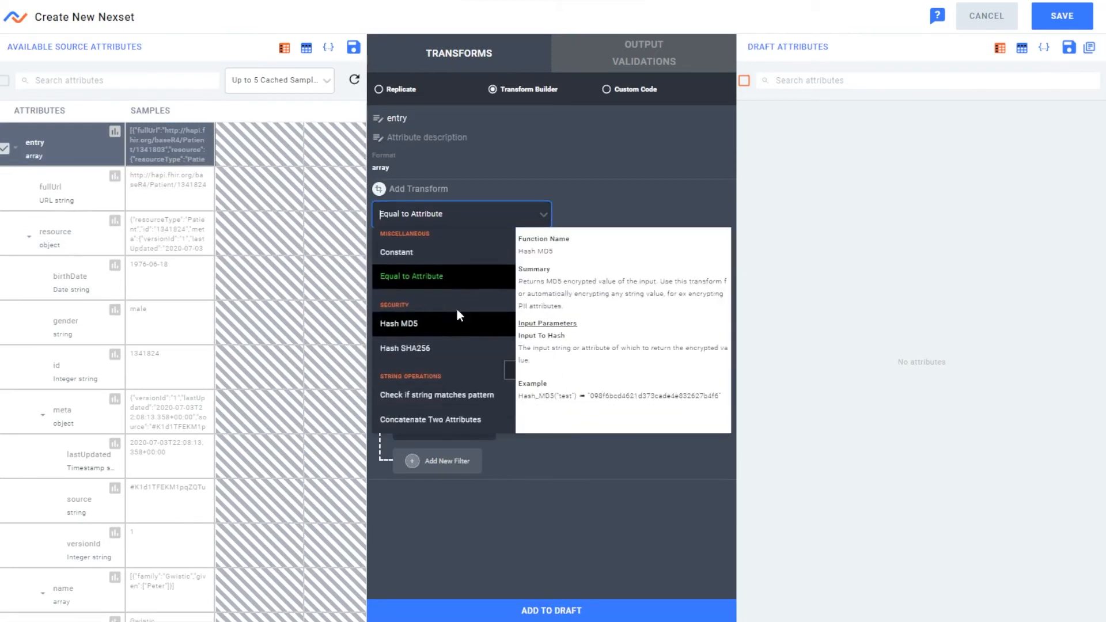
left_click(412, 275)
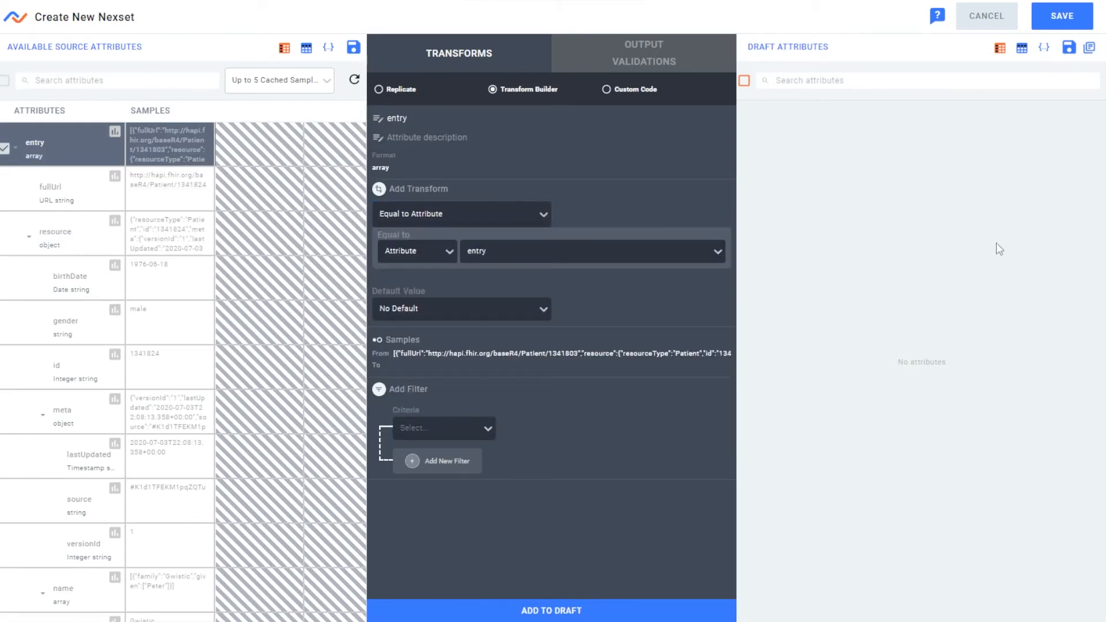
left_click(551, 611)
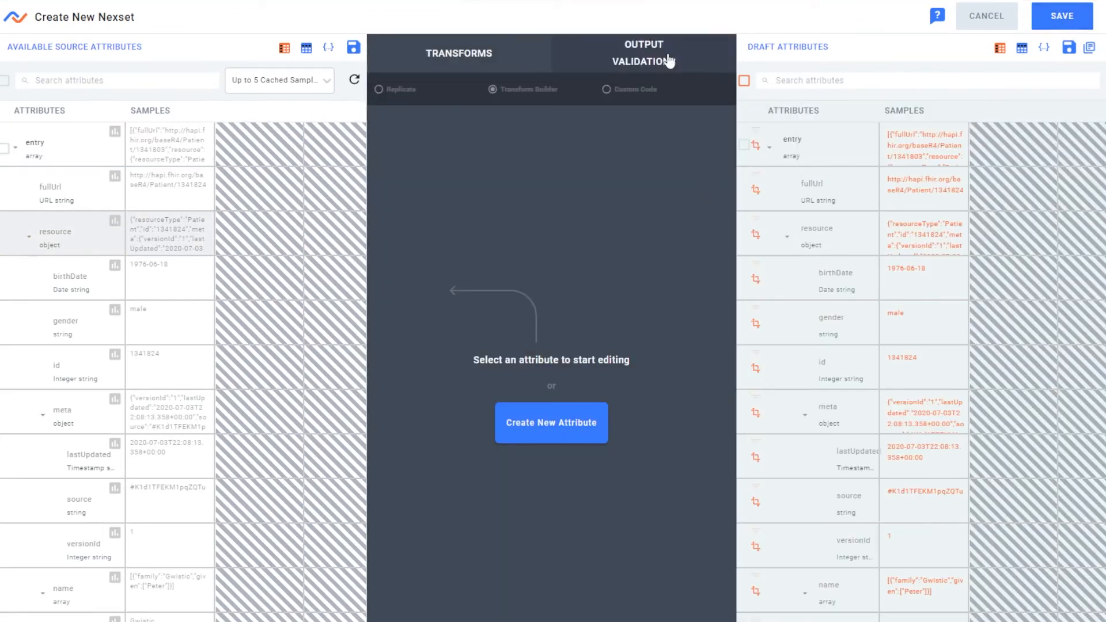
Step: Review Output Validations and transform modes, then save the new derived Nexset
left_click(643, 53)
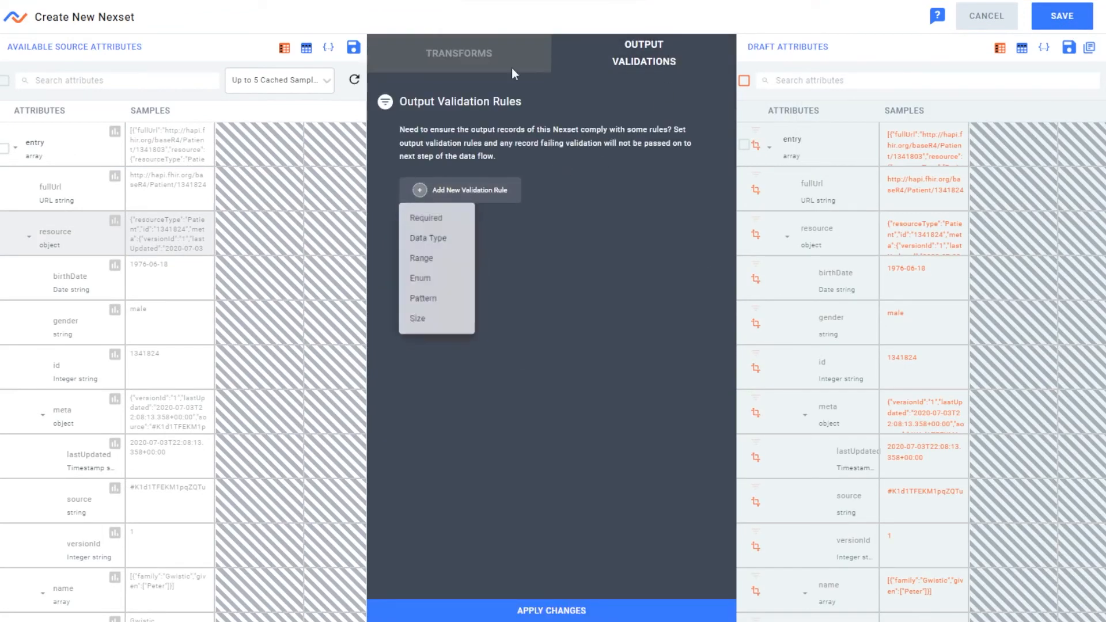
left_click(460, 53)
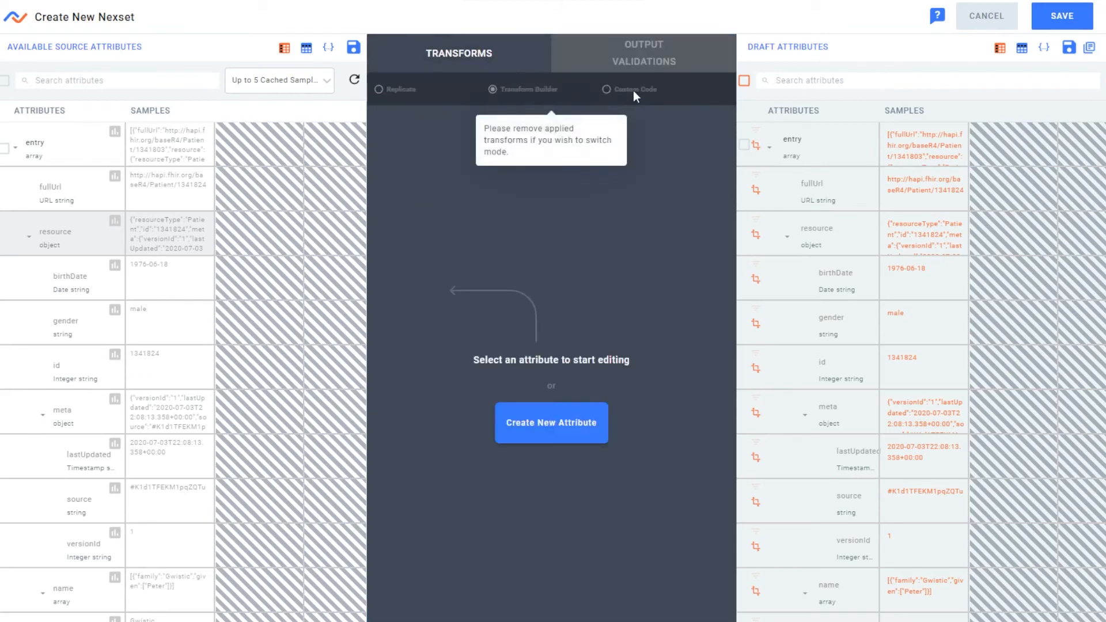
left_click(791, 139)
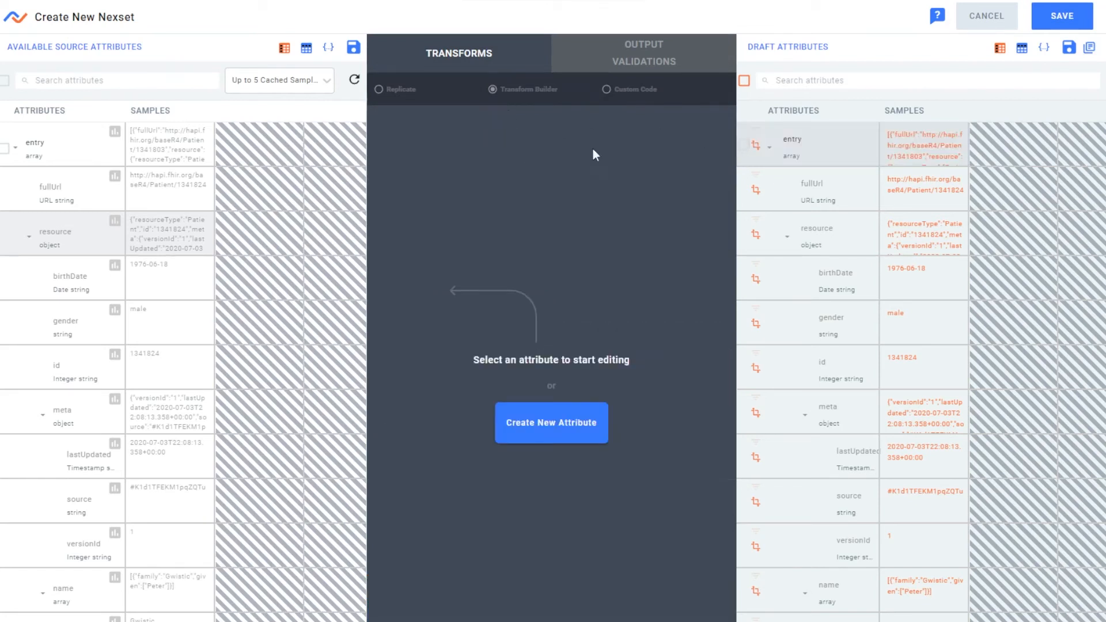
mouse_move(104, 368)
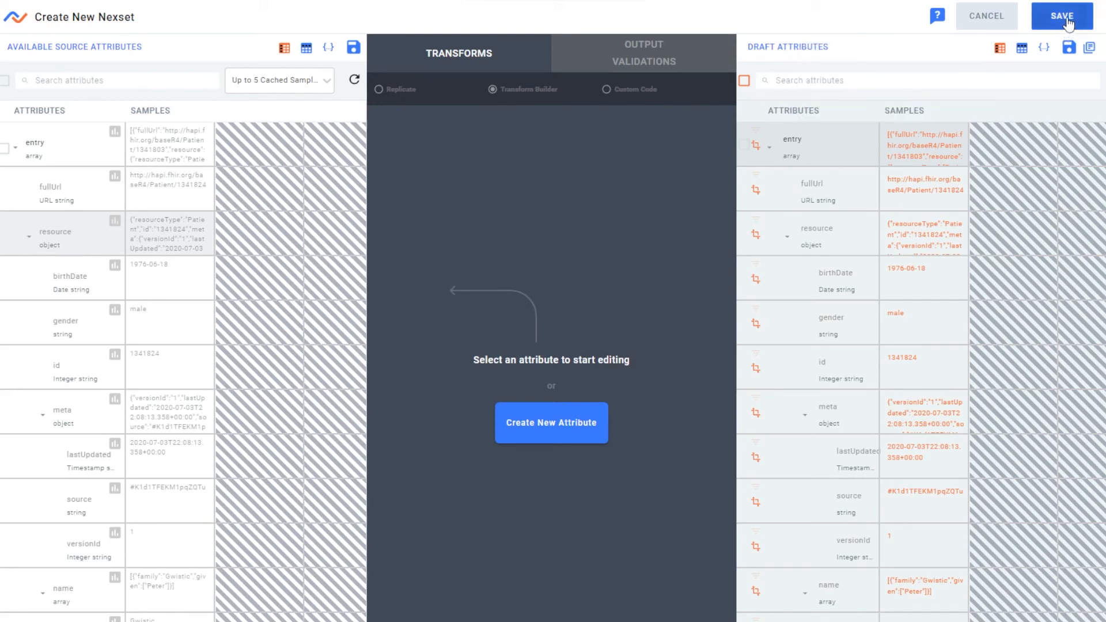
left_click(1061, 15)
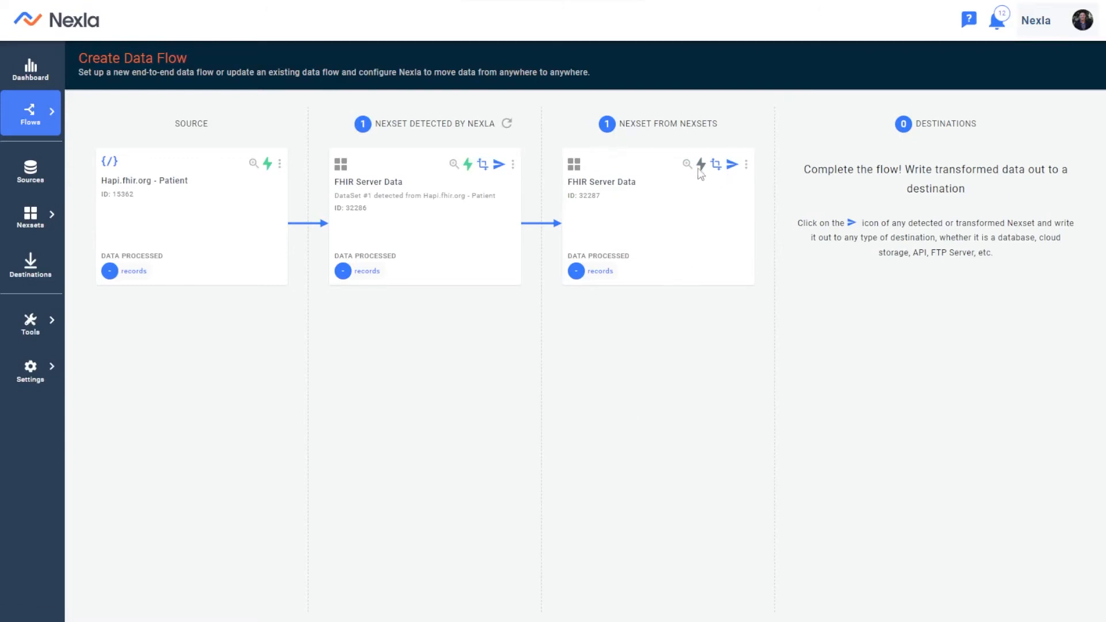
Step: Rename the derived Nexset to 'FHIR Server Data - Sliced, Transformed, and Hashed'
left_click(690, 164)
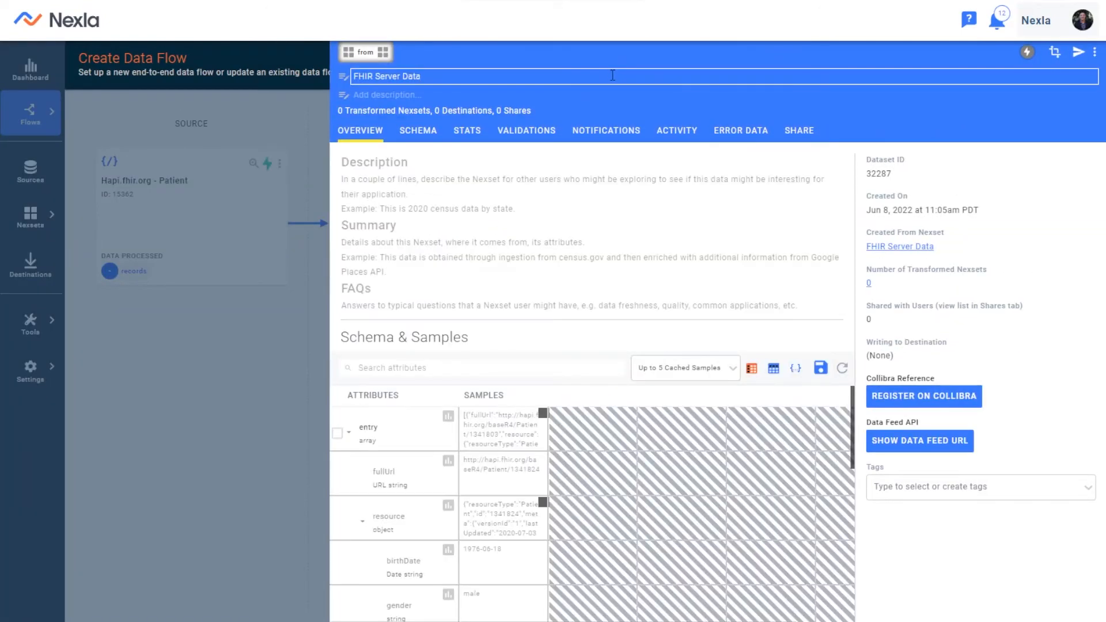
type("- Sliced, T")
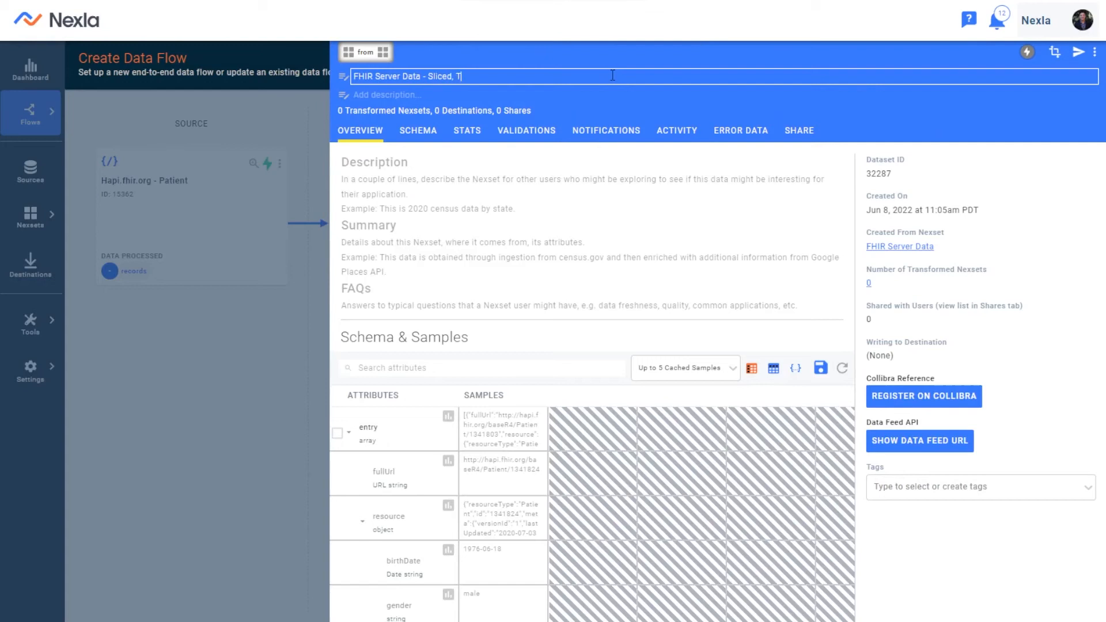
type("ransformed, and H")
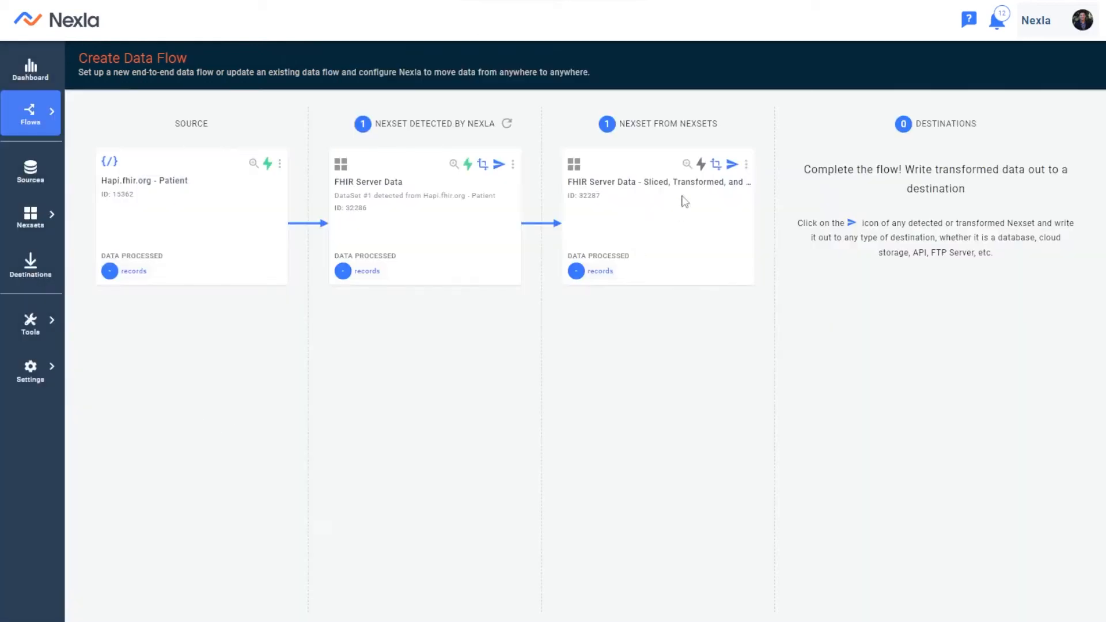
Step: Activate the Sliced, Transformed, and Hashed Nexset and reopen its details
left_click(701, 165)
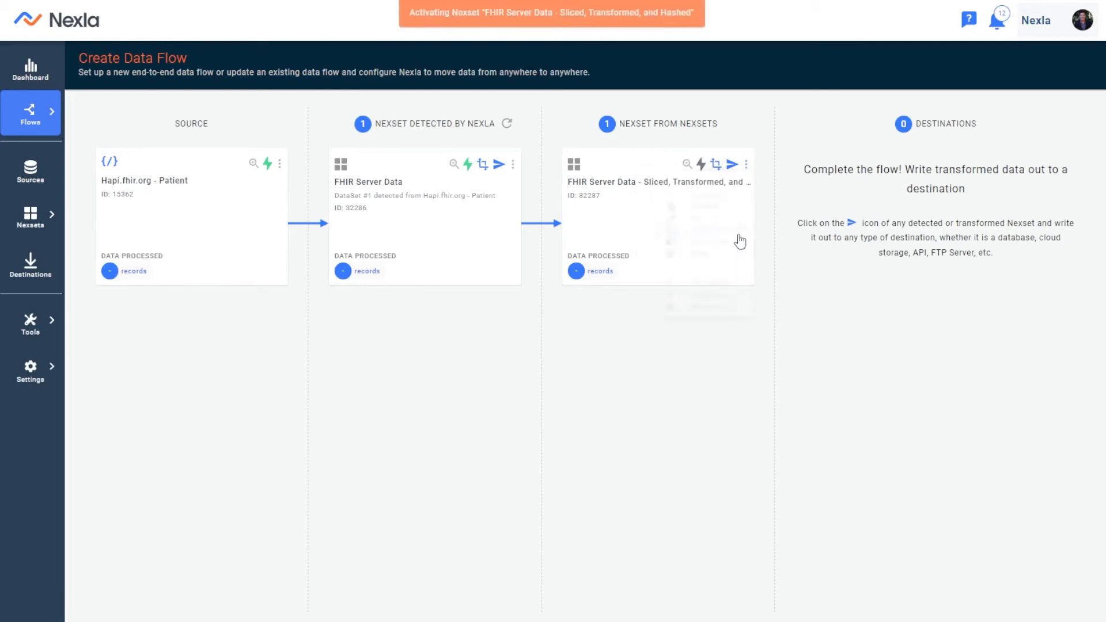
mouse_move(688, 183)
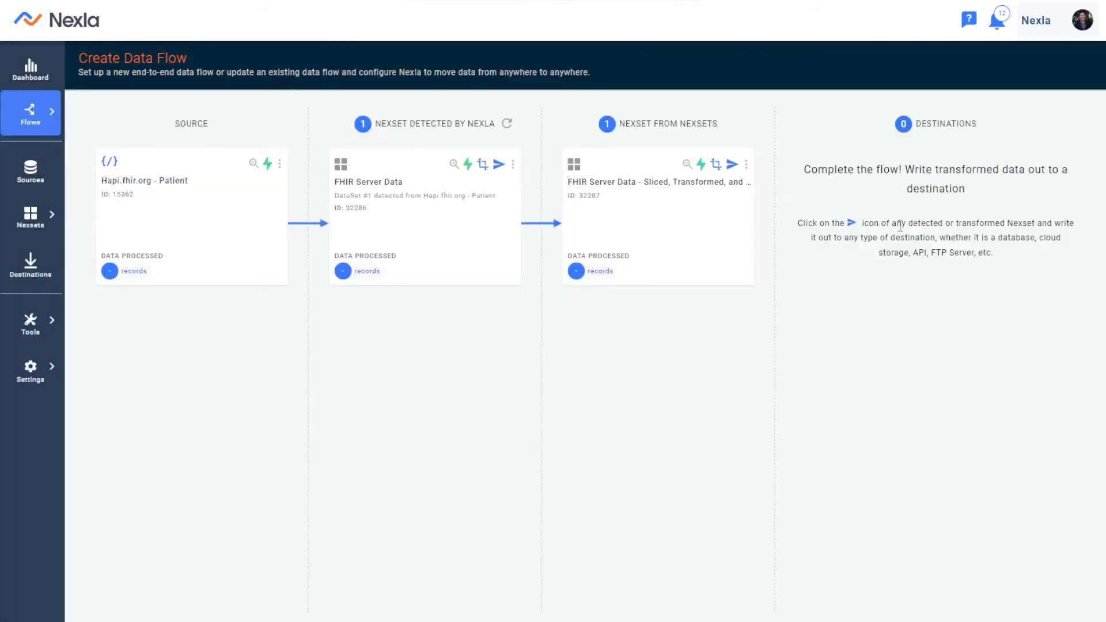
mouse_move(734, 165)
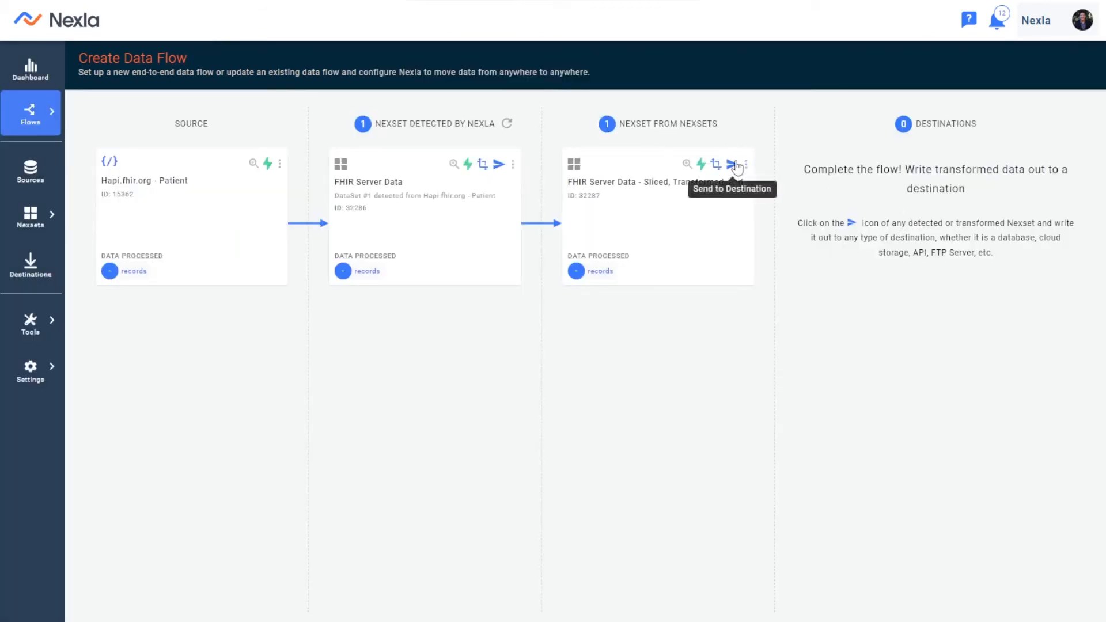
mouse_move(801, 145)
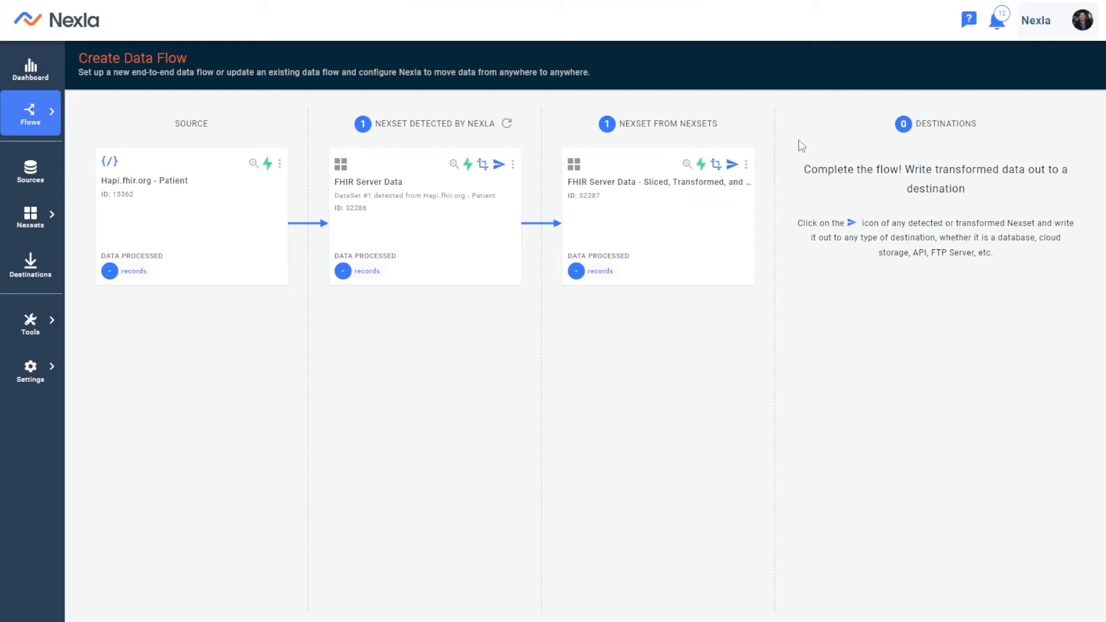
mouse_move(733, 165)
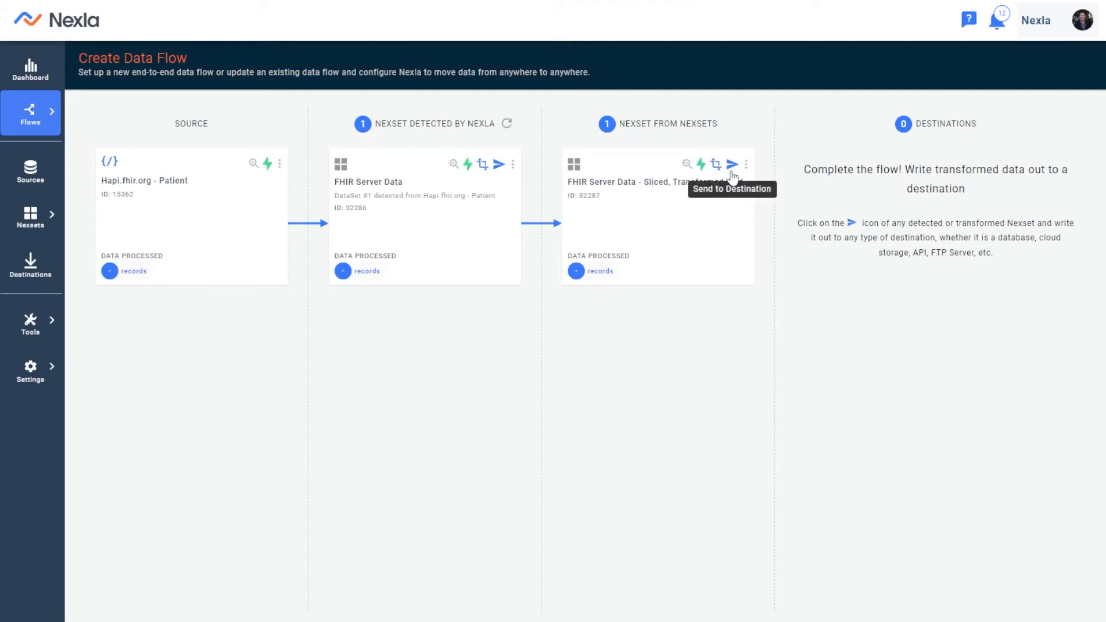
left_click(687, 164)
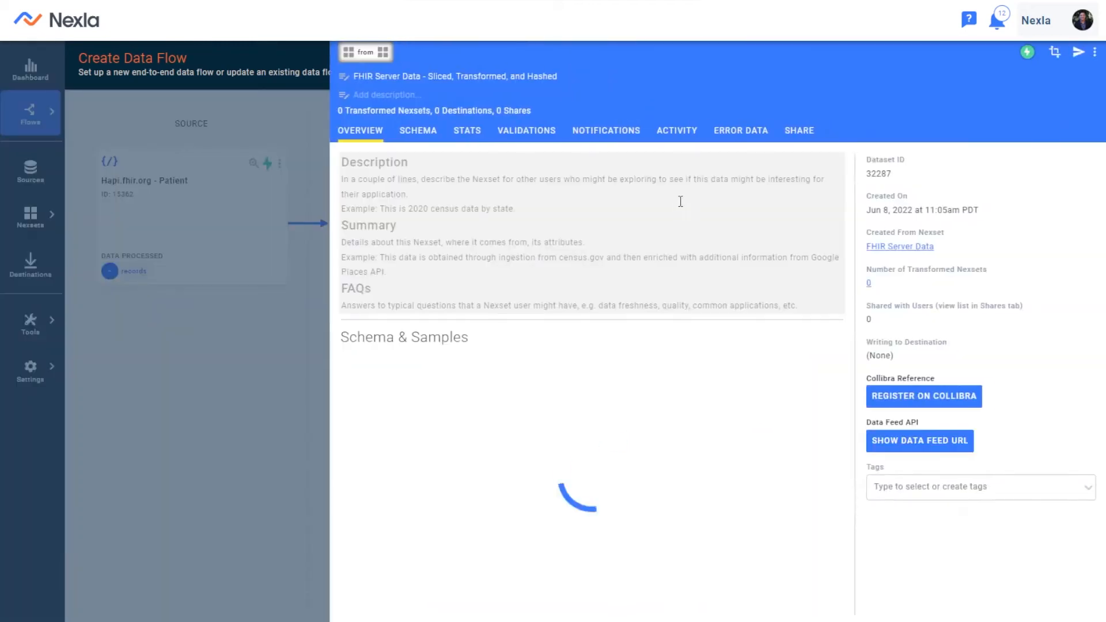
Step: Check the Nexset's Share settings, then start sending it to a destination
left_click(797, 131)
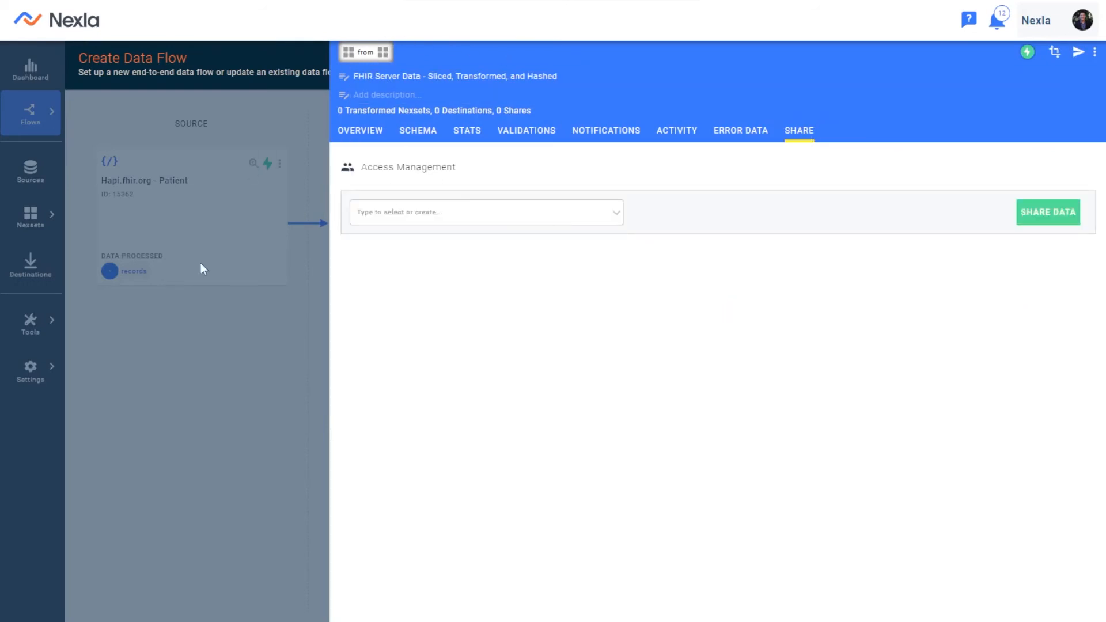
left_click(483, 212)
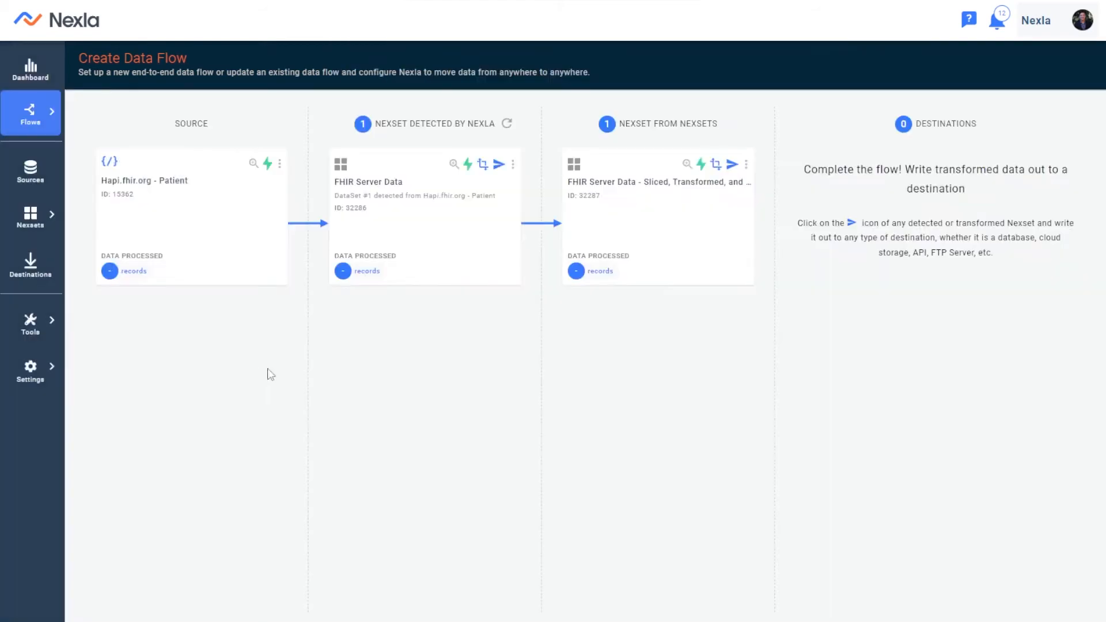
mouse_move(754, 182)
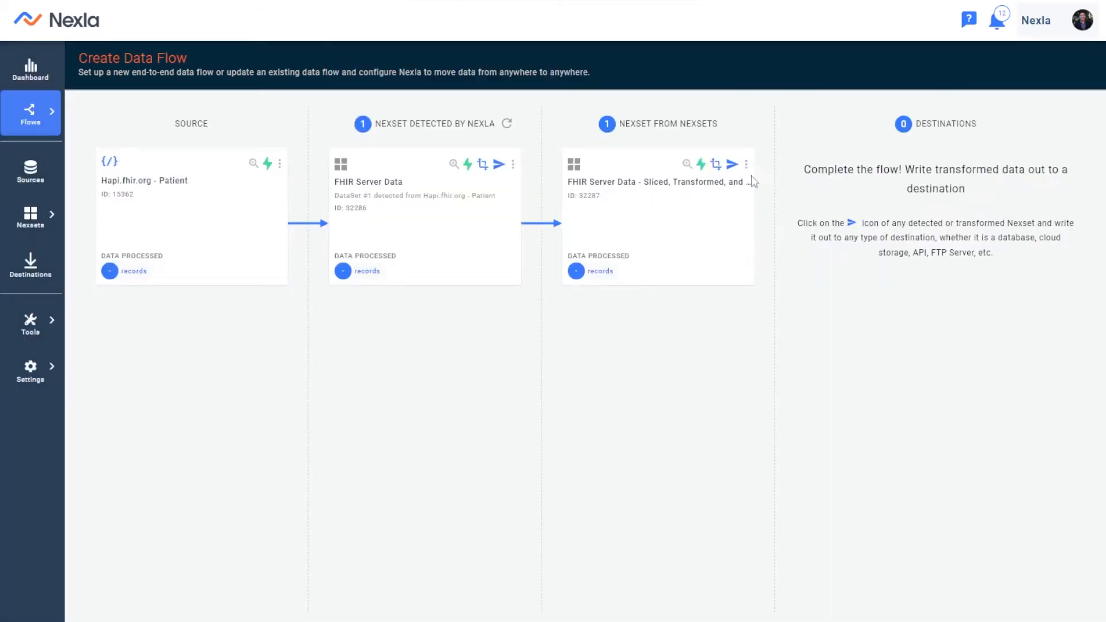
left_click(733, 165)
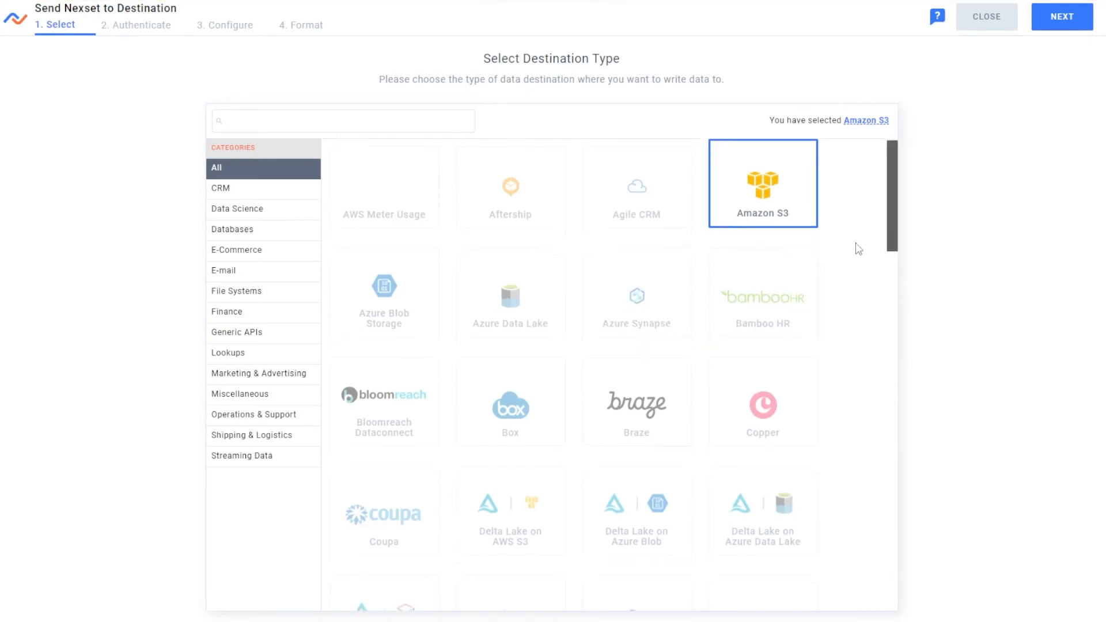
Step: Search the destination types (sql, w) and clear the search to browse all destinations
scroll("down", 3)
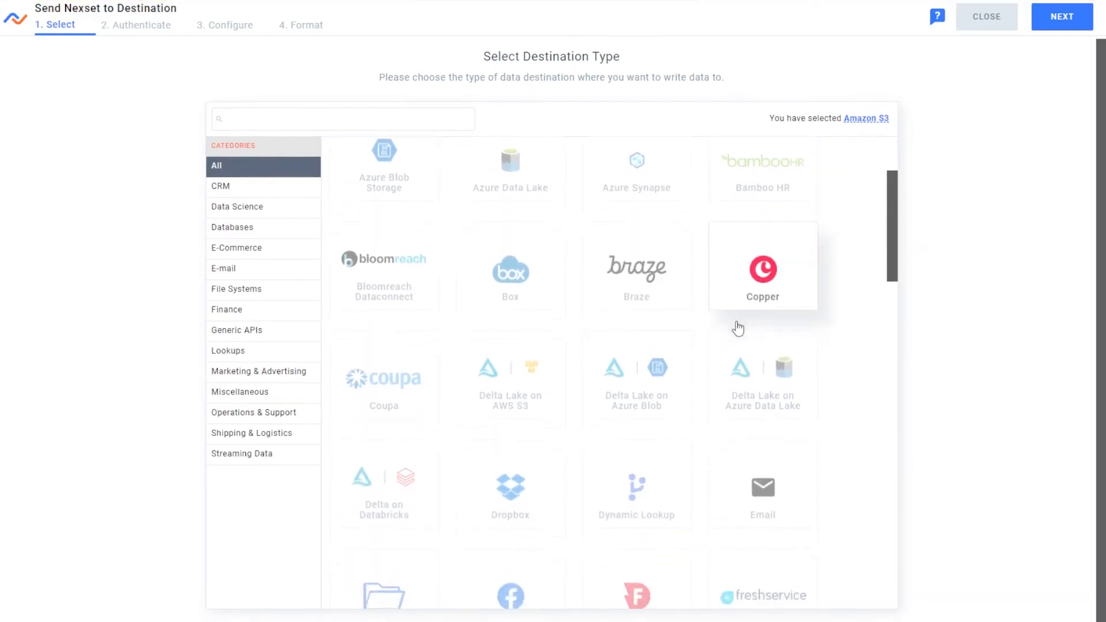
scroll("down", 3)
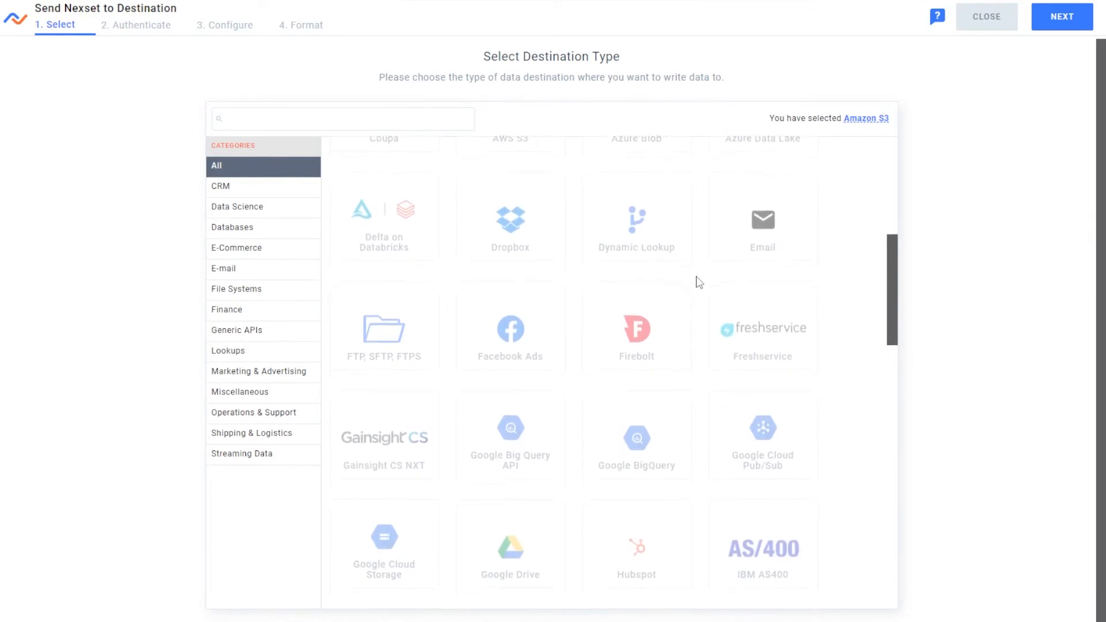
type("sql")
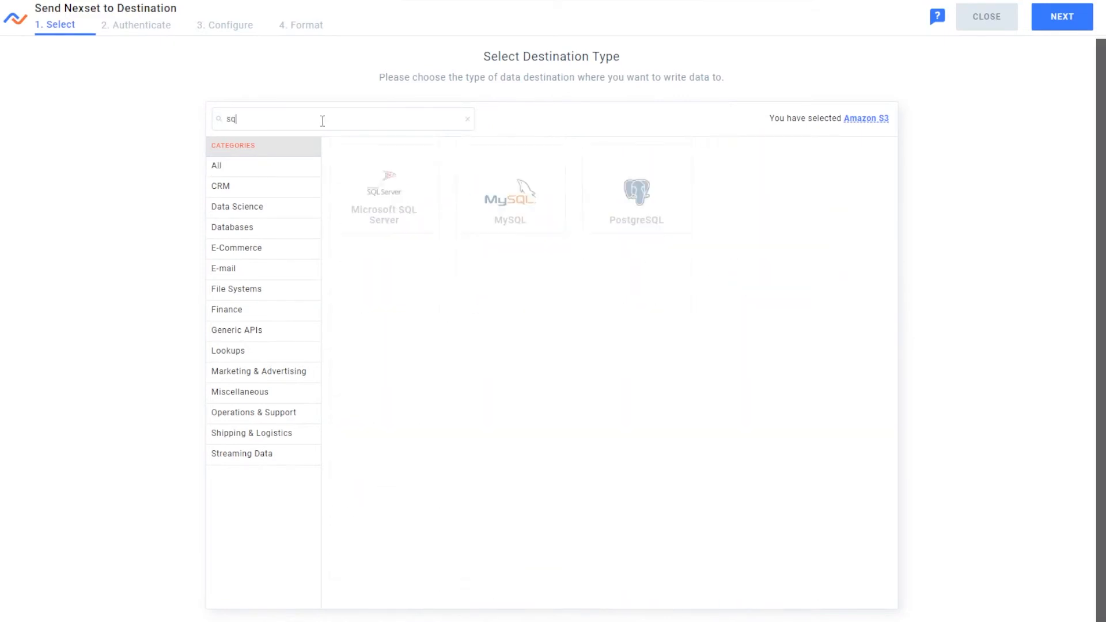
left_click(467, 119)
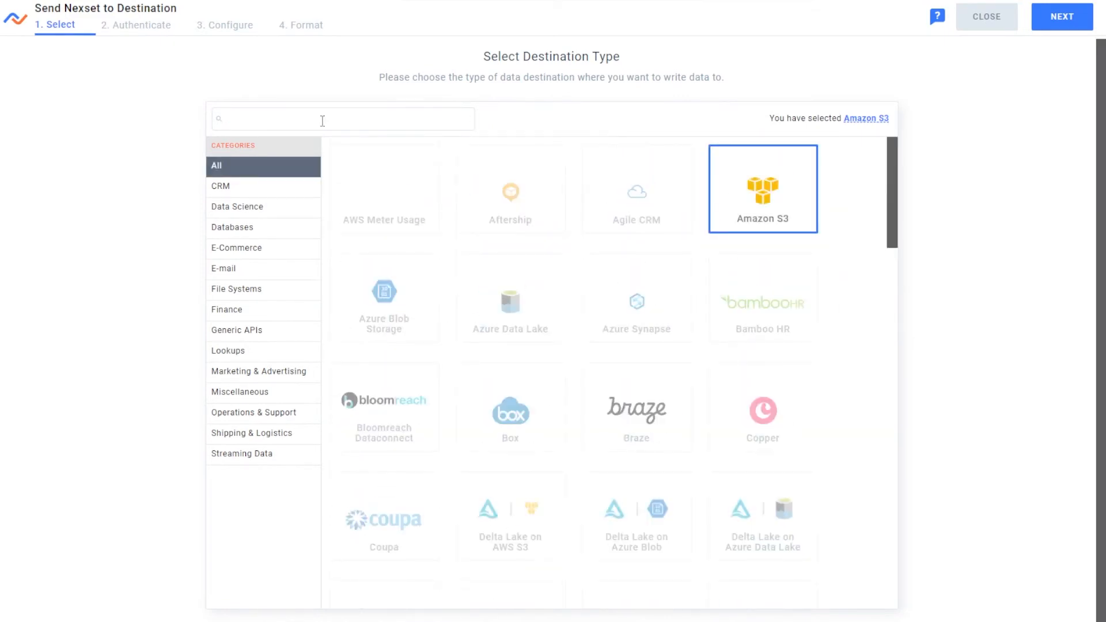
type("w")
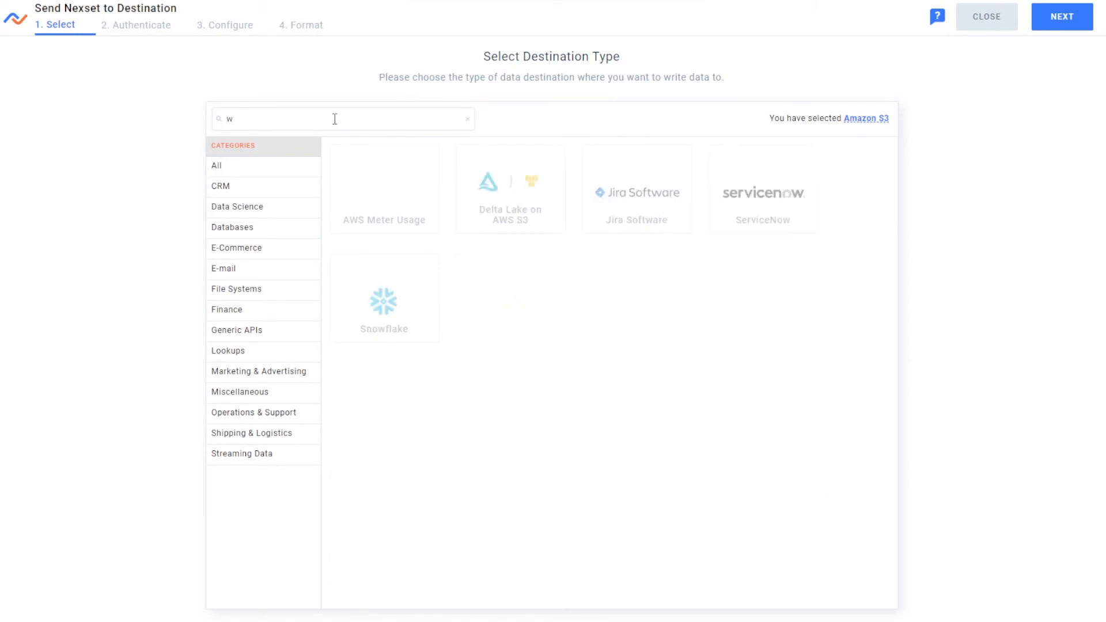
left_click(467, 119)
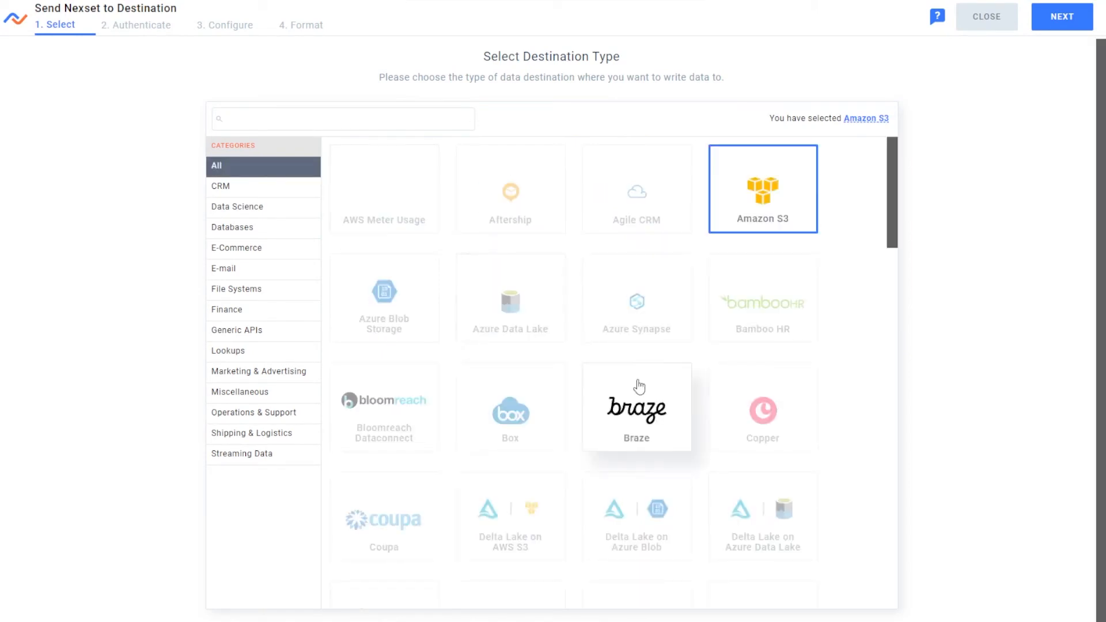
Step: Browse the All category and choose Snowflake as the destination type
scroll("down", 3)
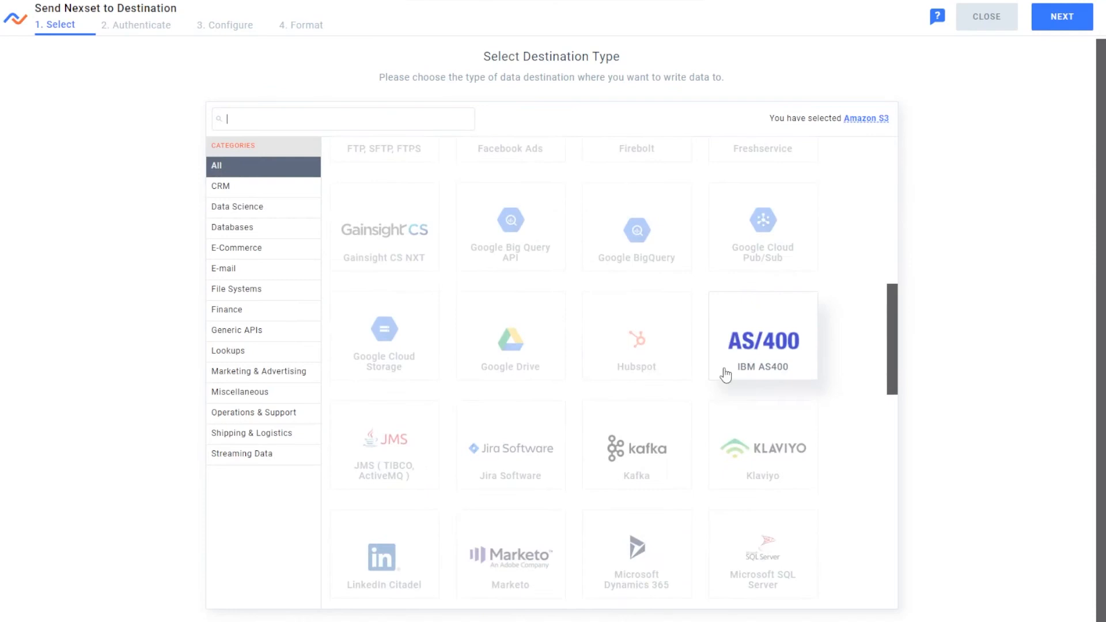
mouse_move(786, 278)
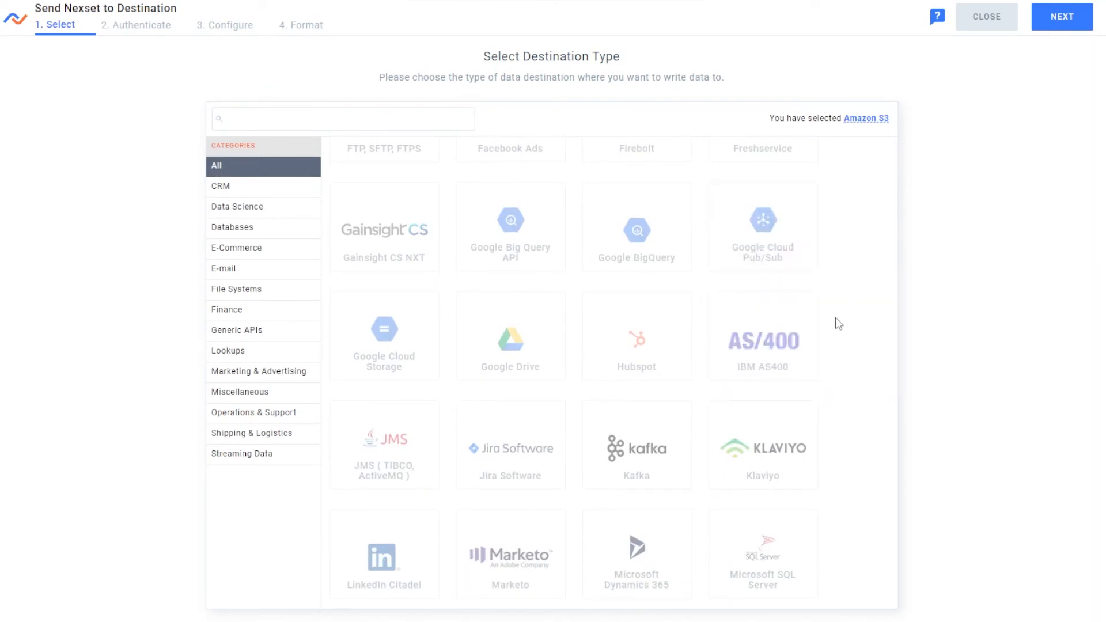
scroll("down", 3)
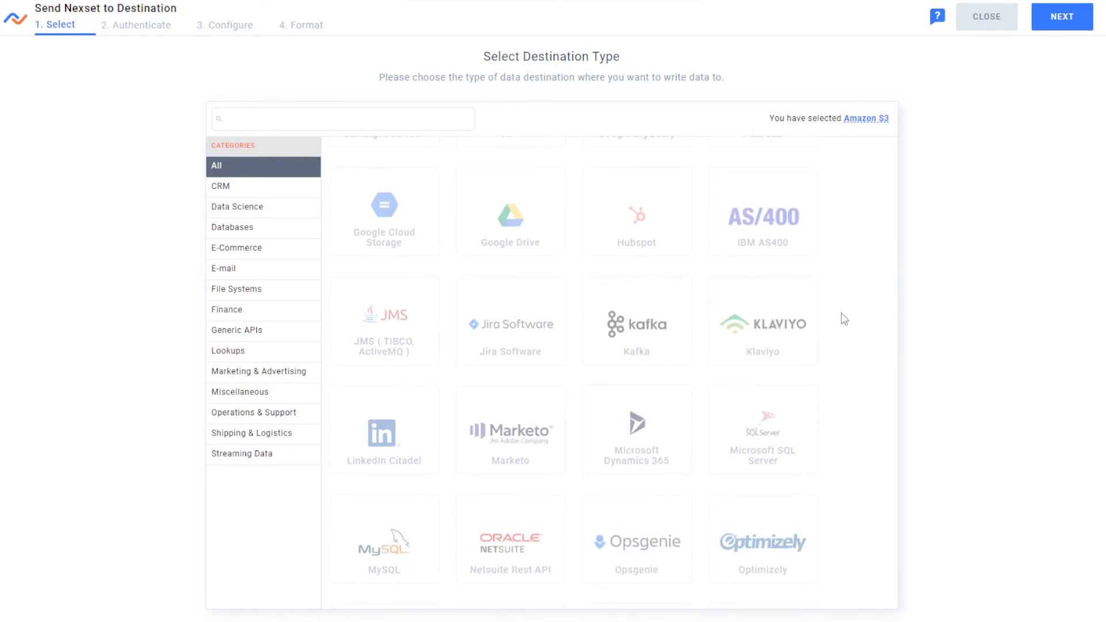
scroll("down", 3)
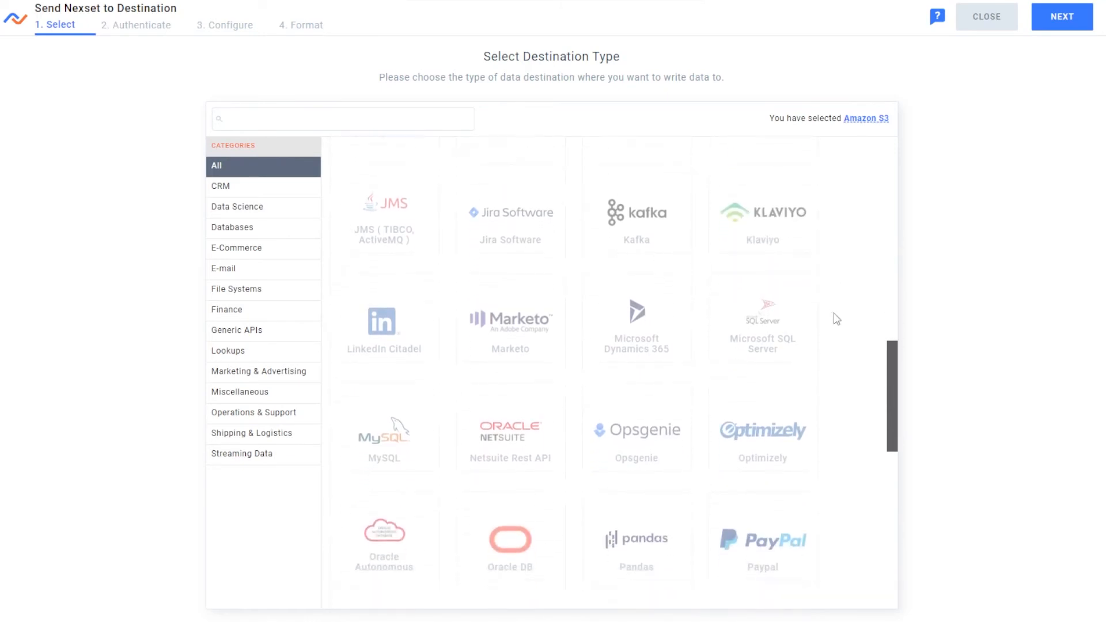
scroll("down", 3)
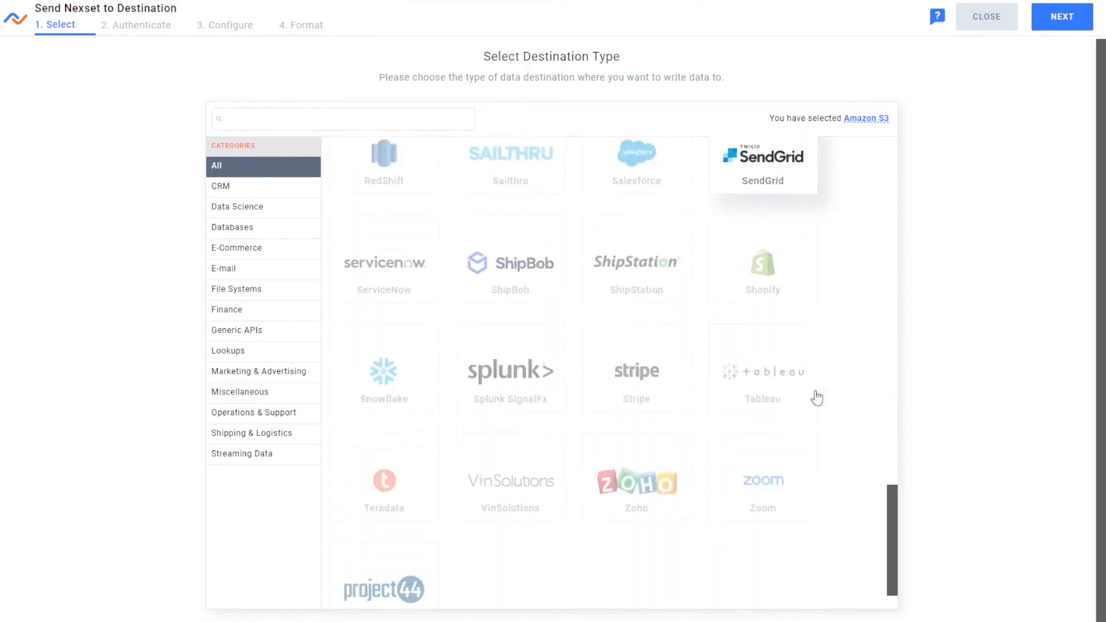
scroll("down", 3)
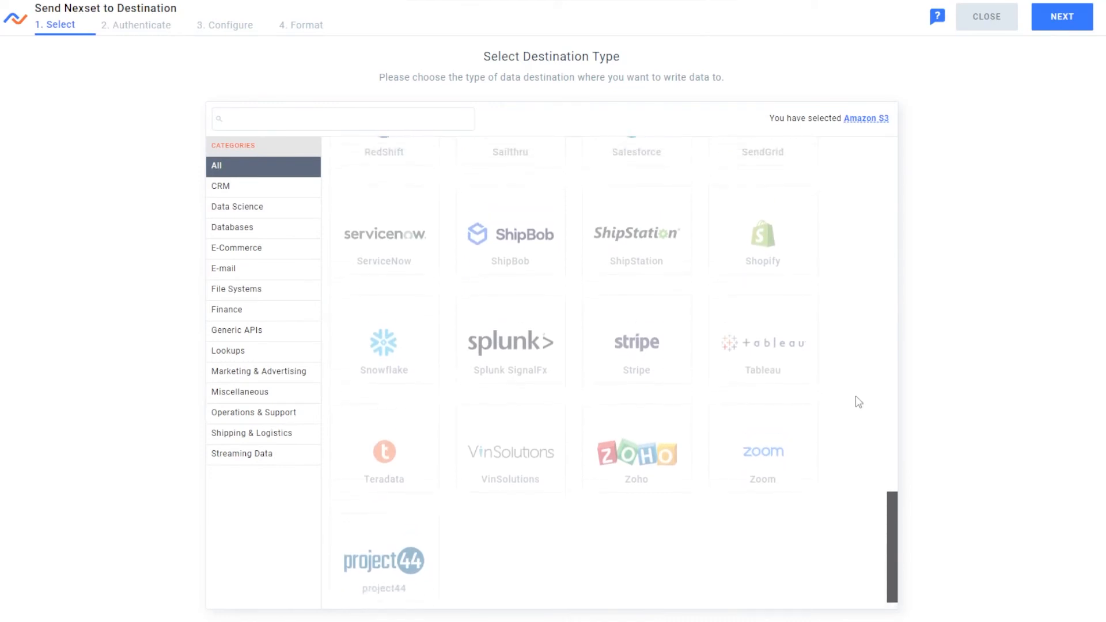
scroll("up", 3)
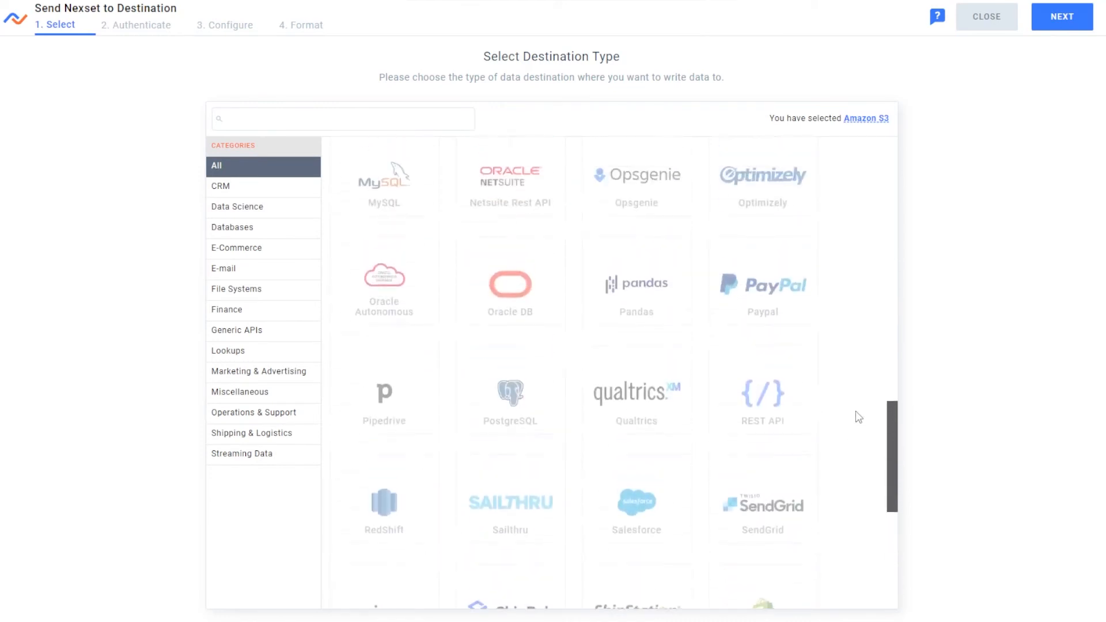
scroll("up", 3)
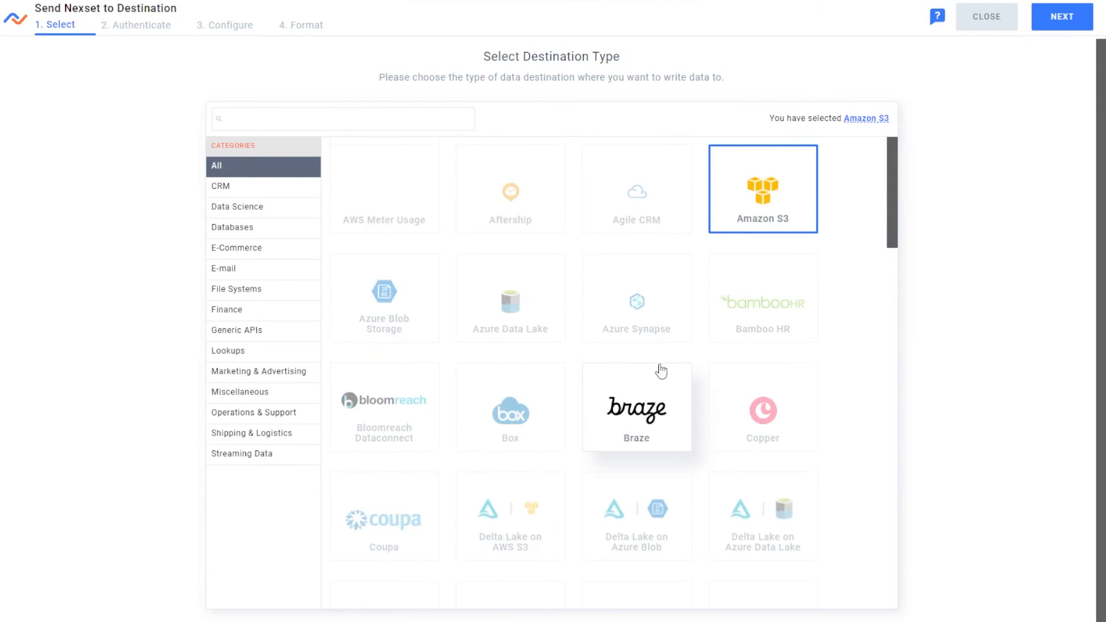
scroll("down", 3)
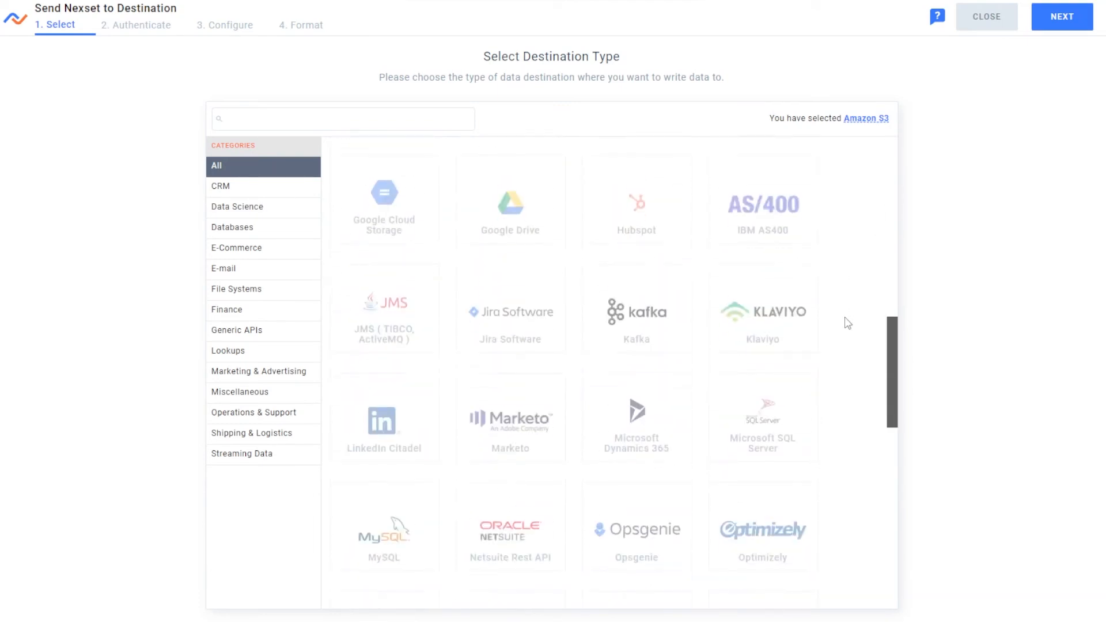
scroll("down", 3)
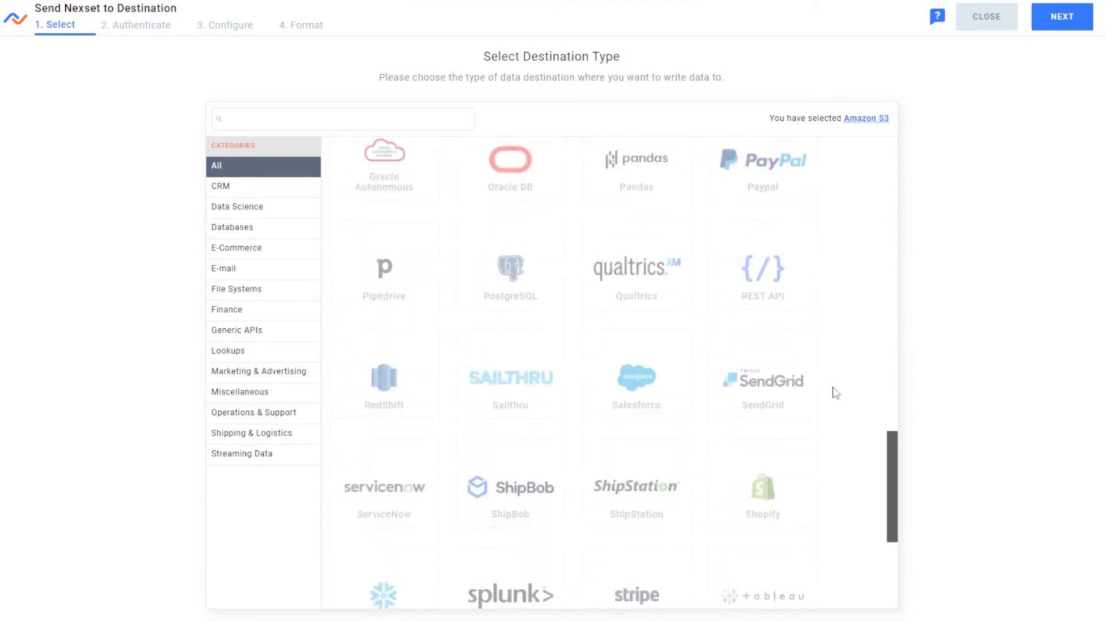
left_click(384, 318)
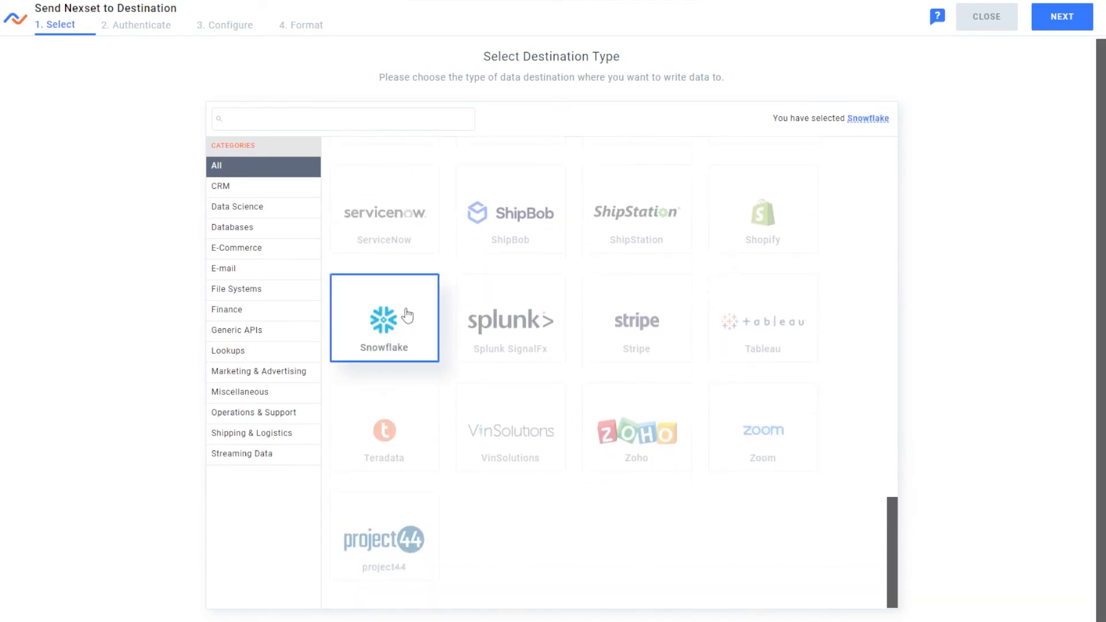
mouse_move(1062, 16)
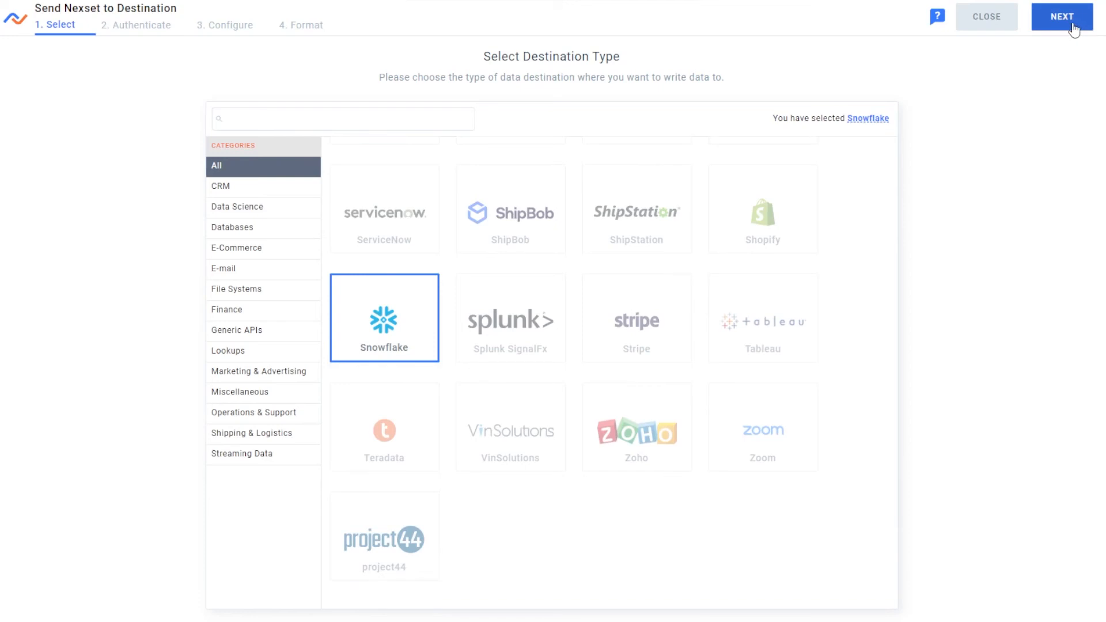
Step: Authenticate with the existing Snowflake demo credential and choose DEMO_DB as the destination location
left_click(1062, 17)
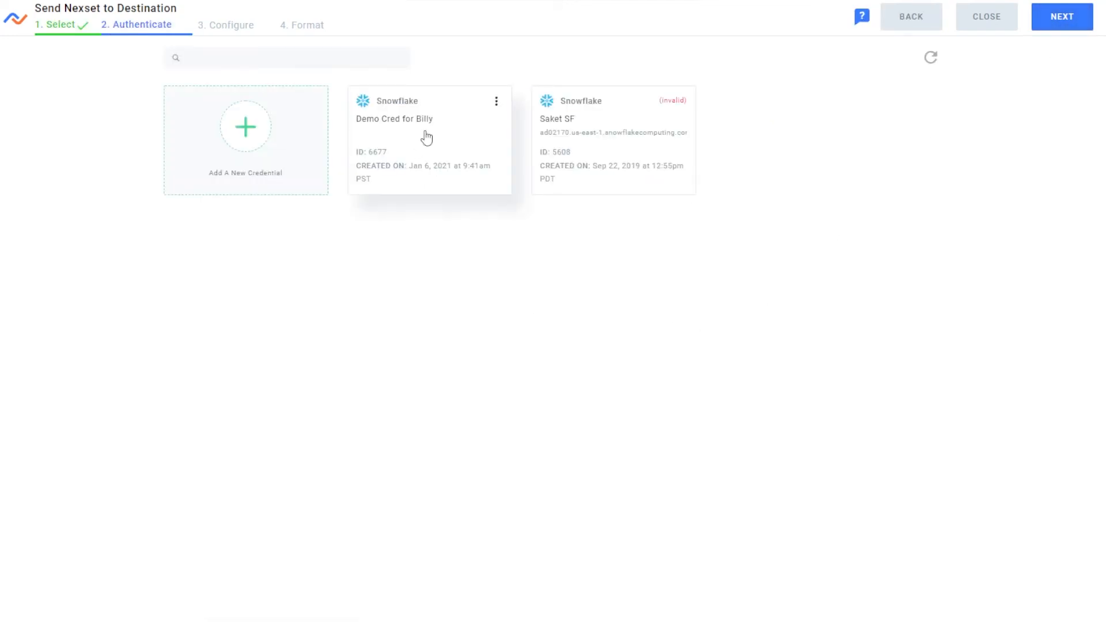
left_click(245, 127)
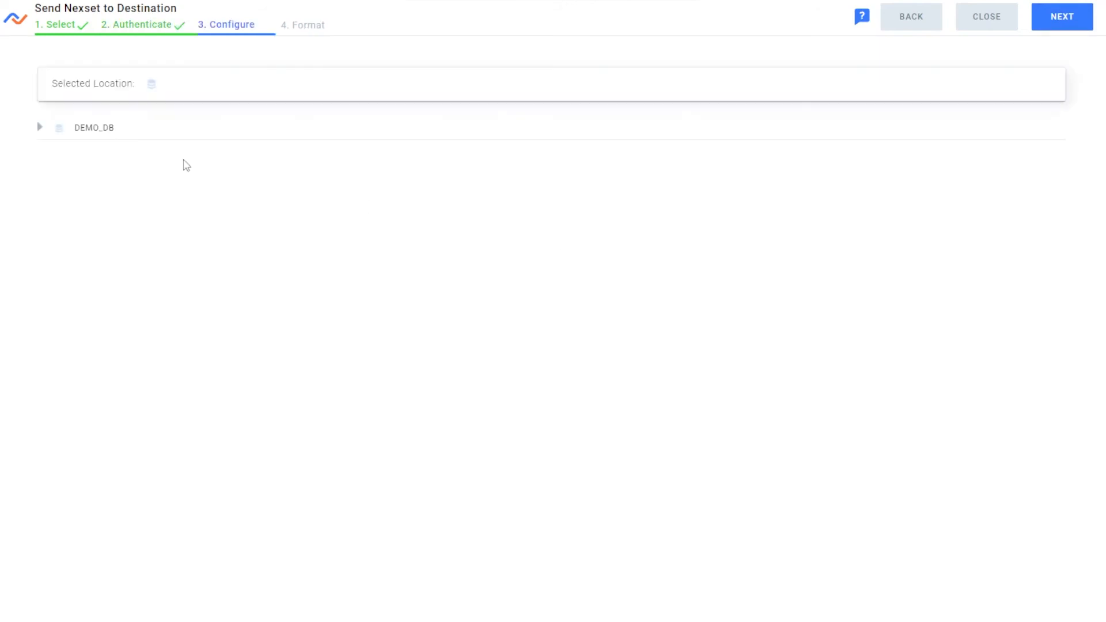
left_click(93, 128)
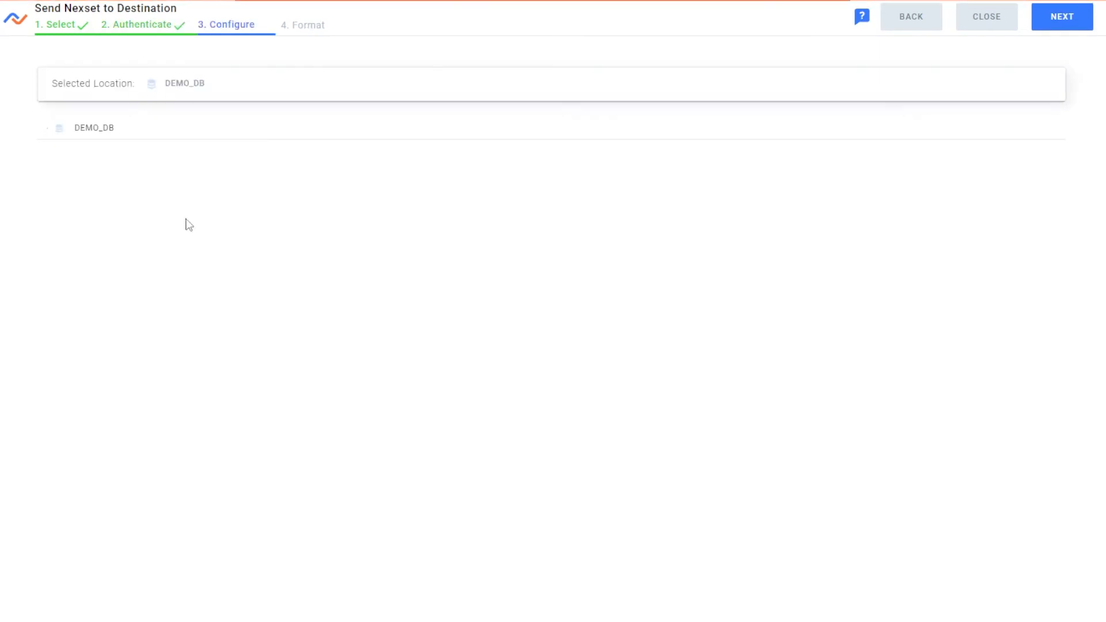
left_click(93, 128)
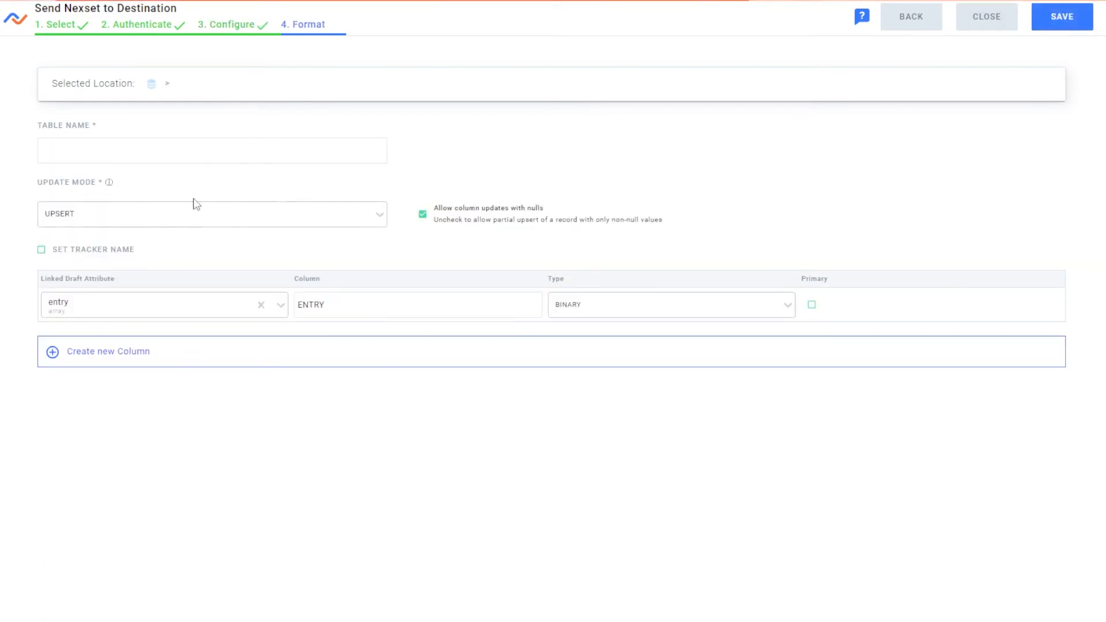
Step: Name the Snowflake table FHIR_PATIENTDATASHARE_JUNE22 and mark the ENTRY column as primary
type("FHIR_PATIENTDATASHARE_JUNE22")
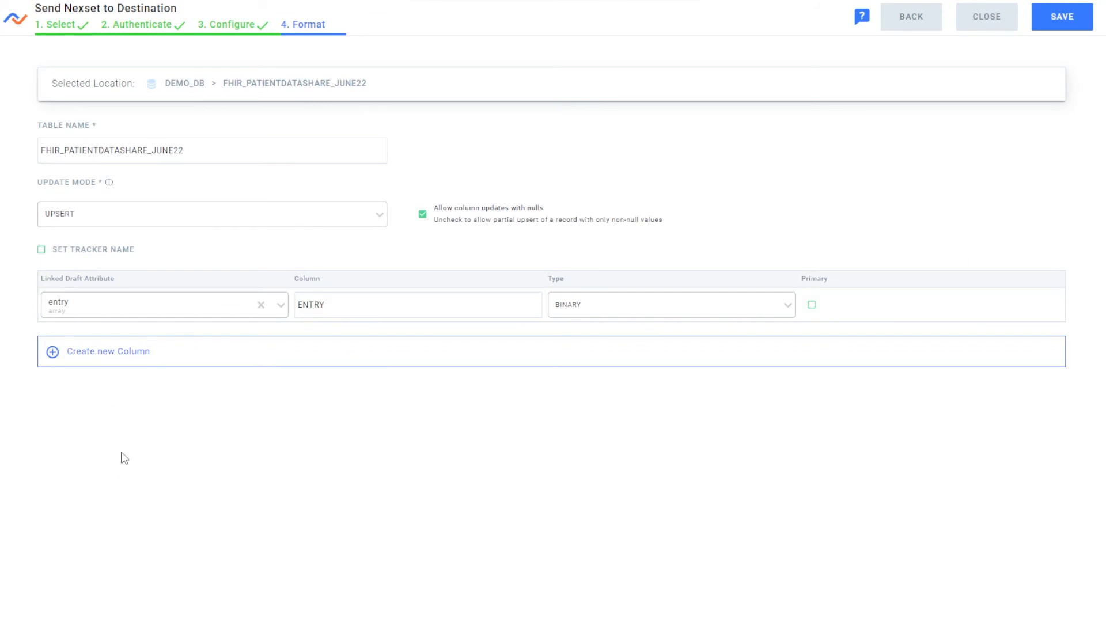
mouse_move(494, 268)
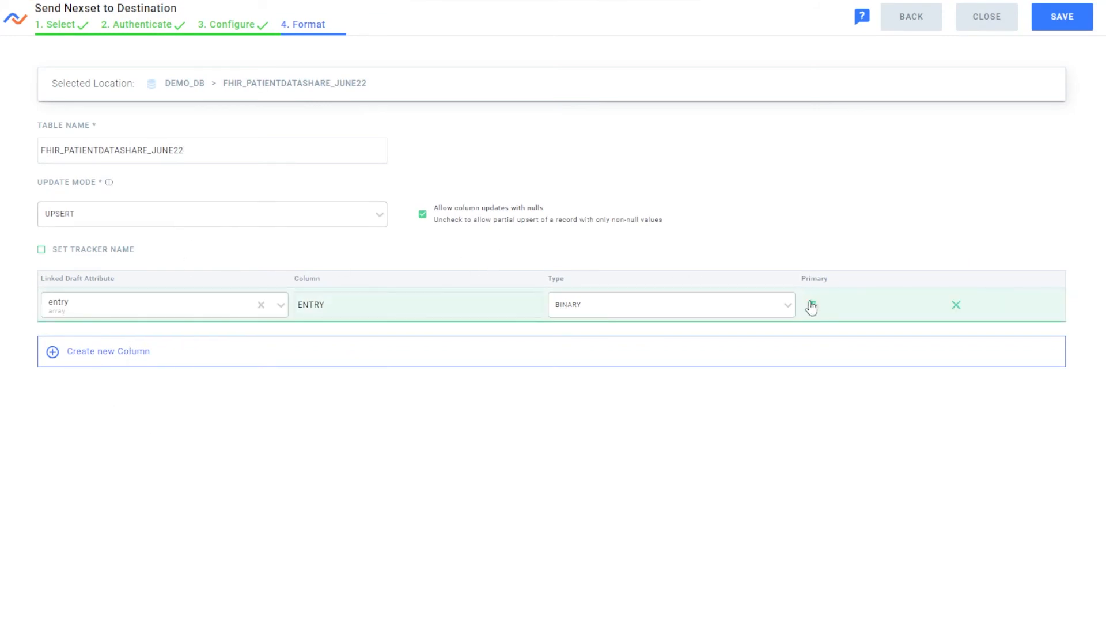
left_click(811, 305)
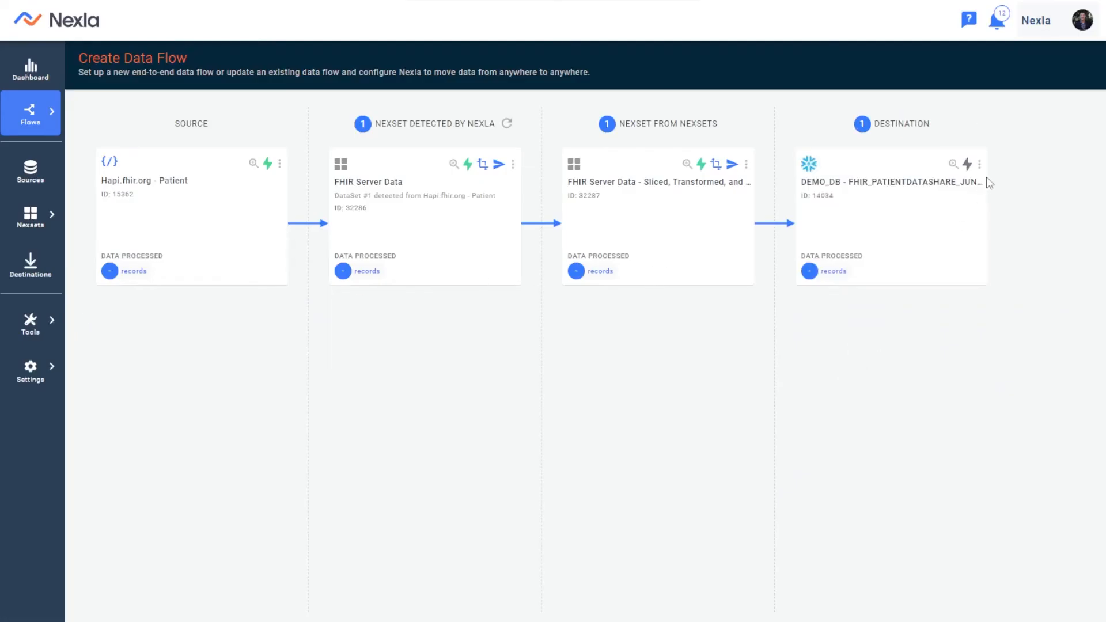
left_click(967, 164)
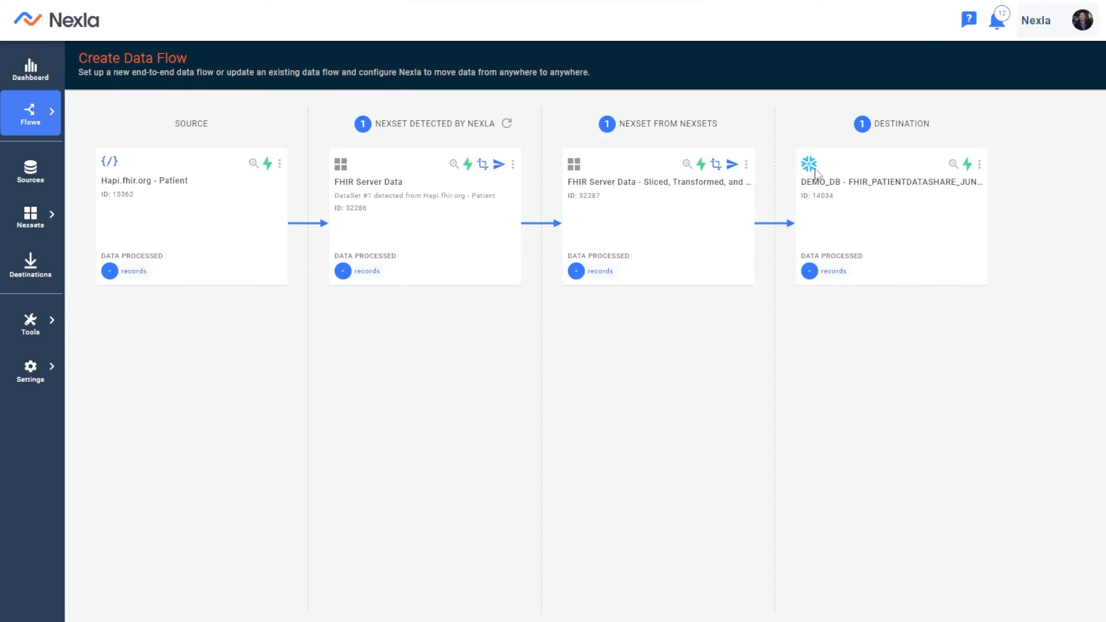
mouse_move(819, 316)
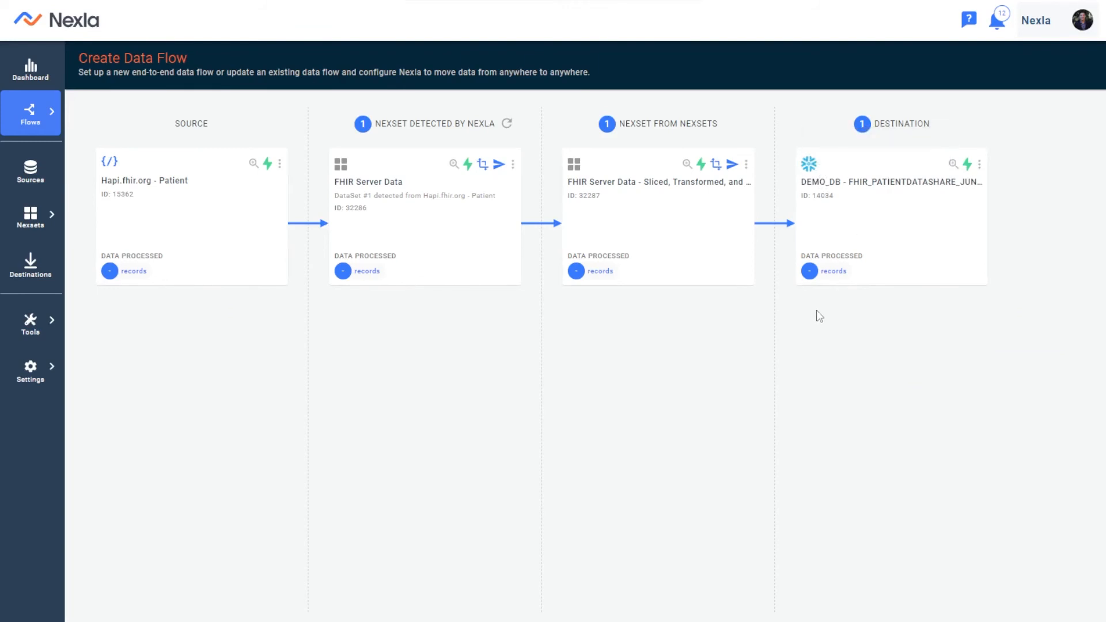
mouse_move(421, 363)
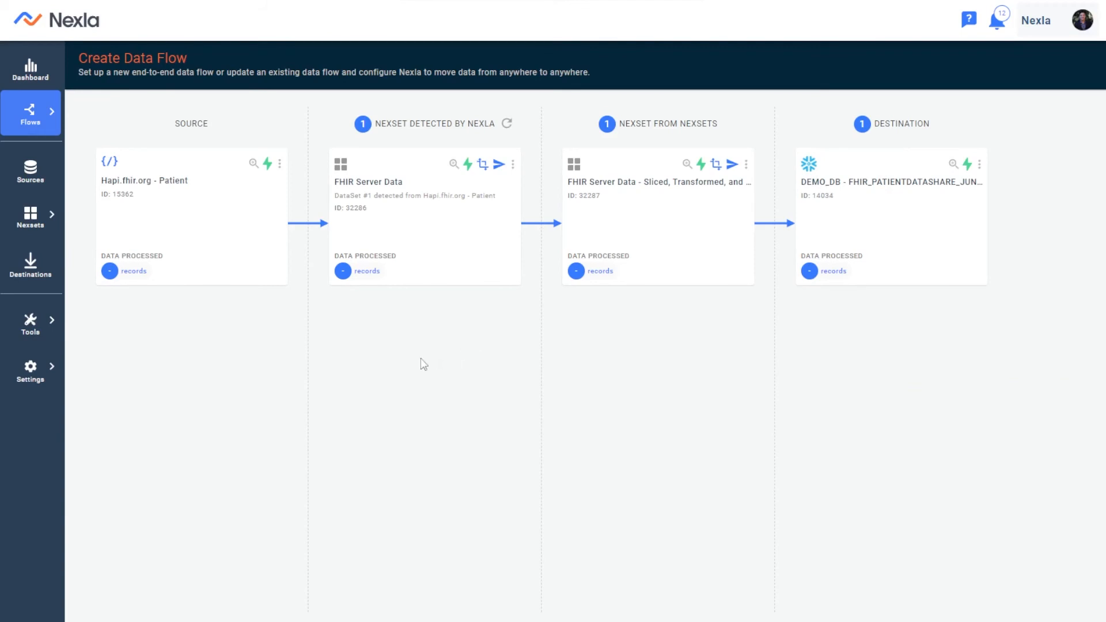
mouse_move(181, 174)
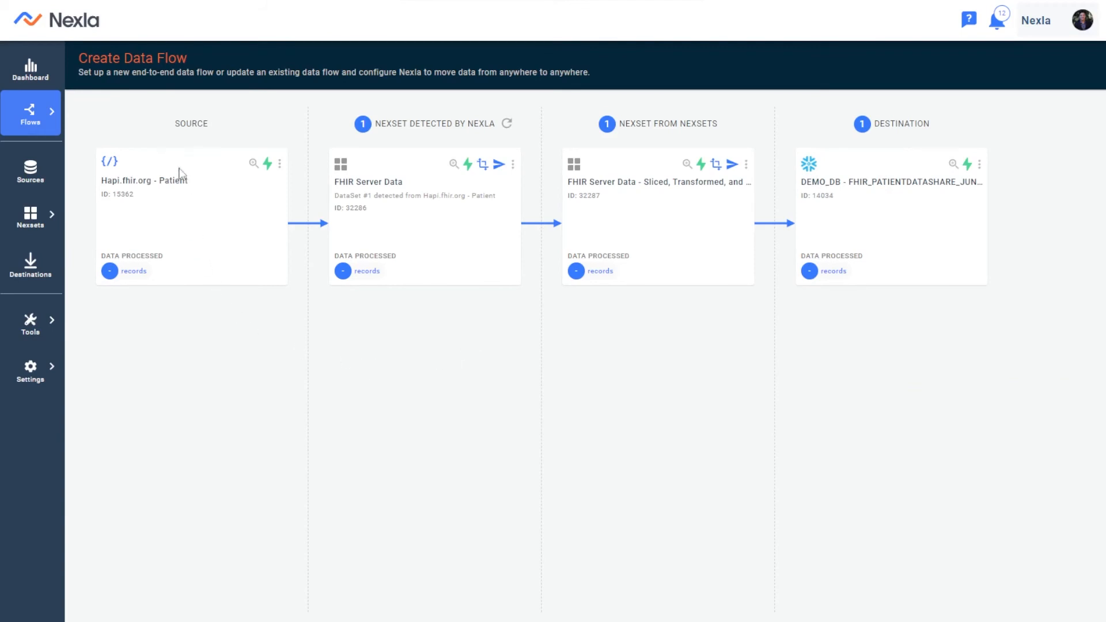
mouse_move(638, 238)
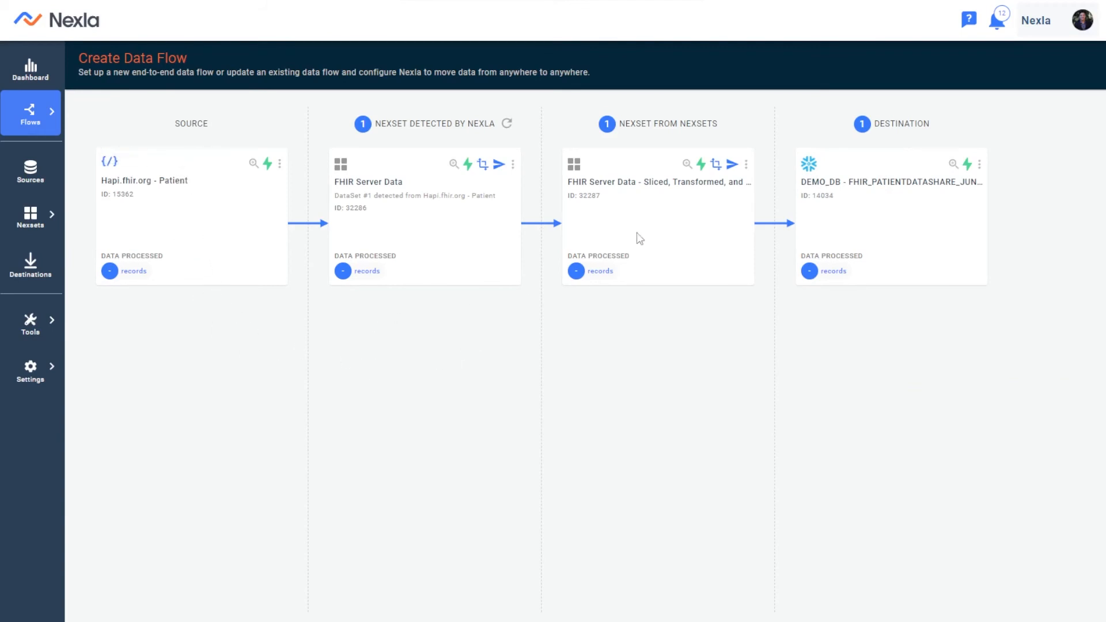
mouse_move(831, 310)
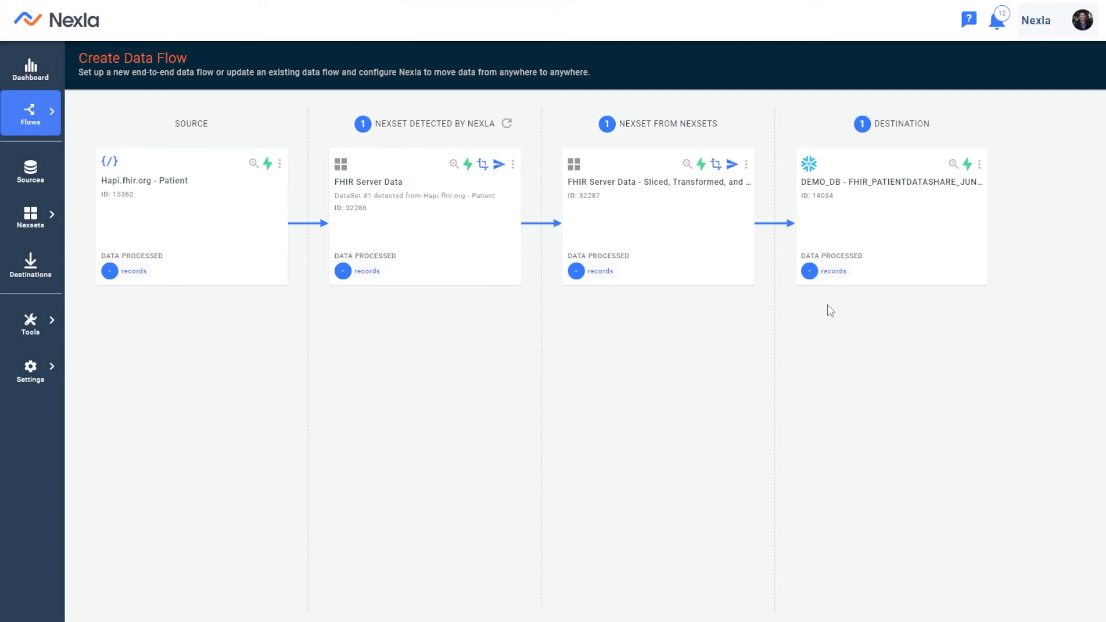
mouse_move(441, 360)
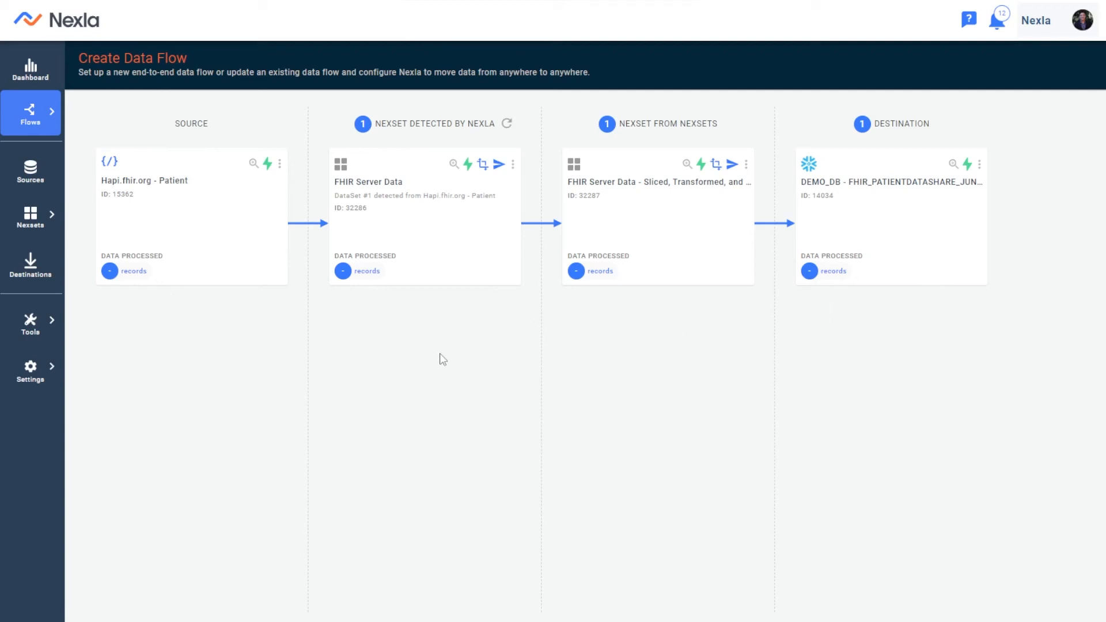
mouse_move(433, 265)
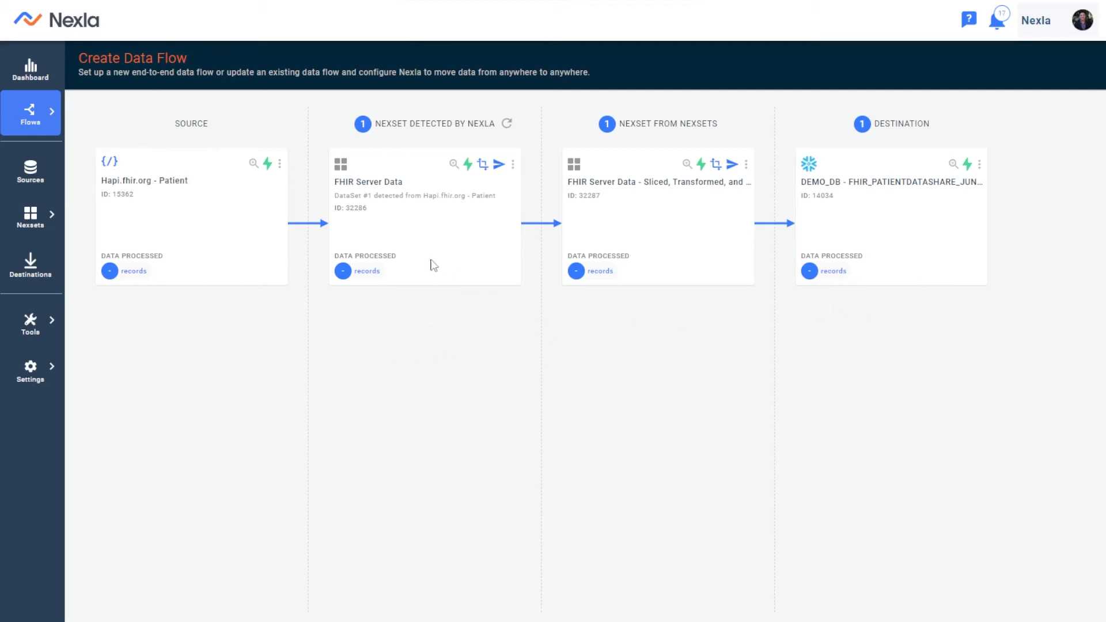
mouse_move(458, 274)
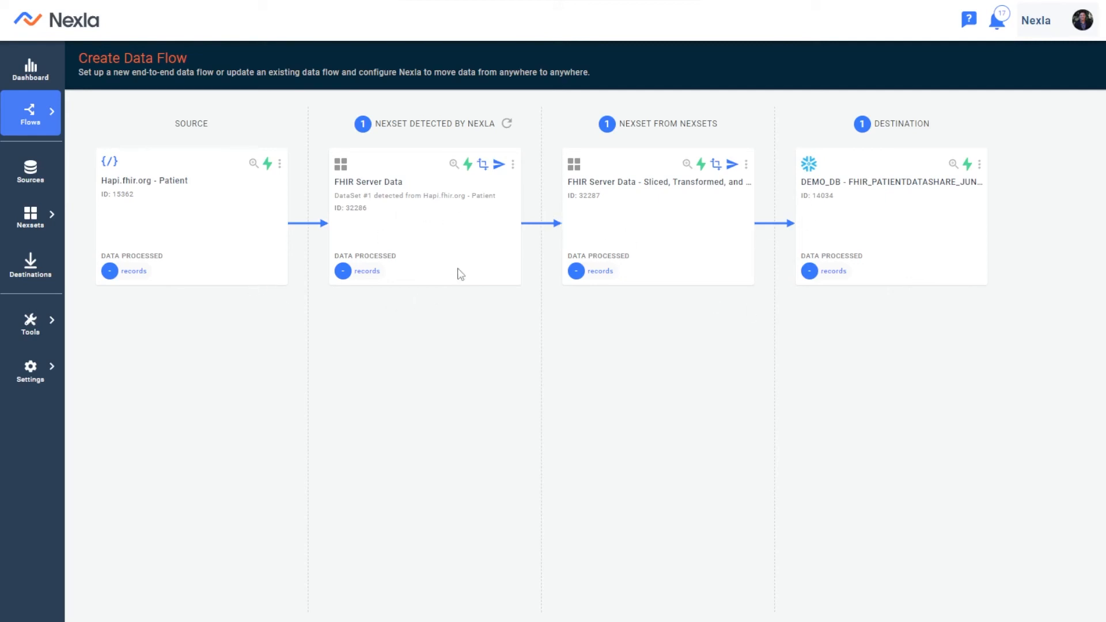
mouse_move(454, 165)
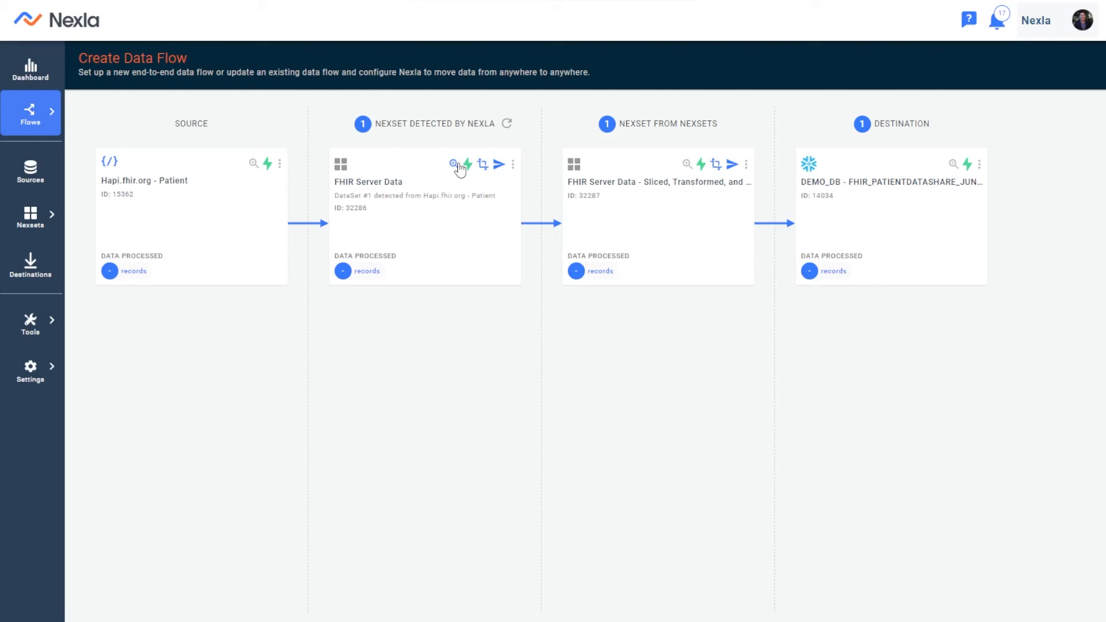
left_click(454, 165)
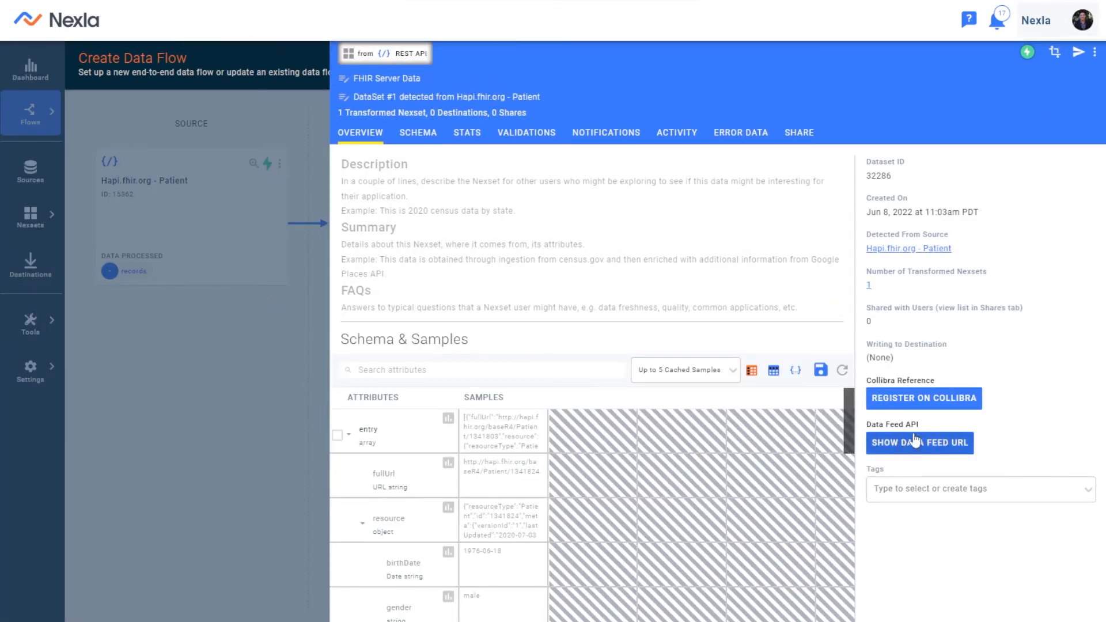
mouse_move(957, 442)
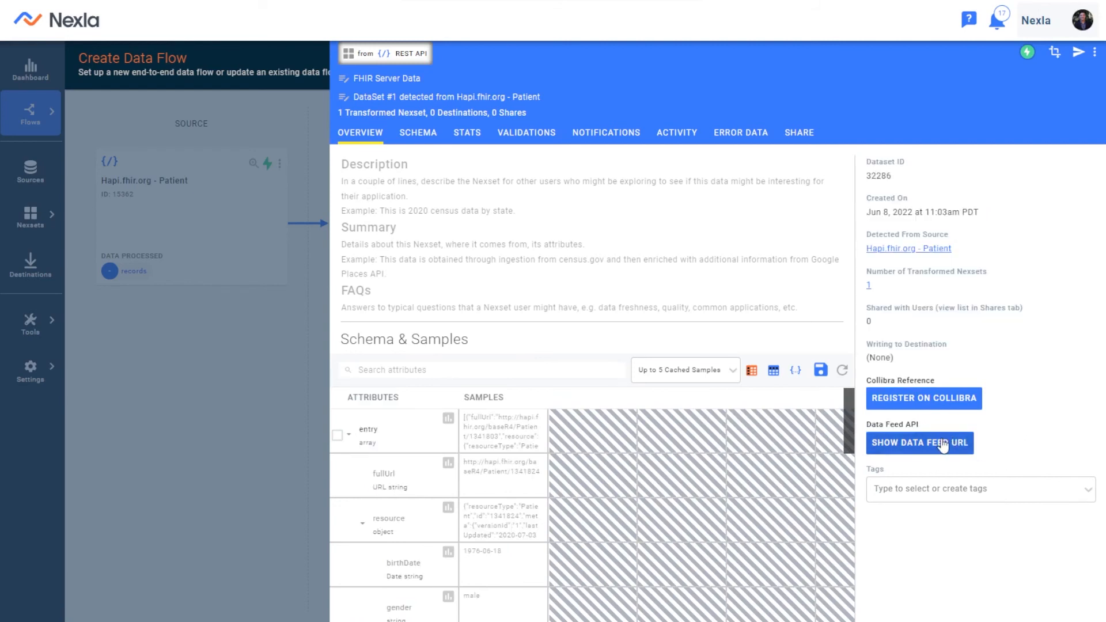
left_click(920, 443)
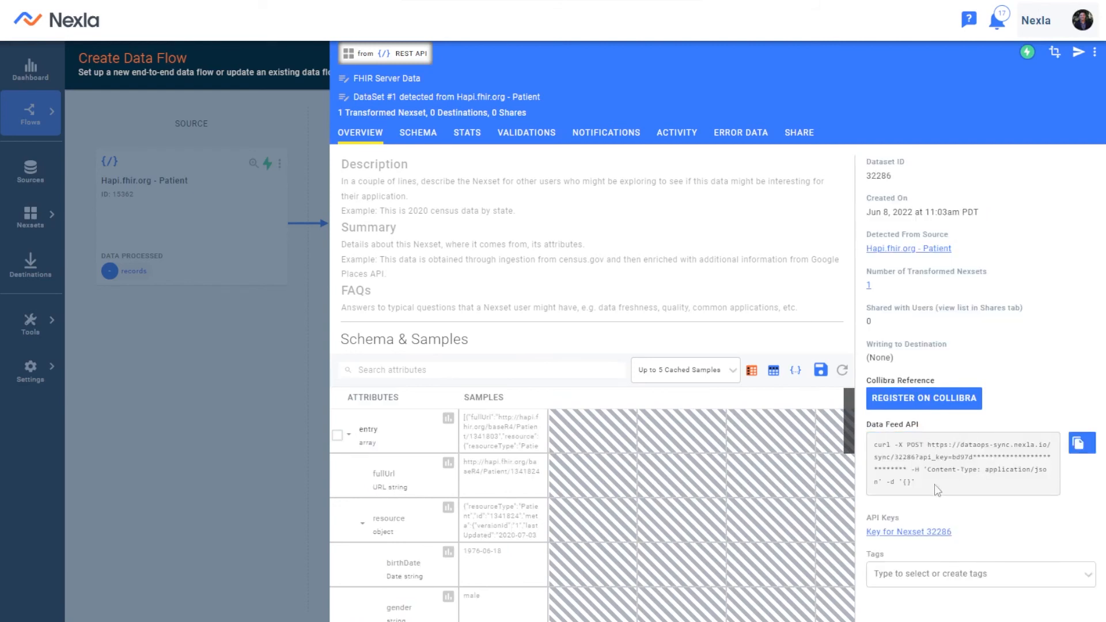
mouse_move(926, 486)
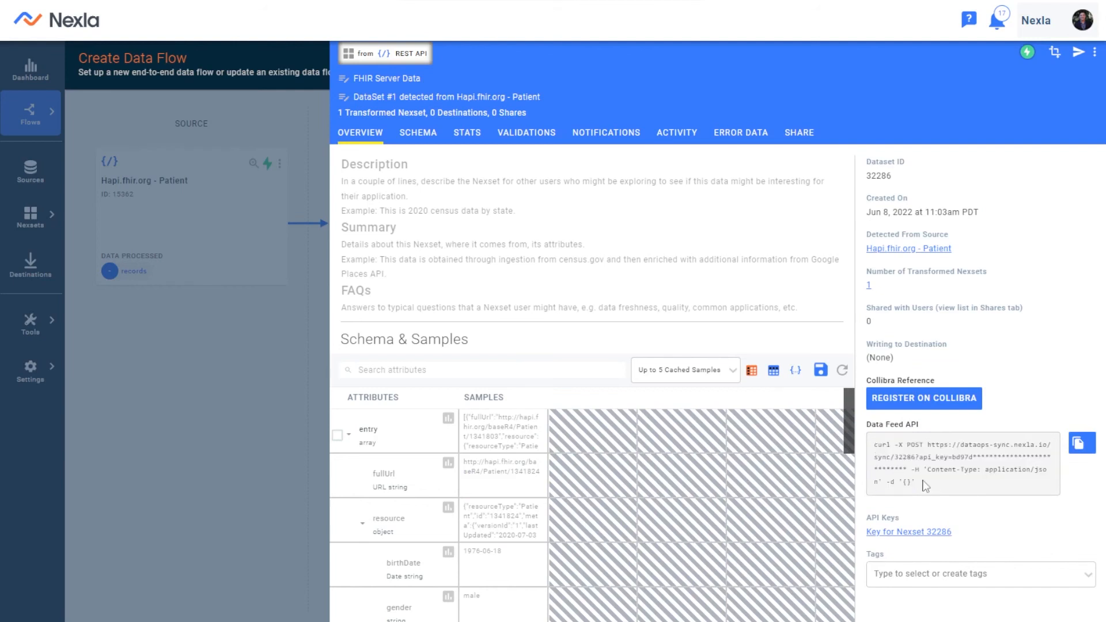
mouse_move(953, 484)
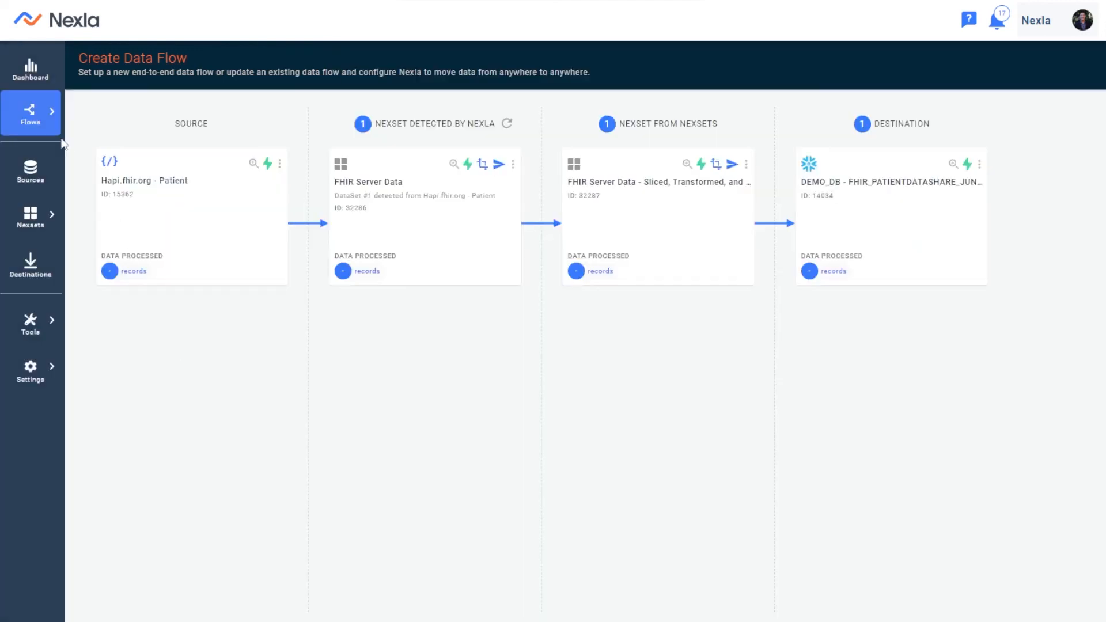
Step: From the flows list, expand MySQL Demo - Query and view the All Customer Data US Nexset's Data Feed API details
left_click(29, 113)
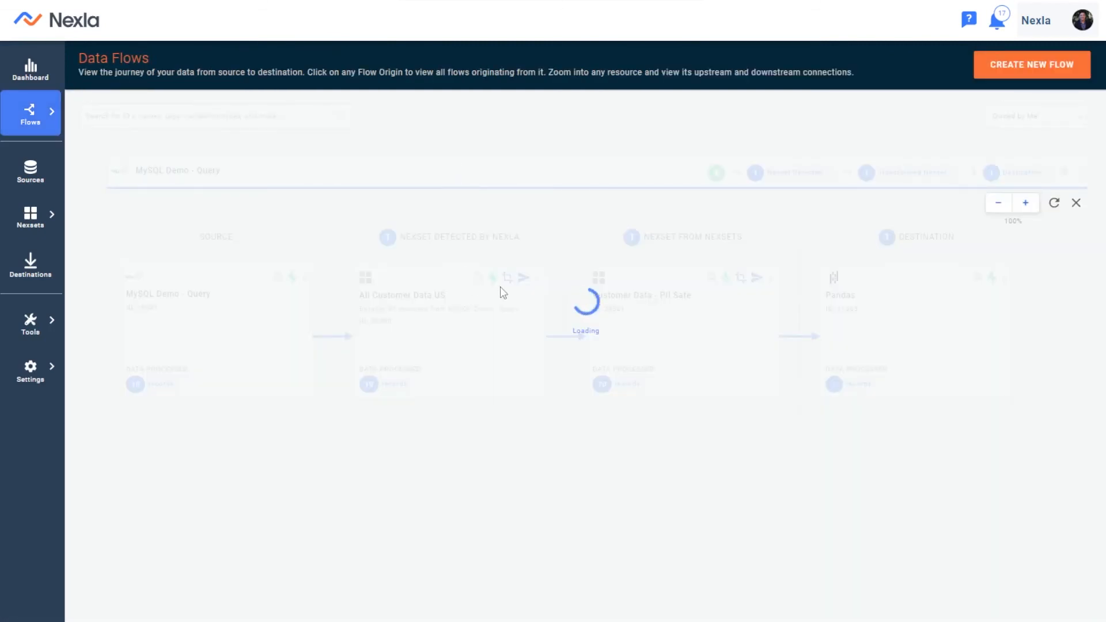
left_click(1077, 203)
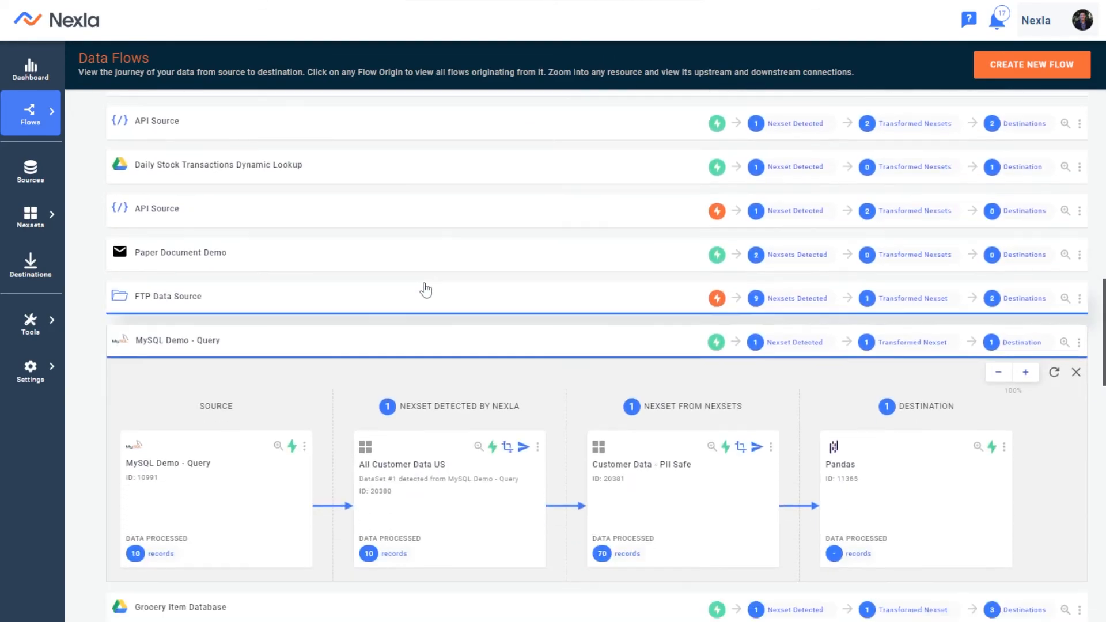
scroll("down", 3)
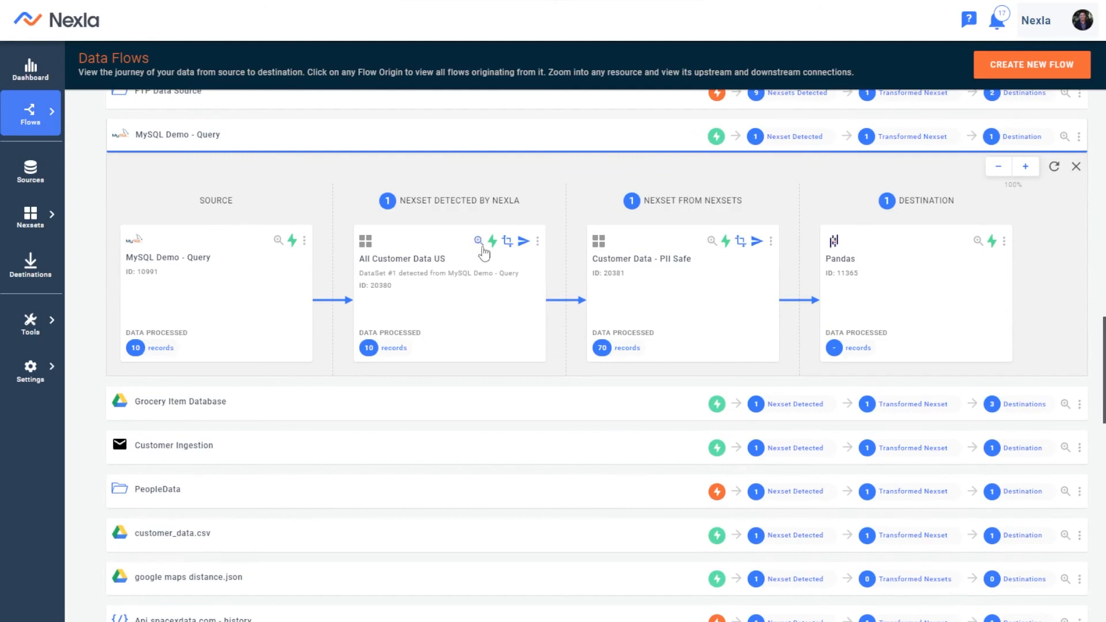
left_click(480, 241)
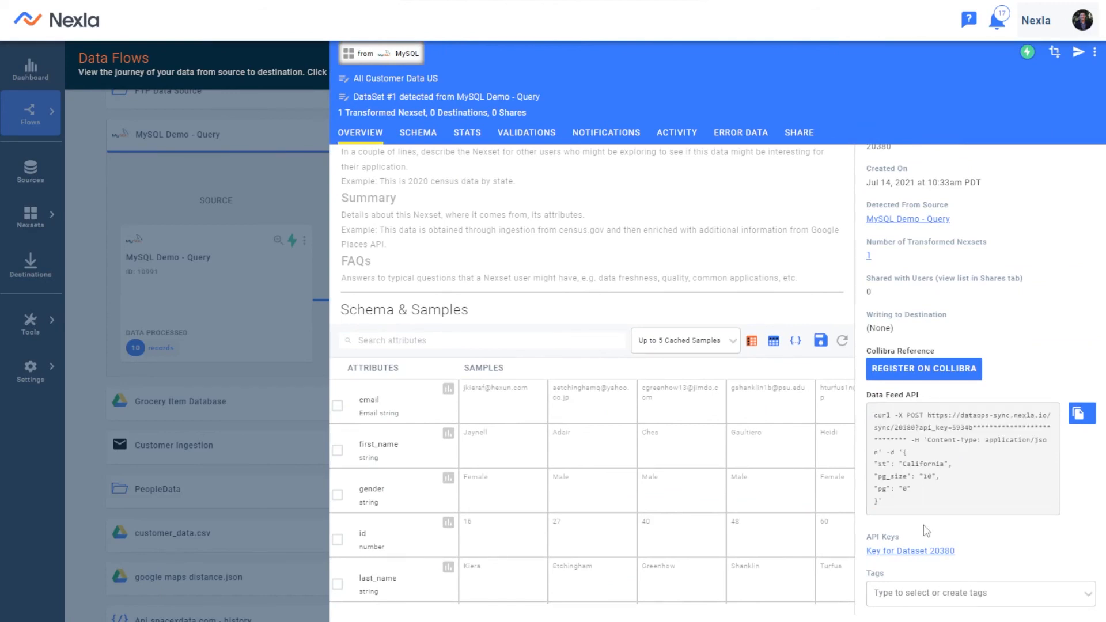
mouse_move(682, 401)
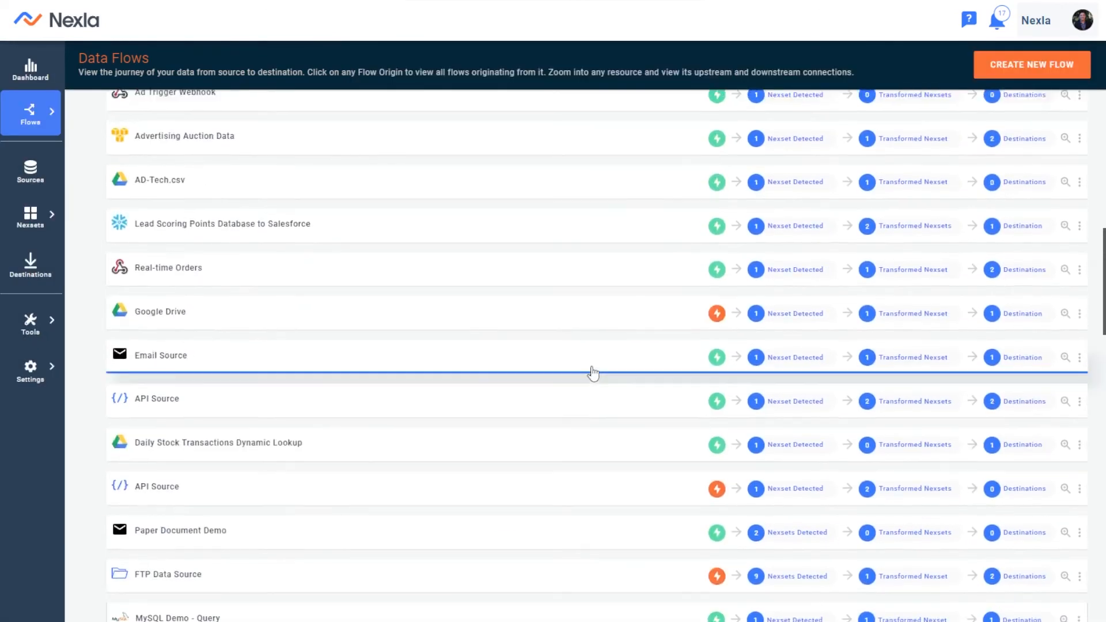
Step: Expand the Hapi.fhir.org - Patient flow to show its source, Nexsets and Snowflake destination
left_click(30, 112)
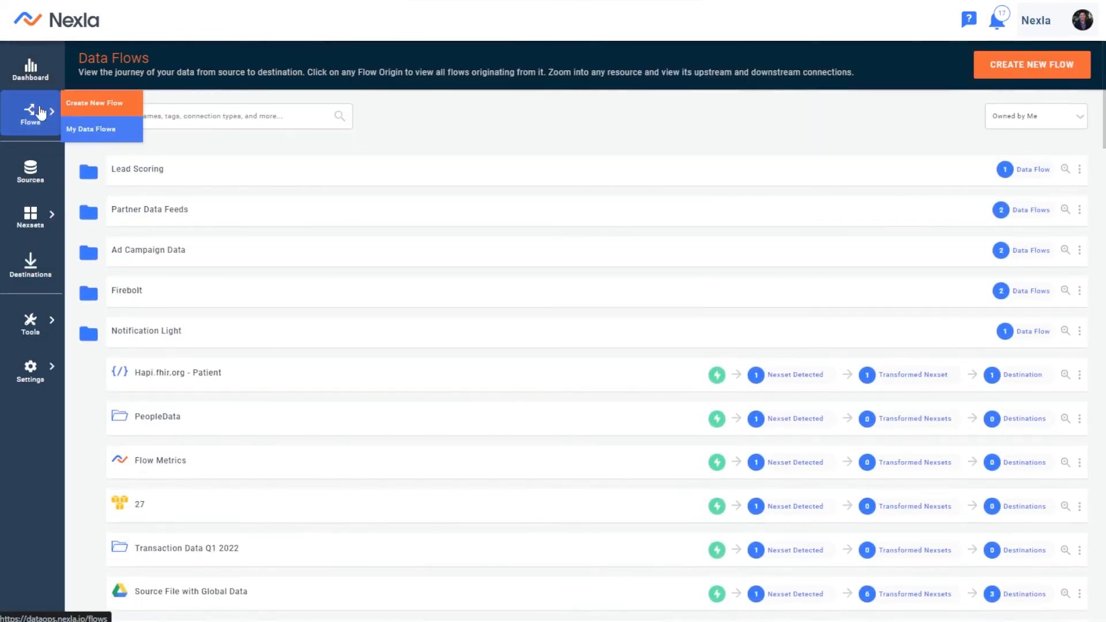
left_click(177, 372)
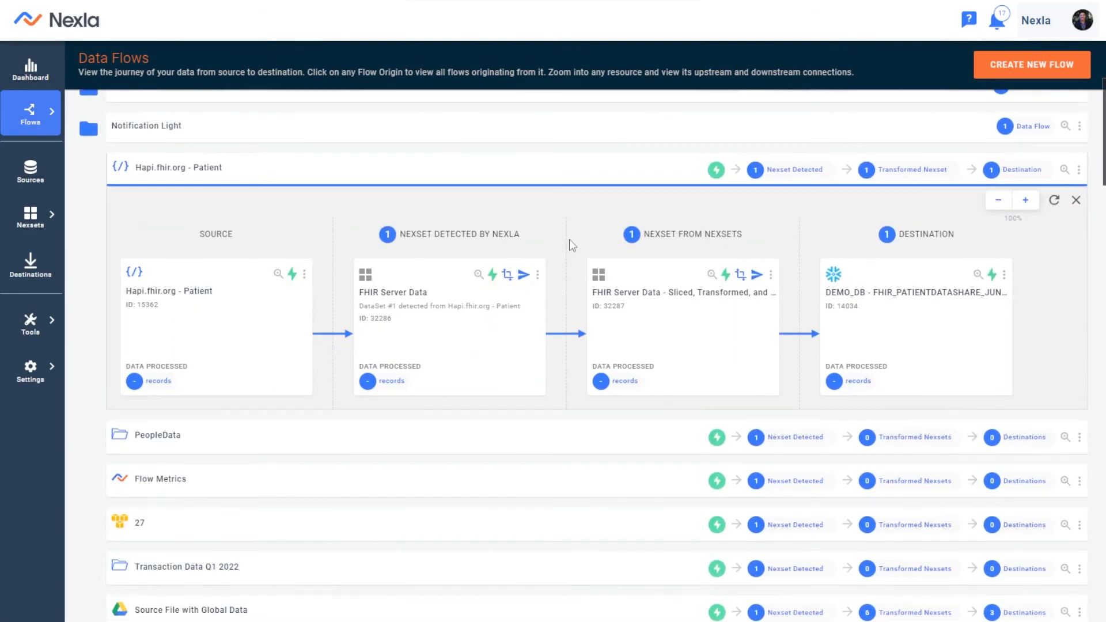
mouse_move(583, 253)
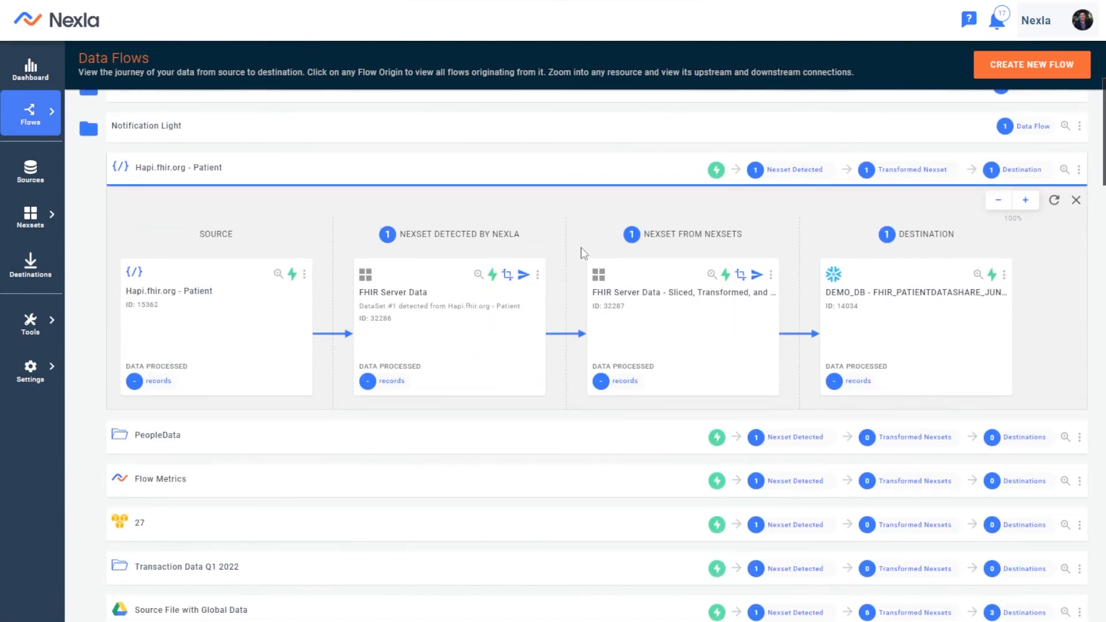
mouse_move(562, 253)
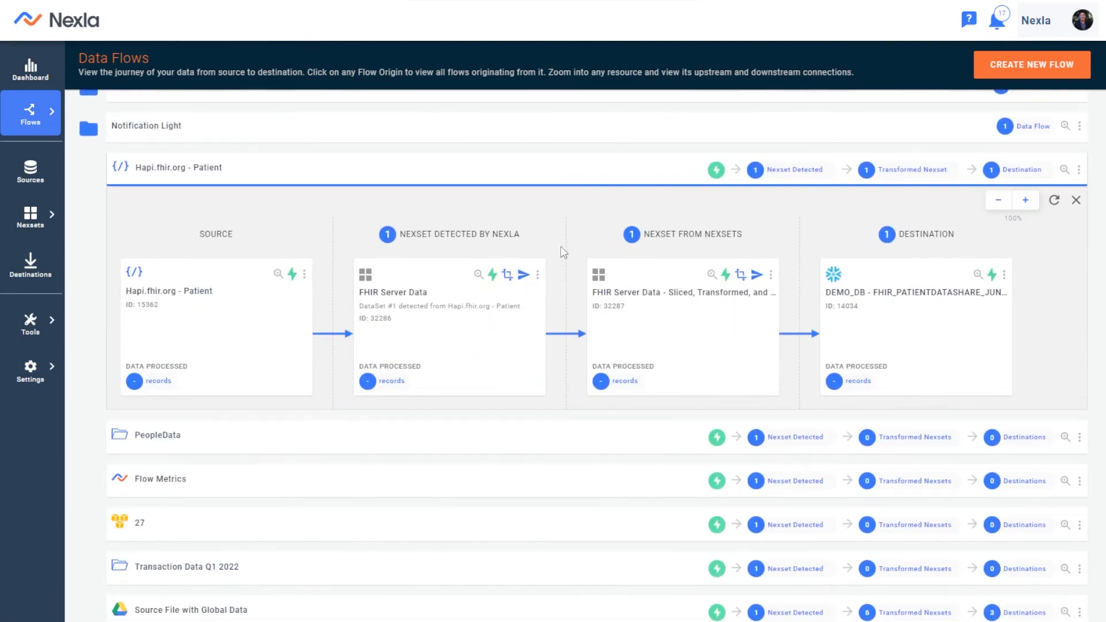
mouse_move(523, 239)
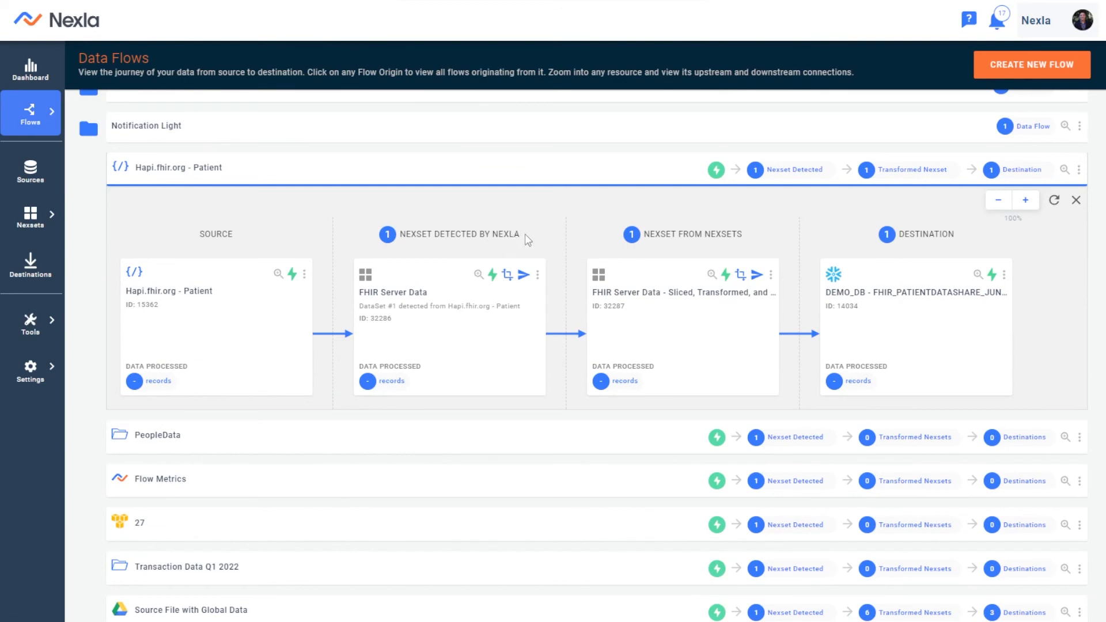
mouse_move(557, 254)
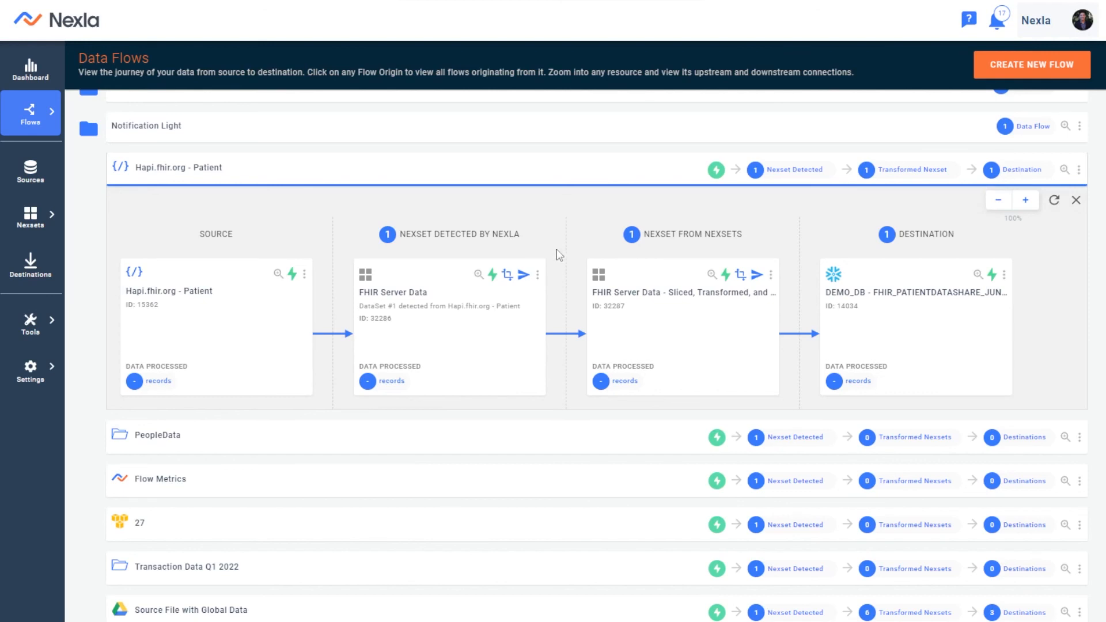
mouse_move(568, 247)
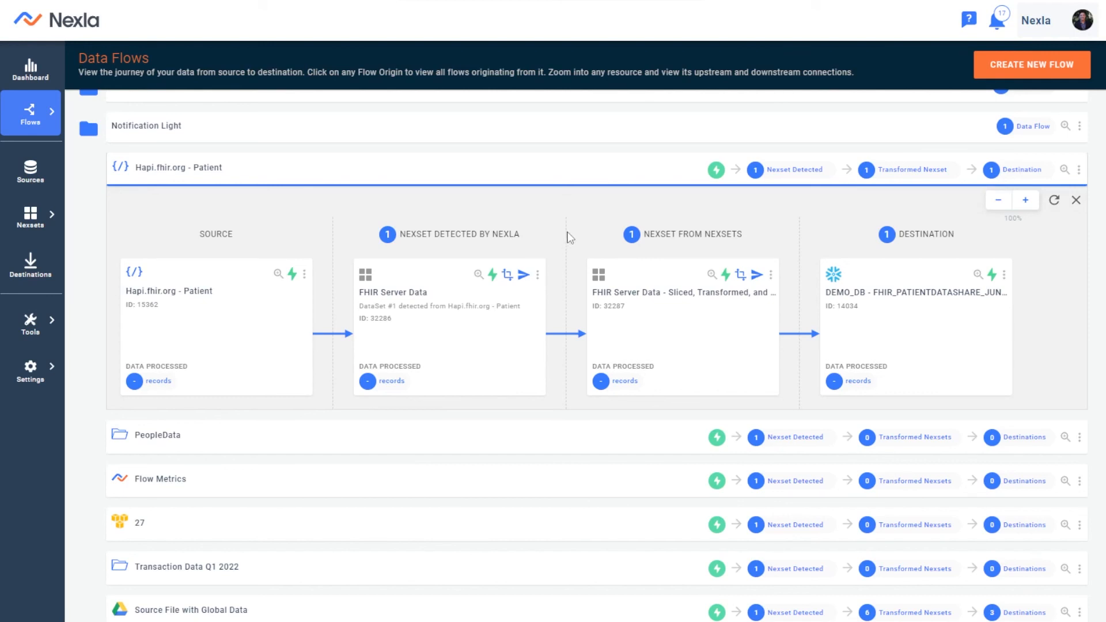
mouse_move(667, 321)
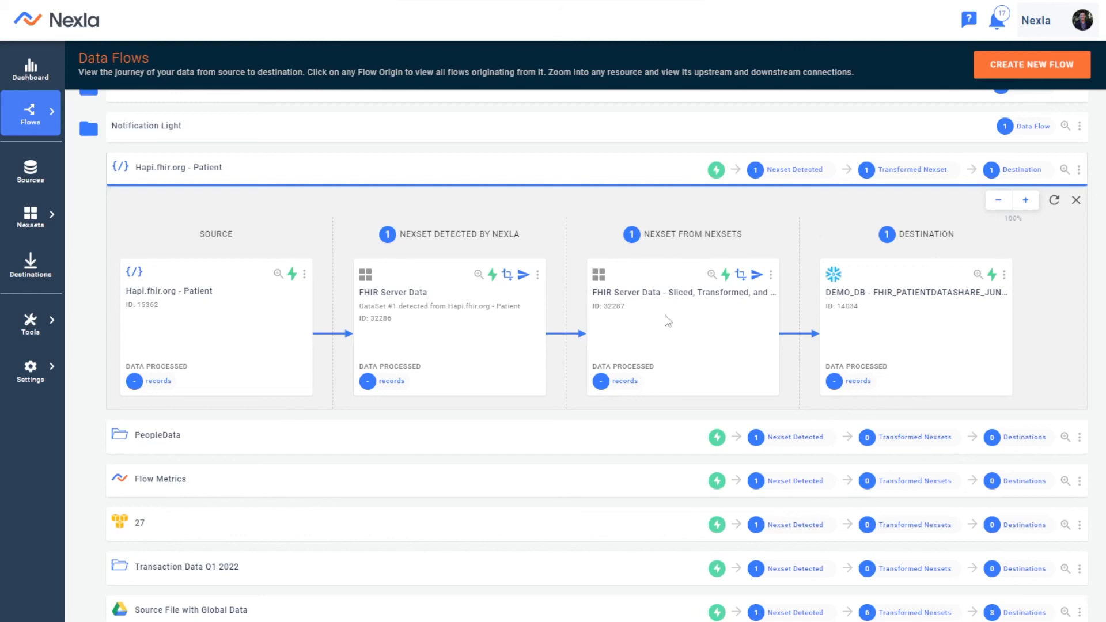
mouse_move(203, 248)
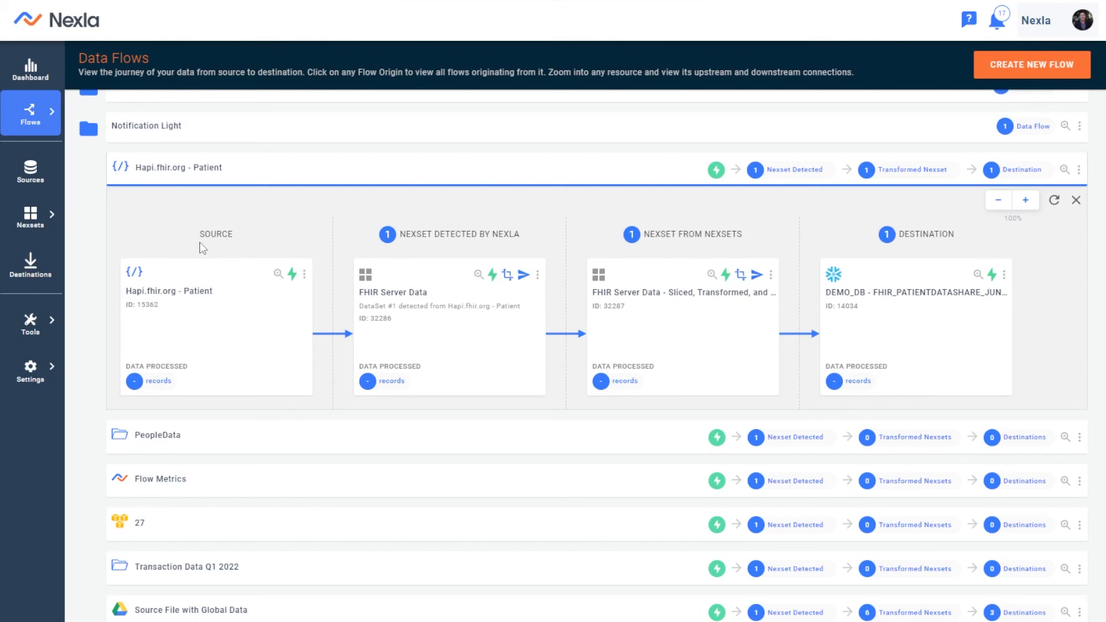
mouse_move(492, 278)
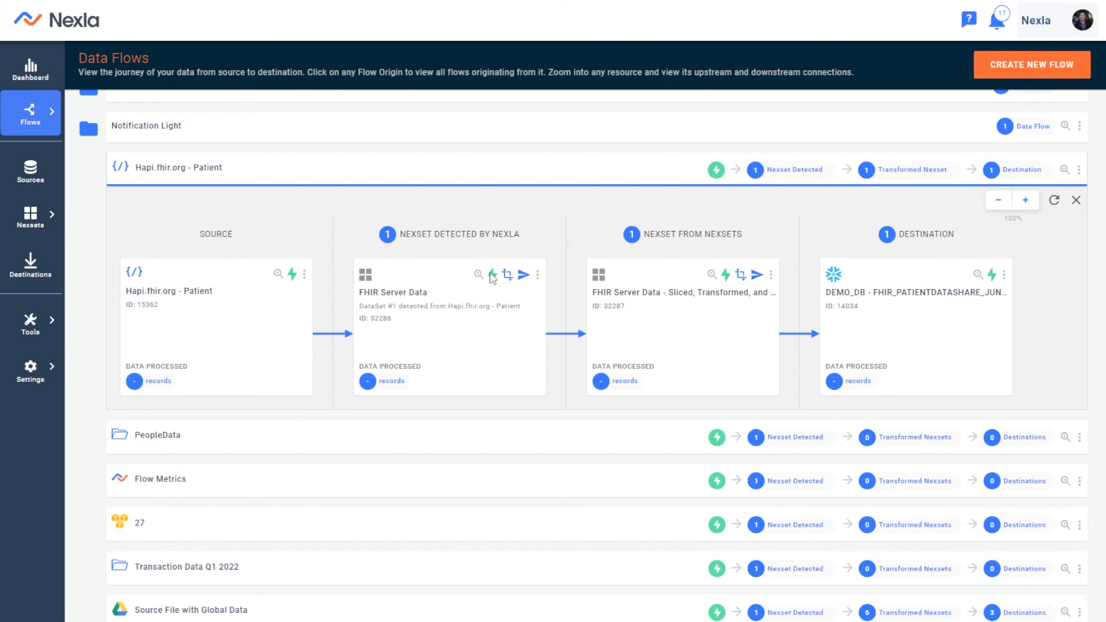
mouse_move(505, 275)
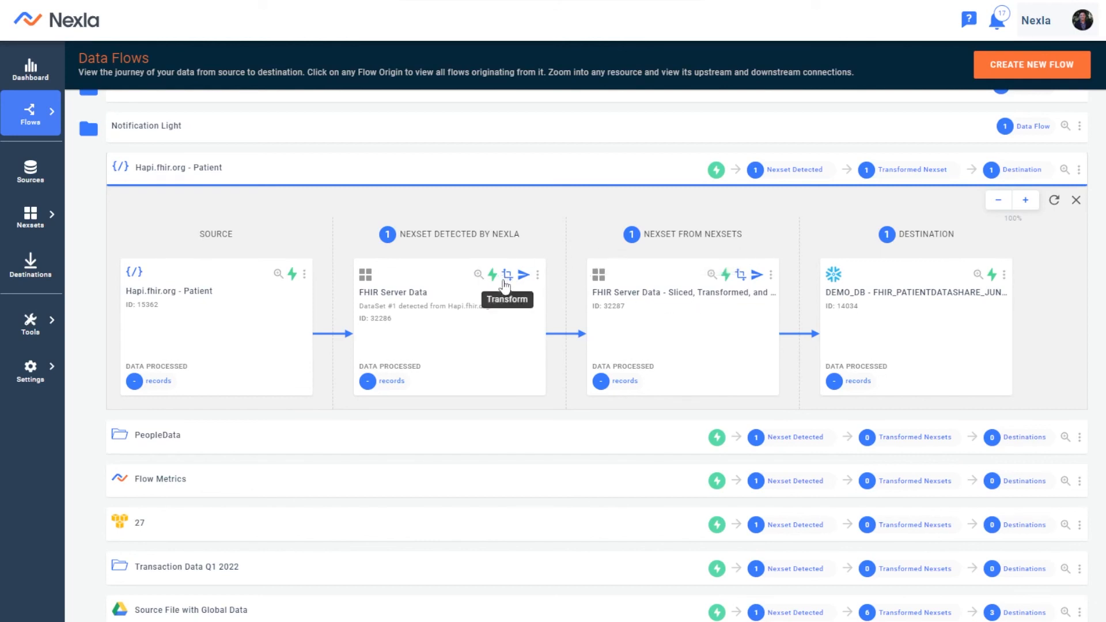
mouse_move(785, 250)
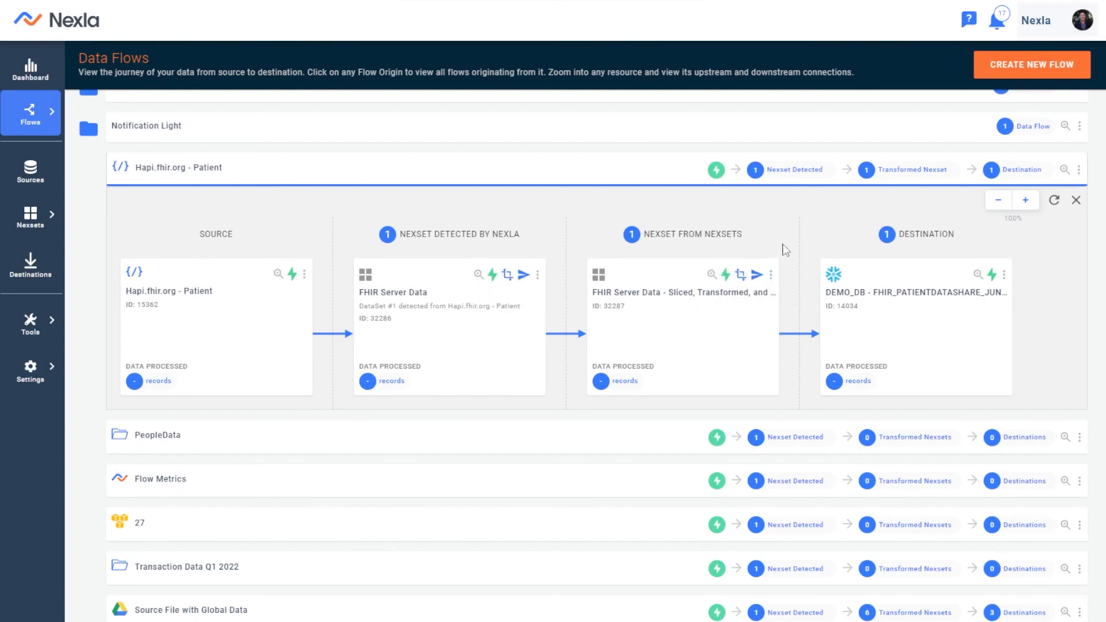
mouse_move(275, 239)
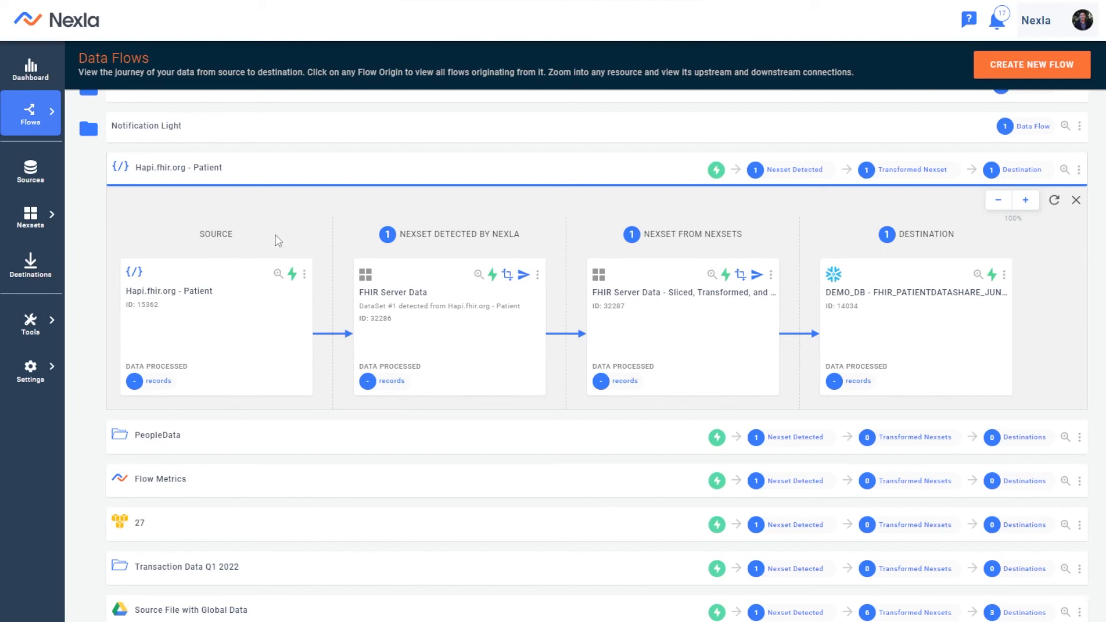
mouse_move(600, 227)
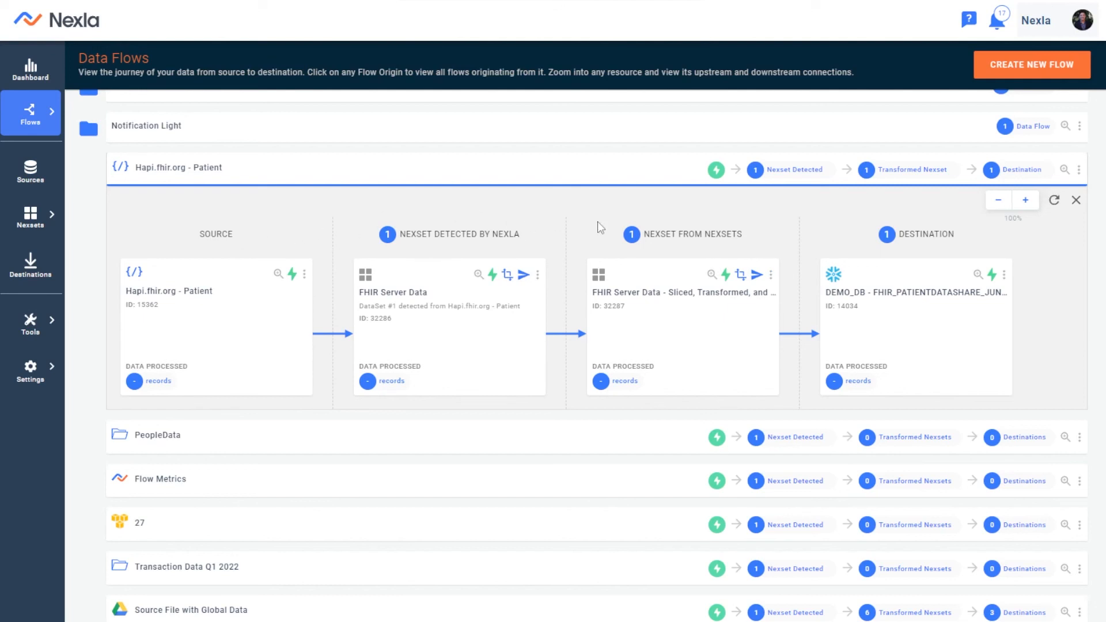
scroll("down", 3)
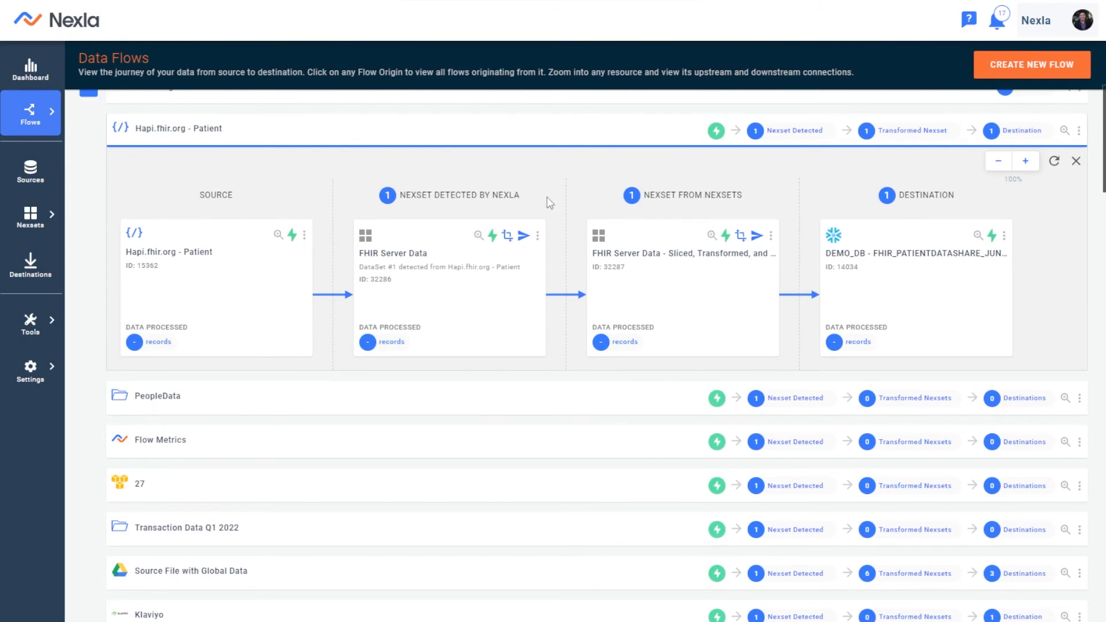
mouse_move(577, 225)
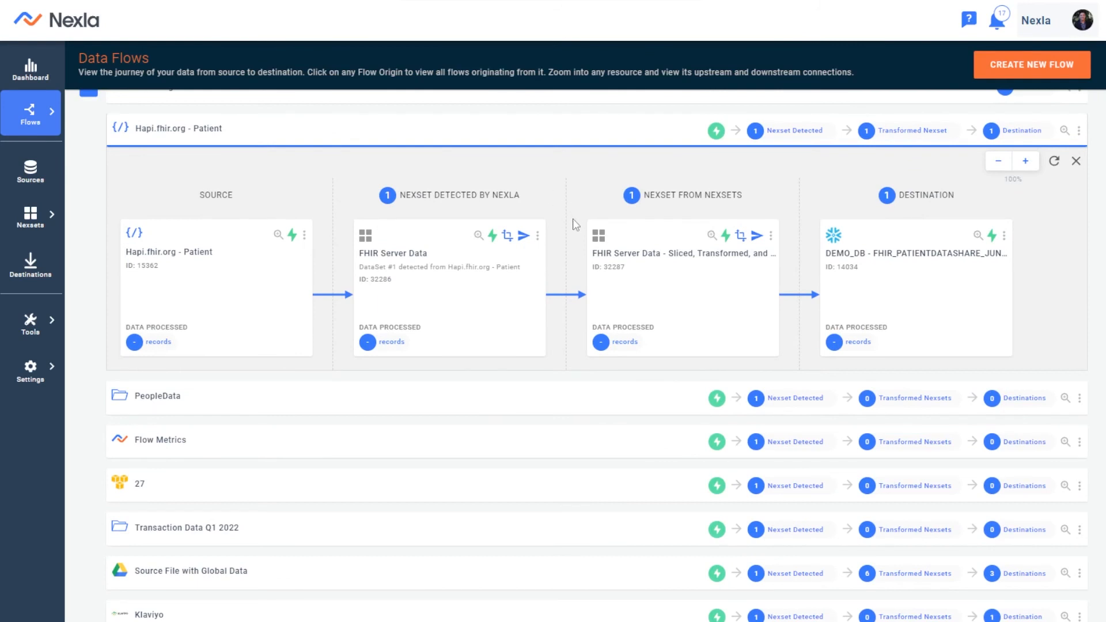